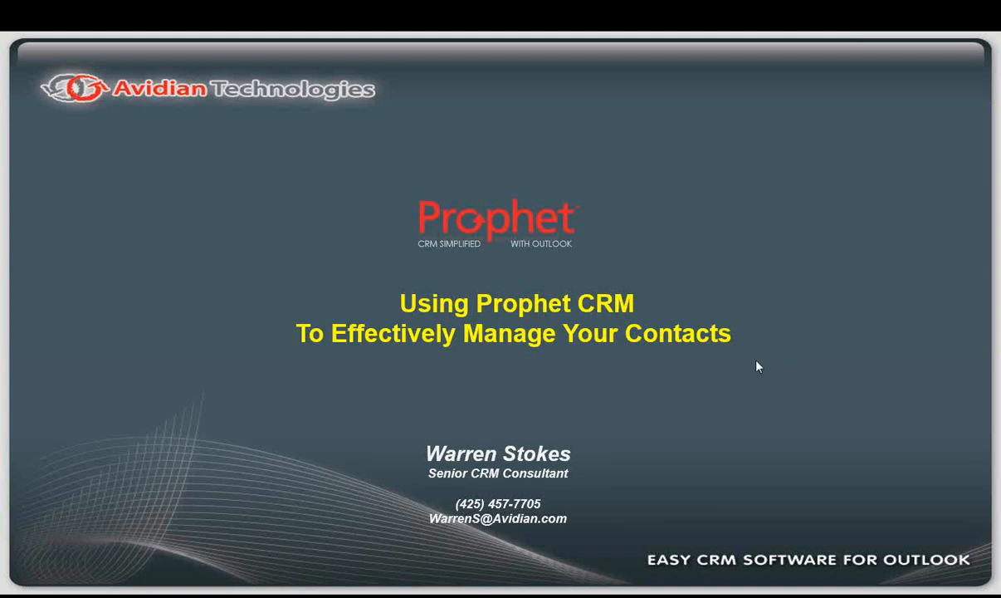
mouse_move(752, 423)
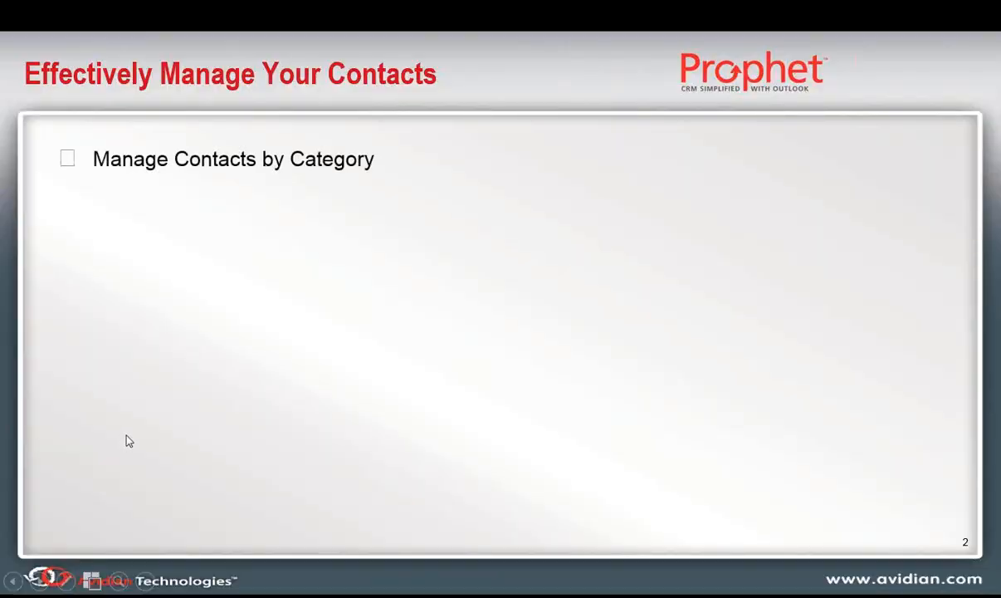
mouse_move(135, 437)
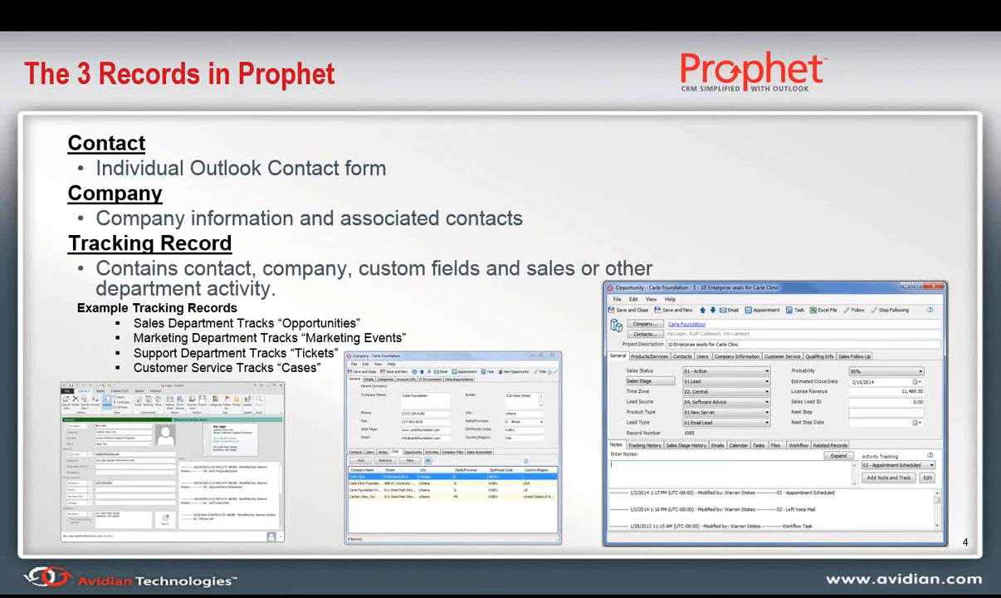
- Advance the slideshow to slide 5, 'Permissions & Access Levels'
key("Right")
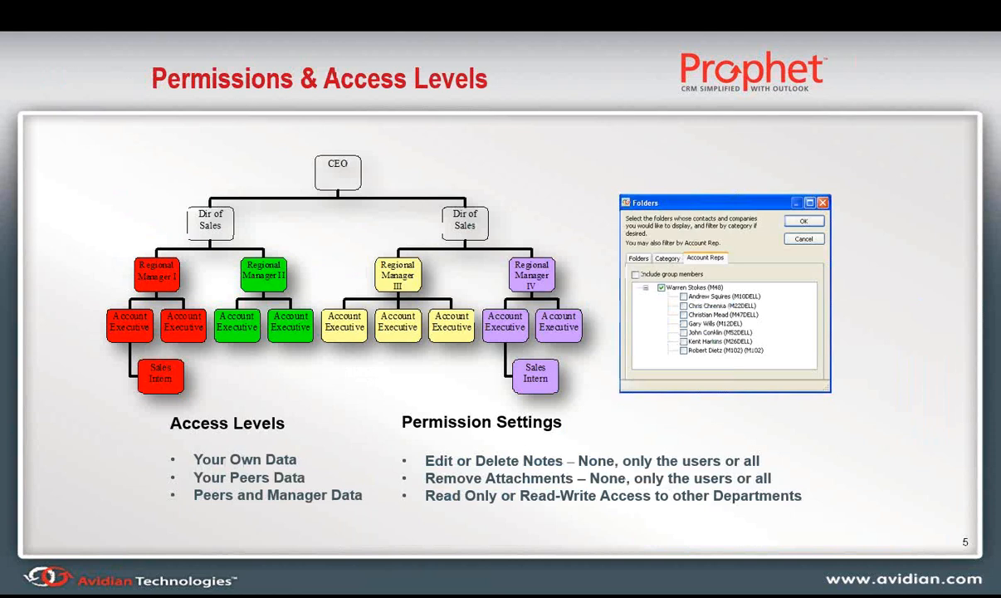
key("Right")
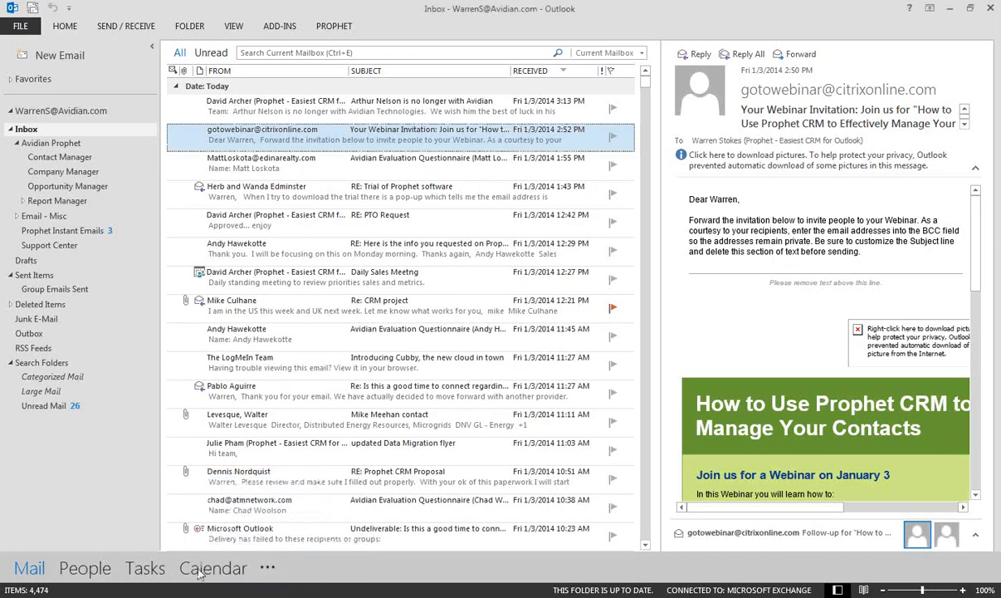
- Visit Calendar, return to Mail, and open Contact Manager under Avidian Prophet
left_click(212, 567)
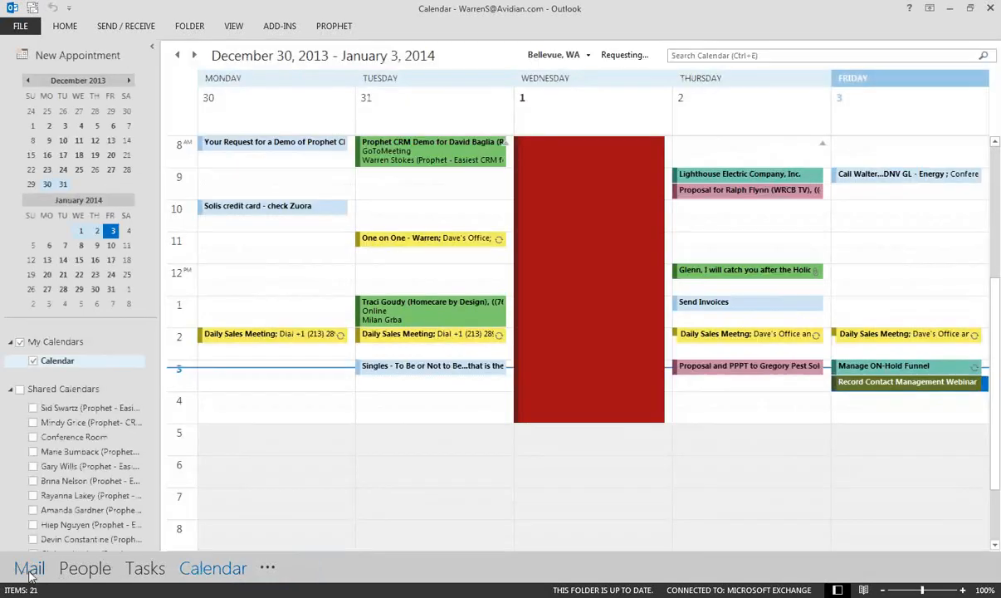
left_click(29, 568)
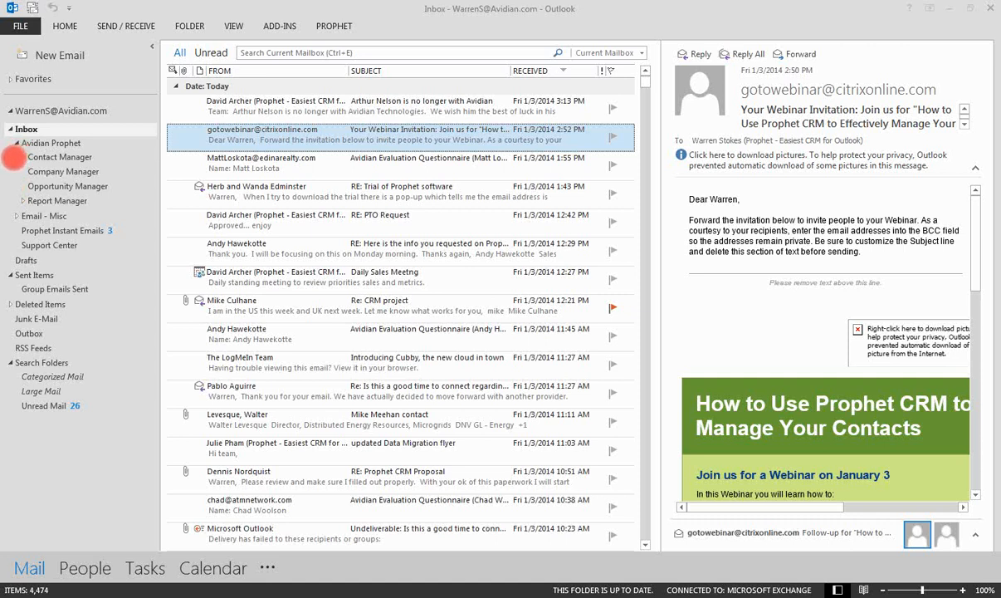
mouse_move(123, 171)
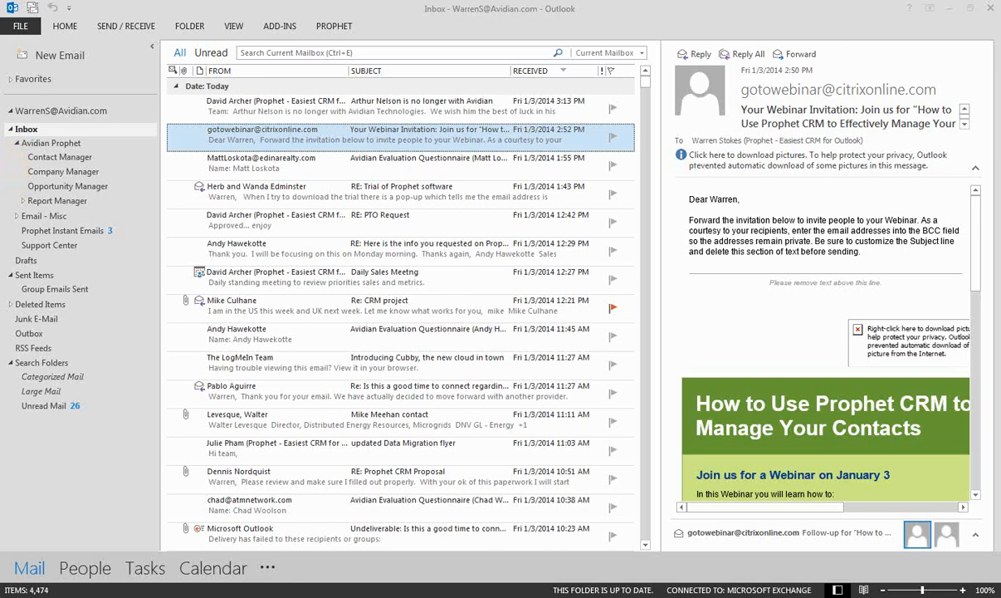
left_click(60, 157)
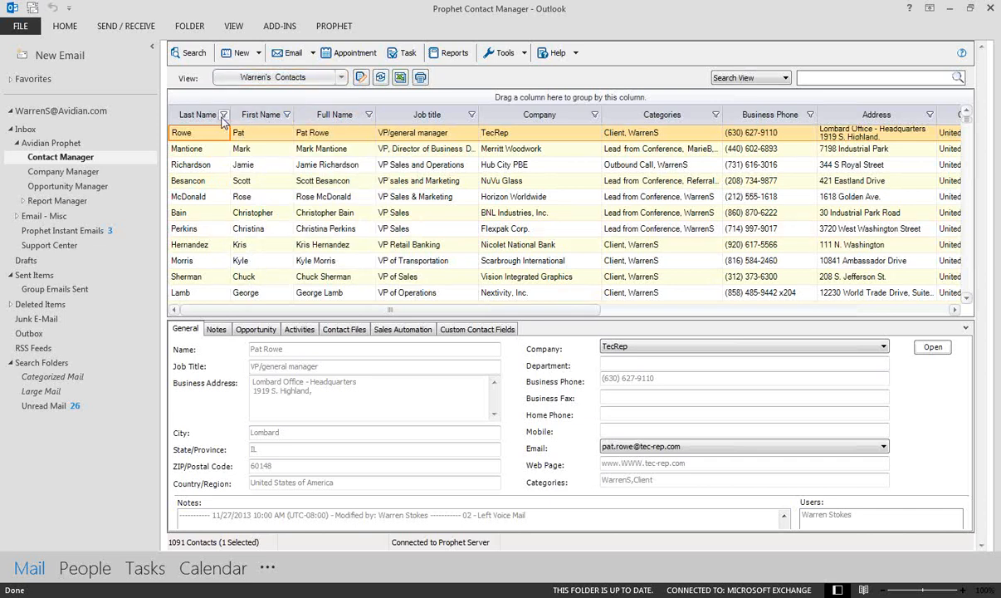
left_click(875, 114)
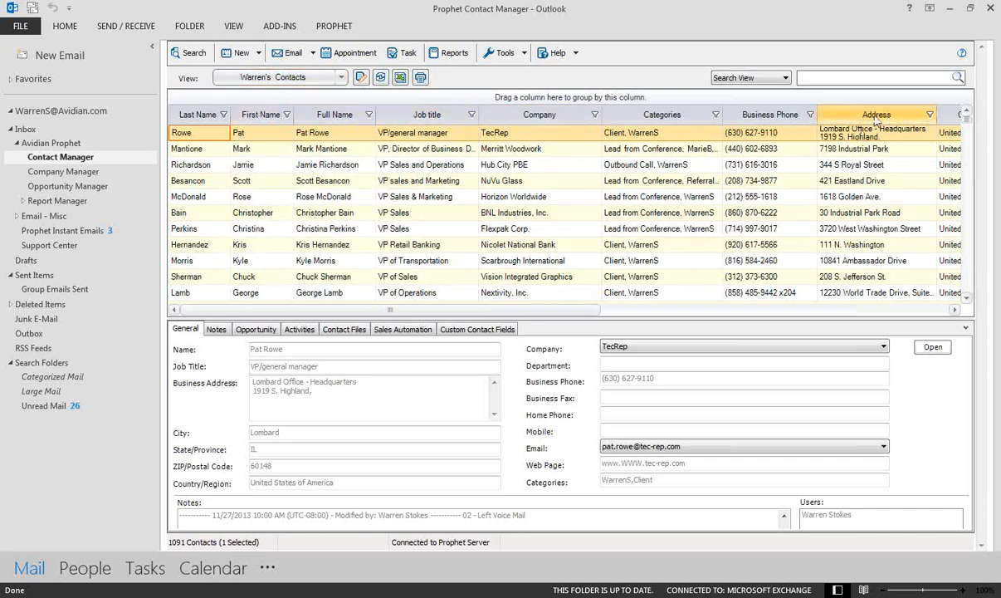
left_click(198, 113)
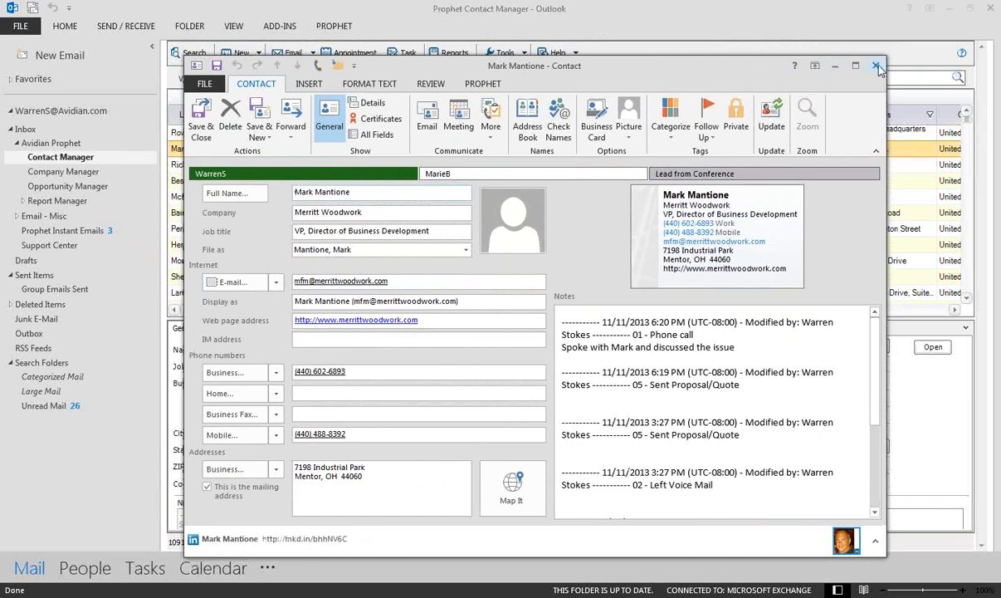
left_click(878, 66)
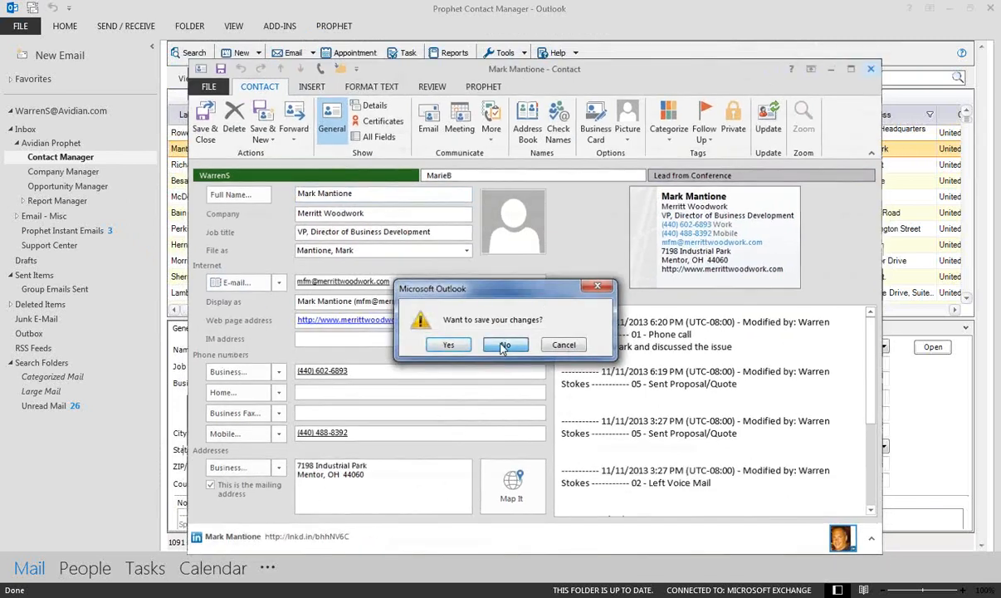
left_click(504, 344)
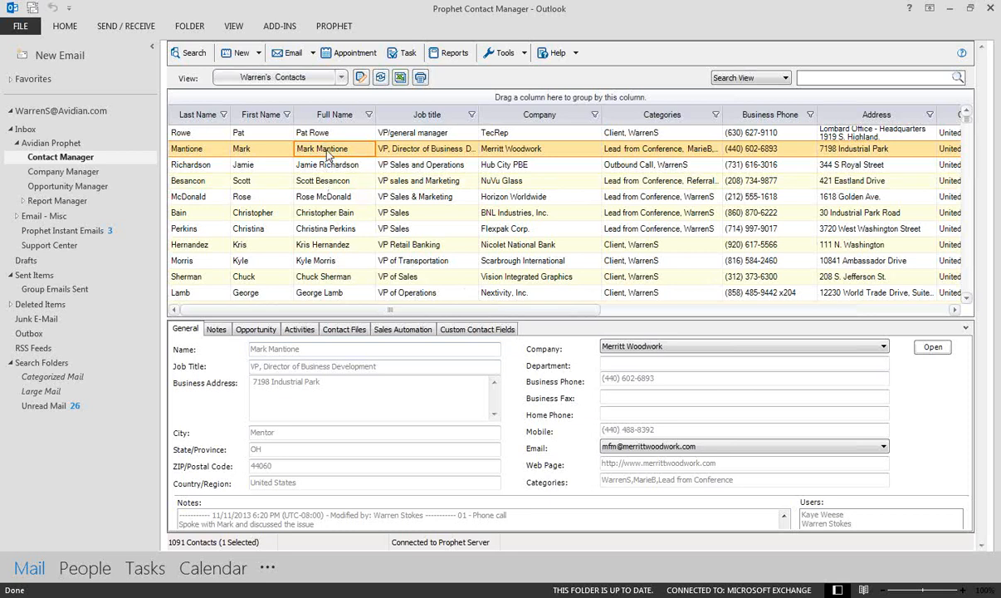
double_click(322, 148)
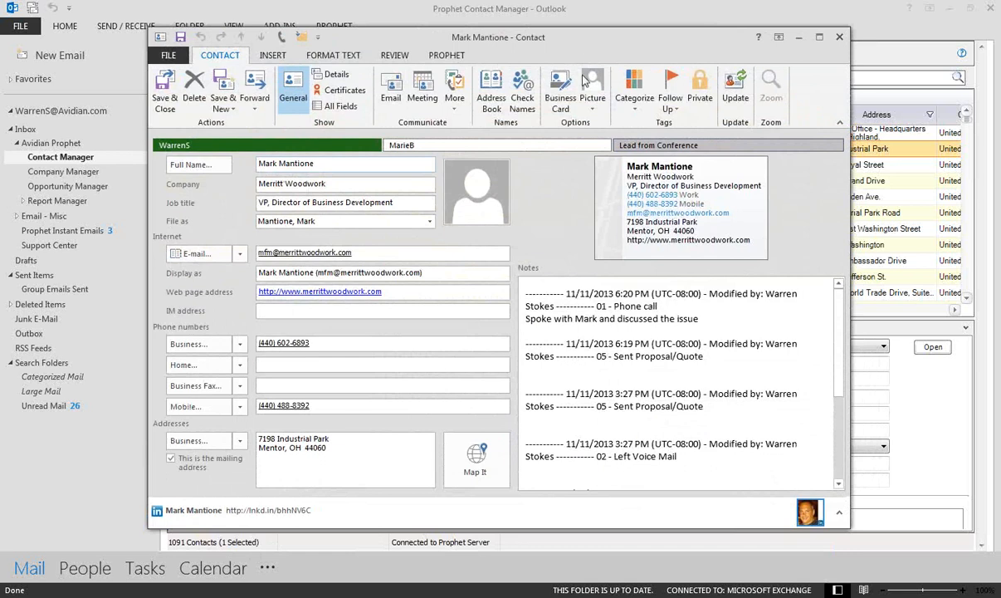
left_click(633, 89)
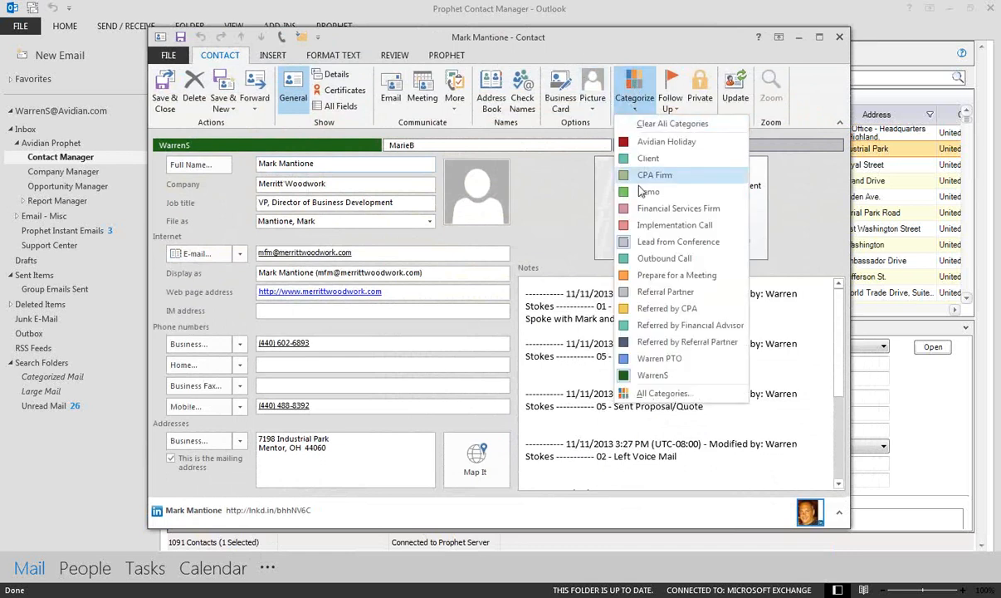
mouse_move(667, 308)
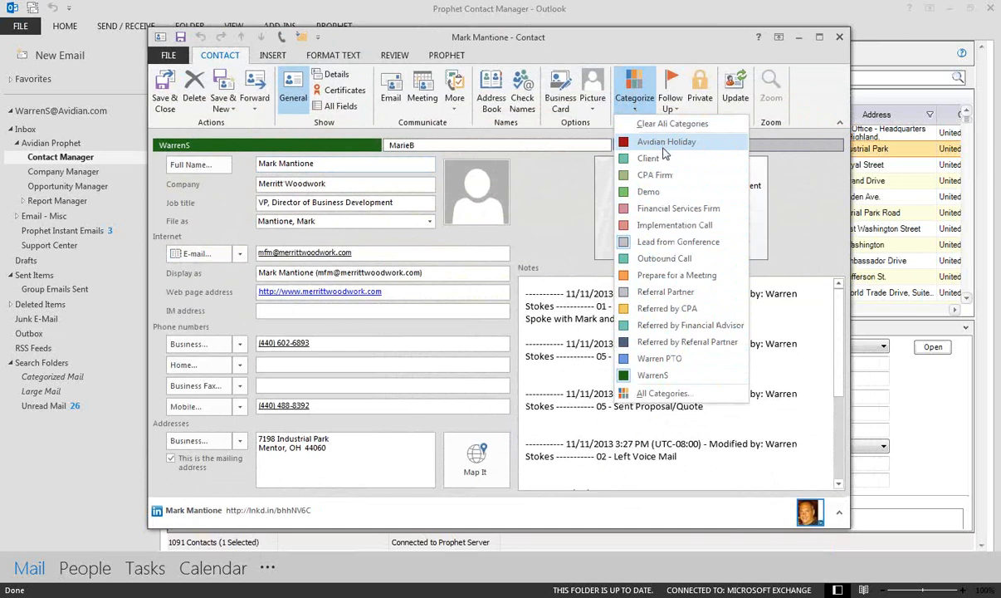
mouse_move(690, 325)
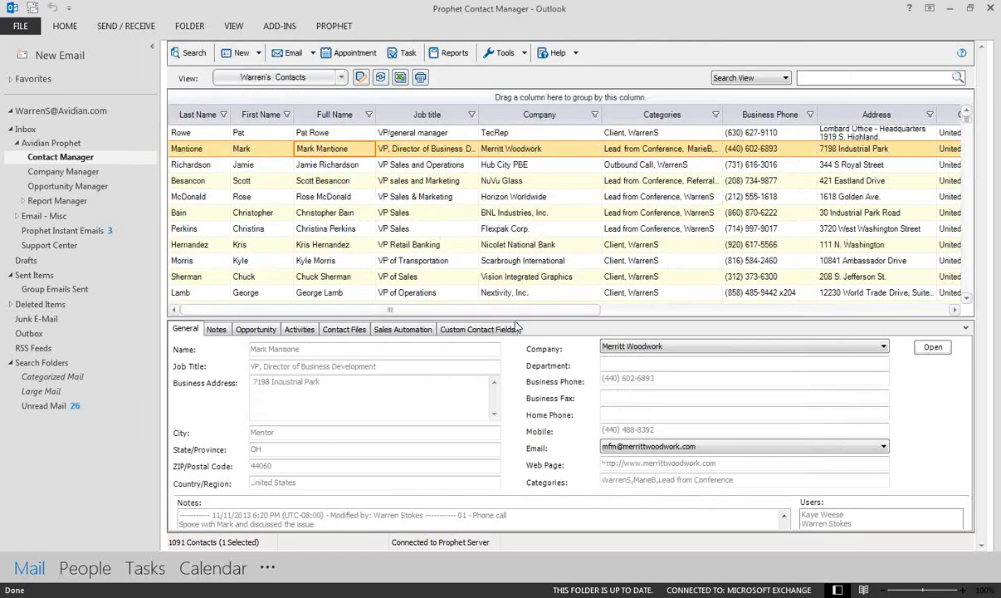
left_click(477, 329)
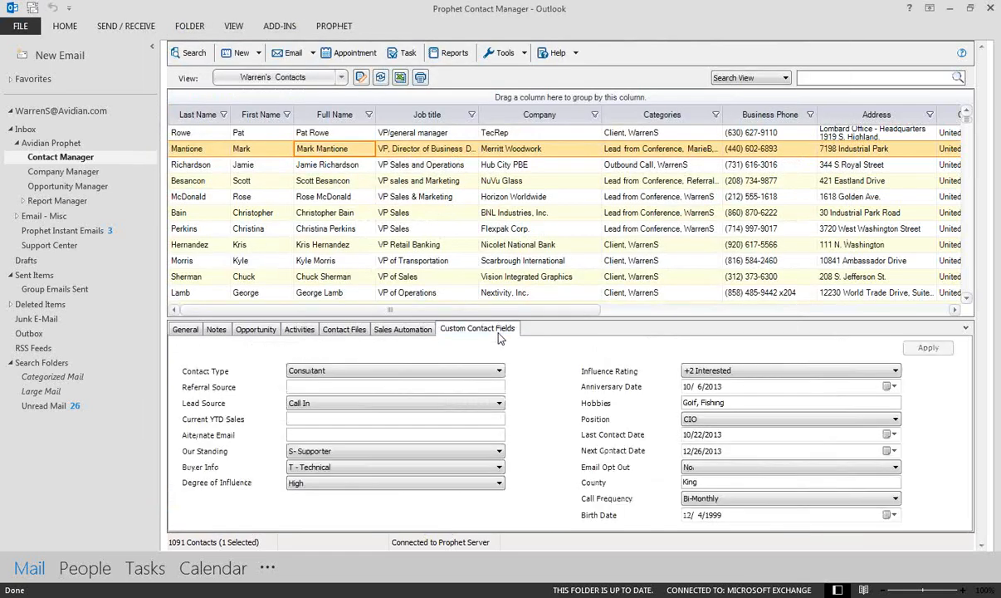
mouse_move(593, 383)
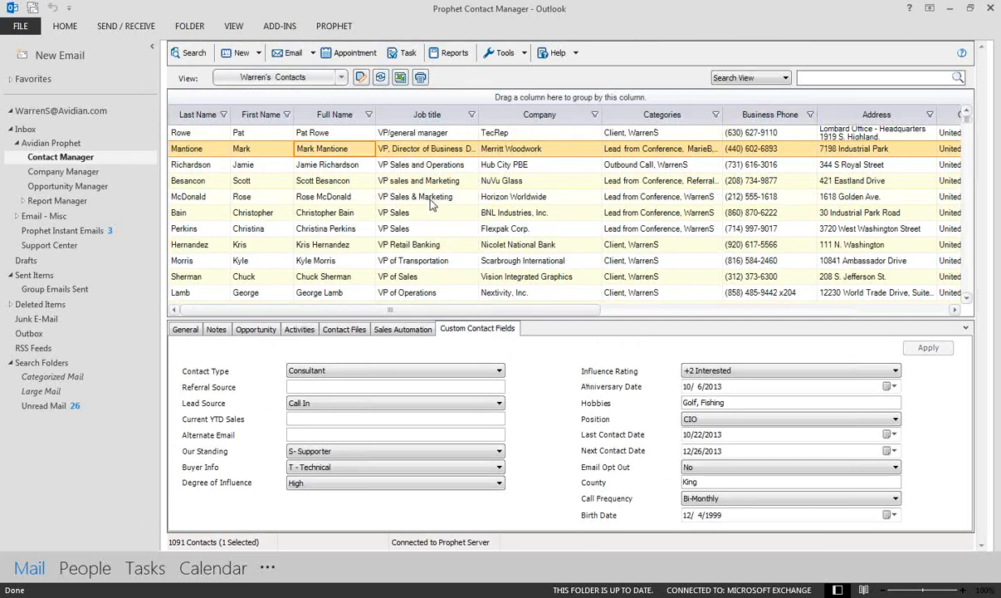
mouse_move(588, 185)
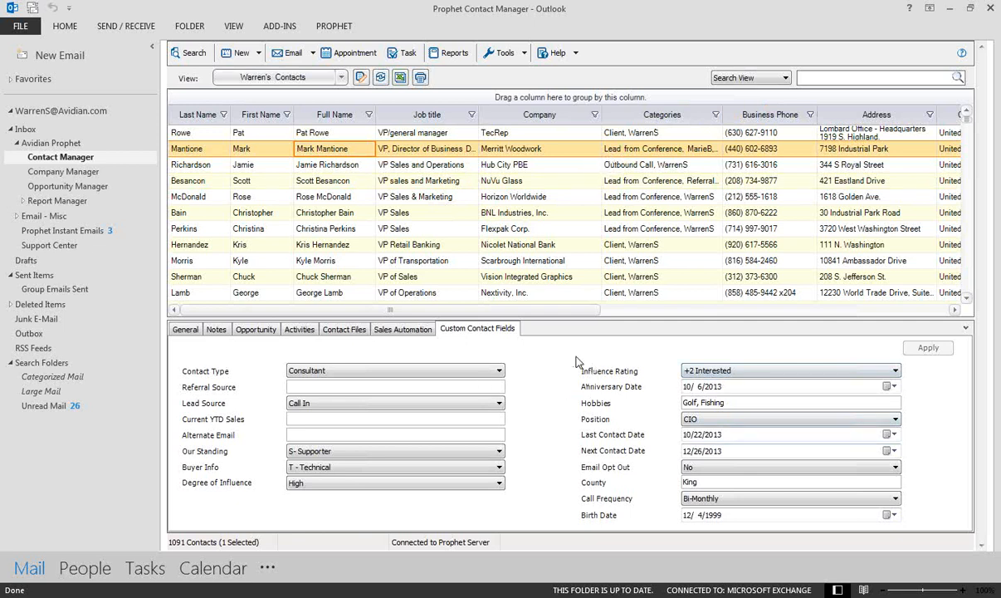
mouse_move(573, 244)
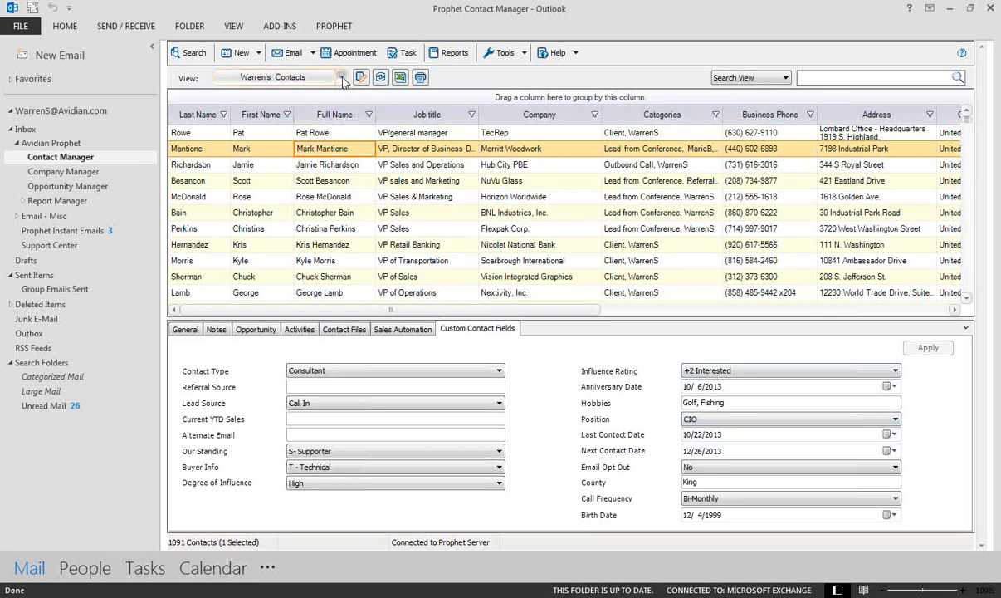
- Switch to the CPA Firms view and inspect its CPA Firm category filter
left_click(341, 77)
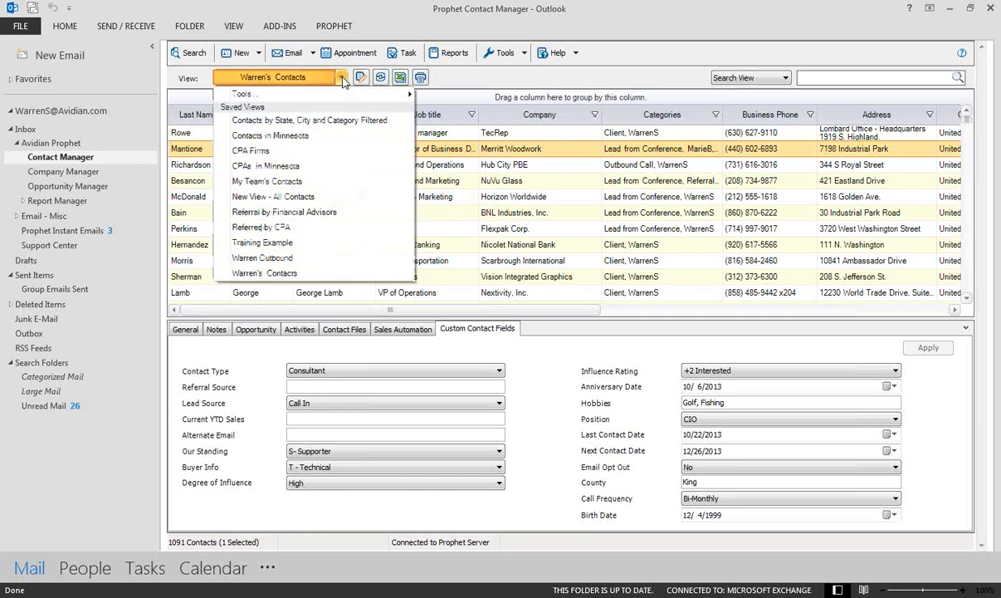
left_click(249, 150)
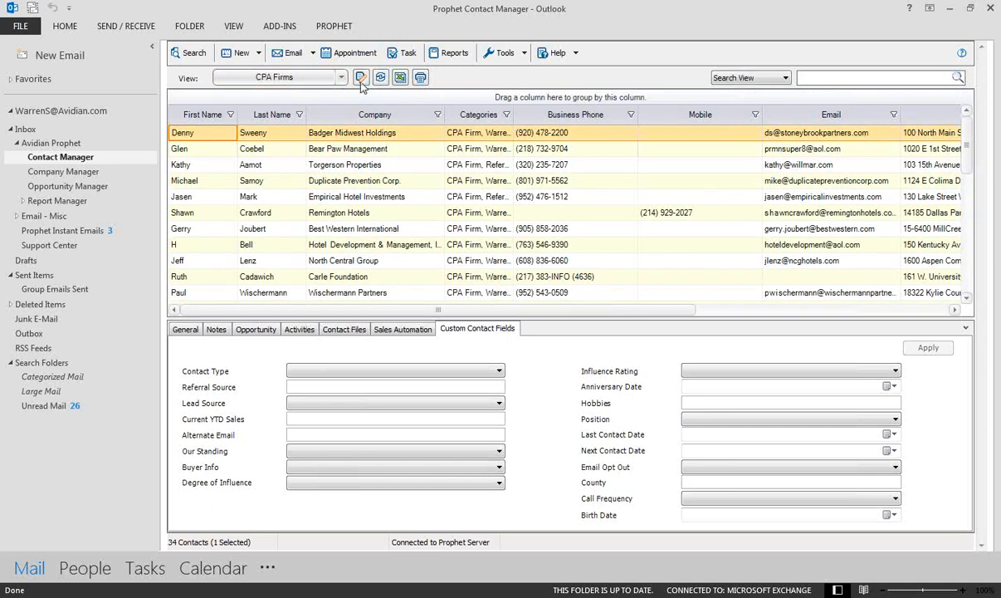
left_click(360, 78)
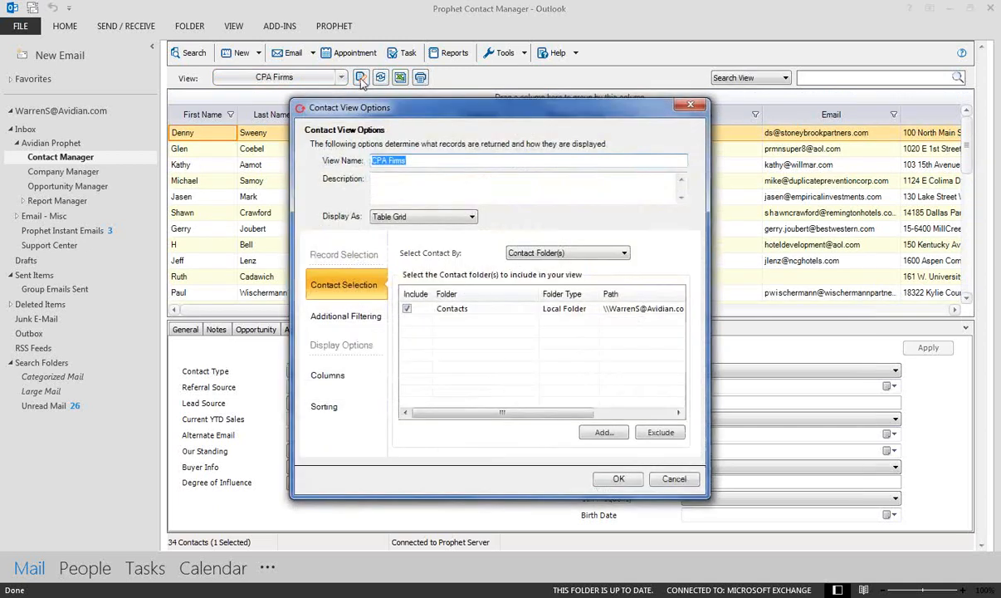
left_click(345, 315)
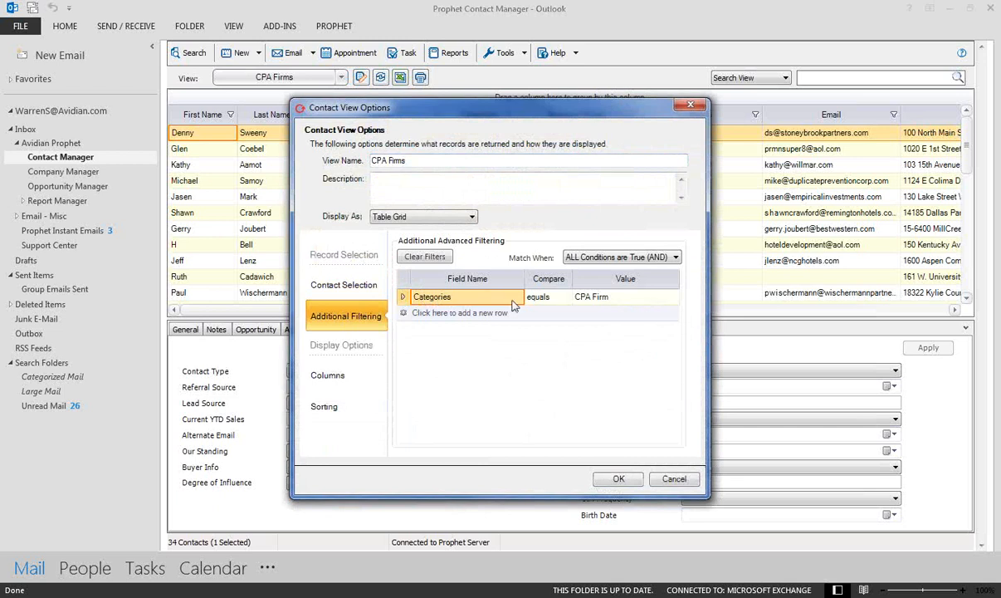
left_click(618, 478)
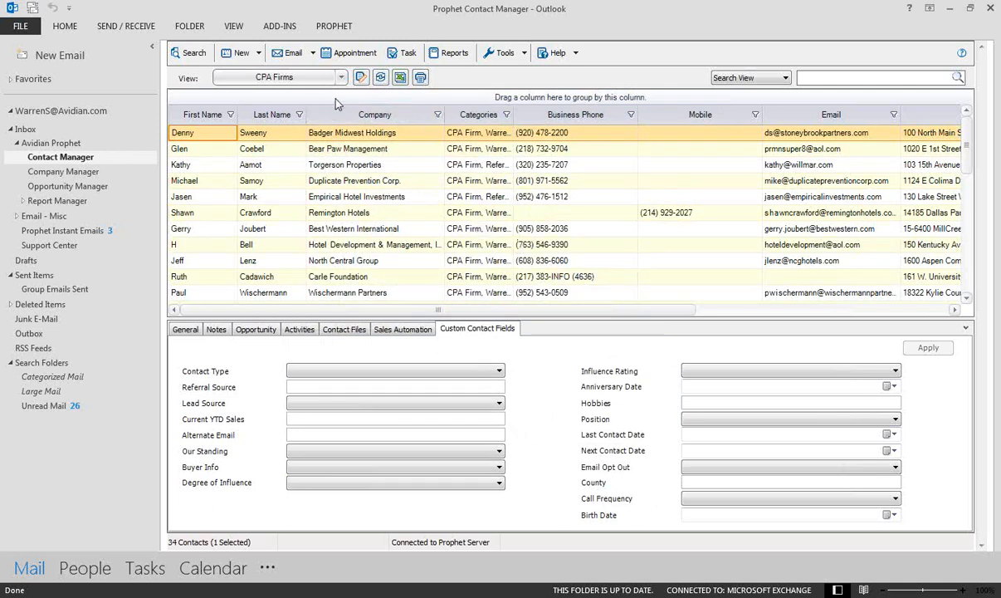
- Browse the Contacts in Minnesota view, then switch to Warren's Contacts (1091 contacts)
left_click(340, 76)
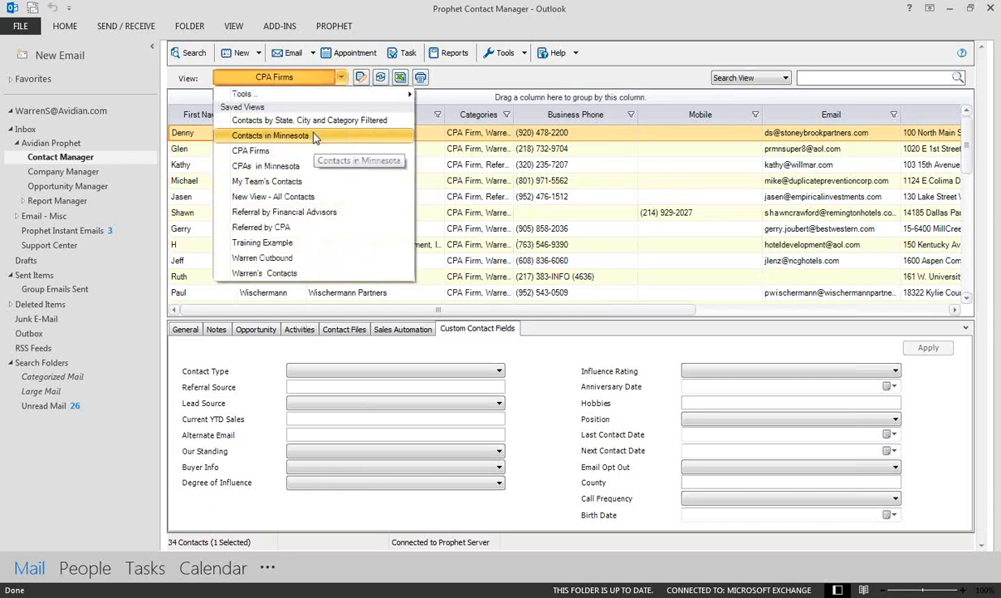
mouse_move(314, 119)
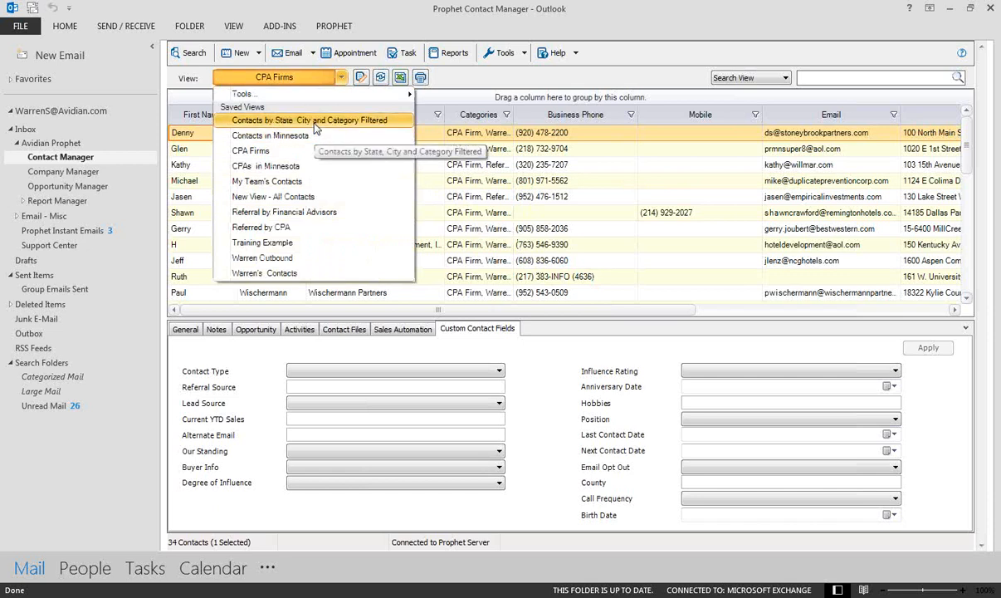
left_click(270, 134)
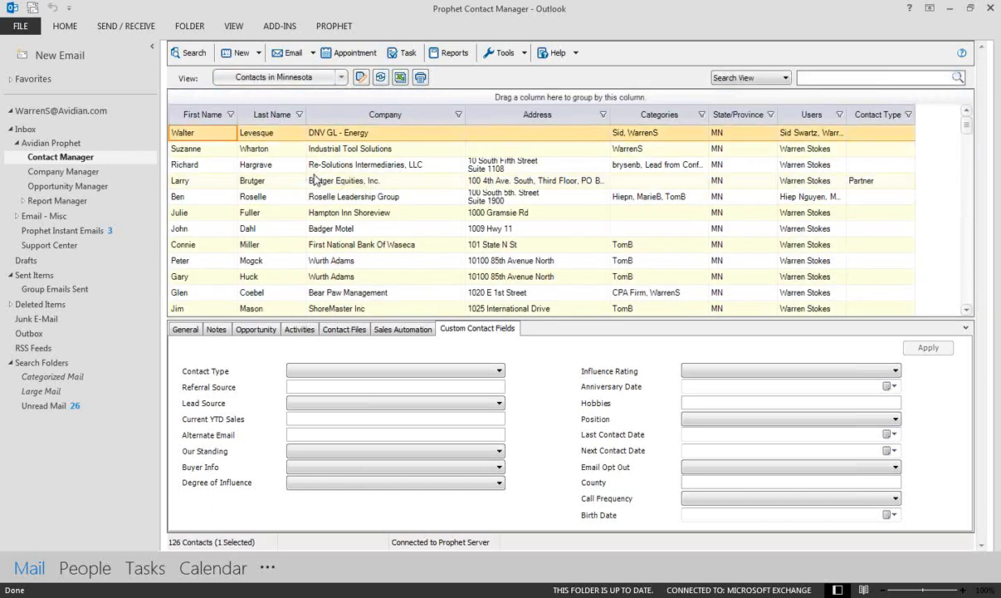
left_click(282, 147)
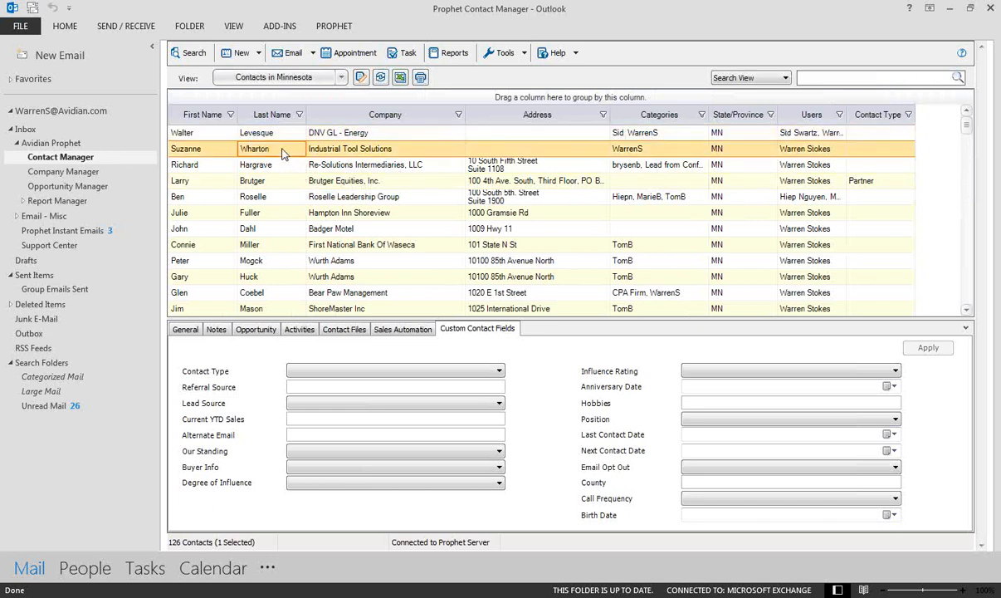
mouse_move(269, 170)
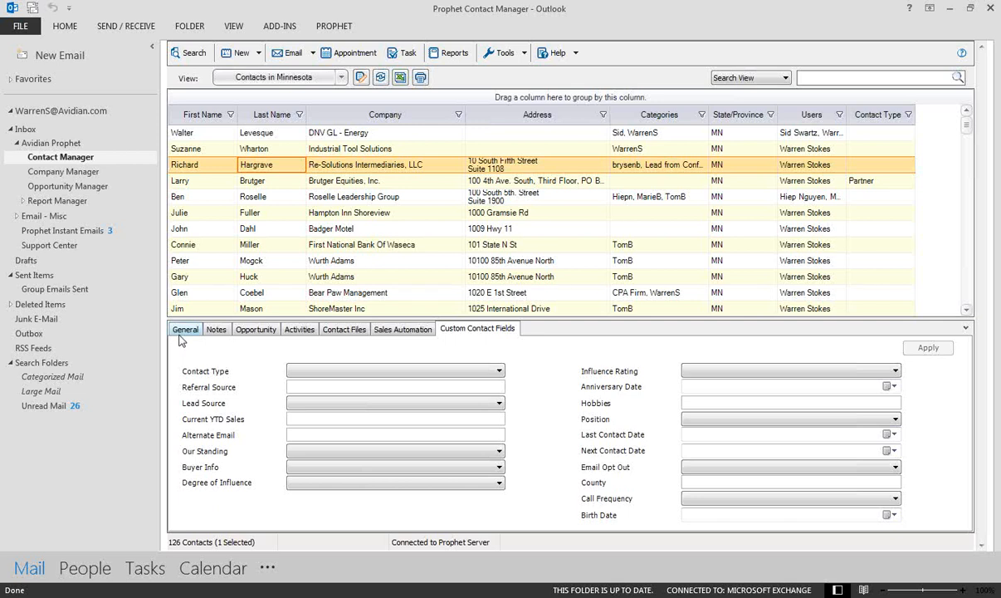
left_click(340, 77)
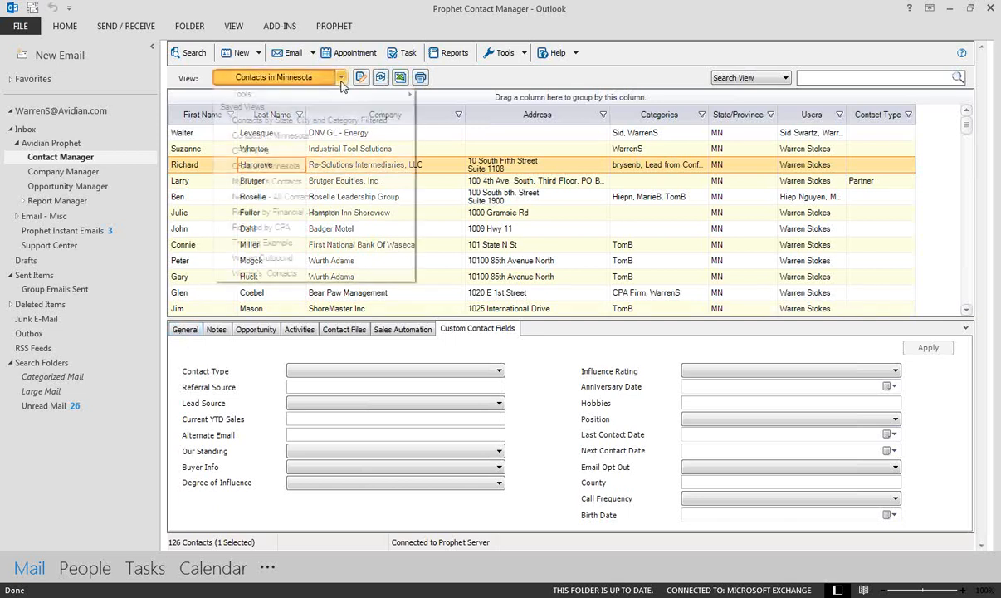
left_click(328, 300)
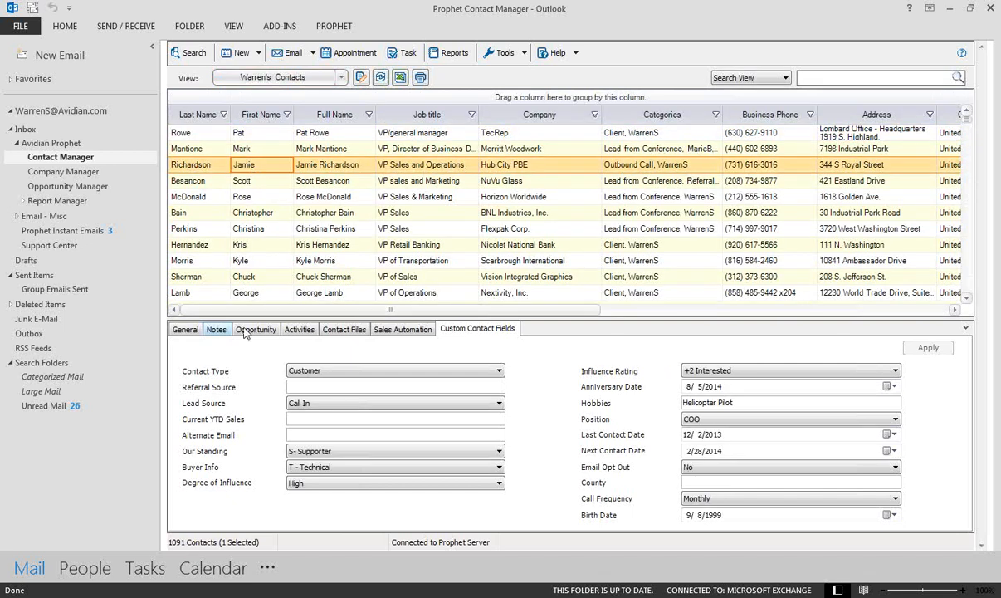
left_click(299, 328)
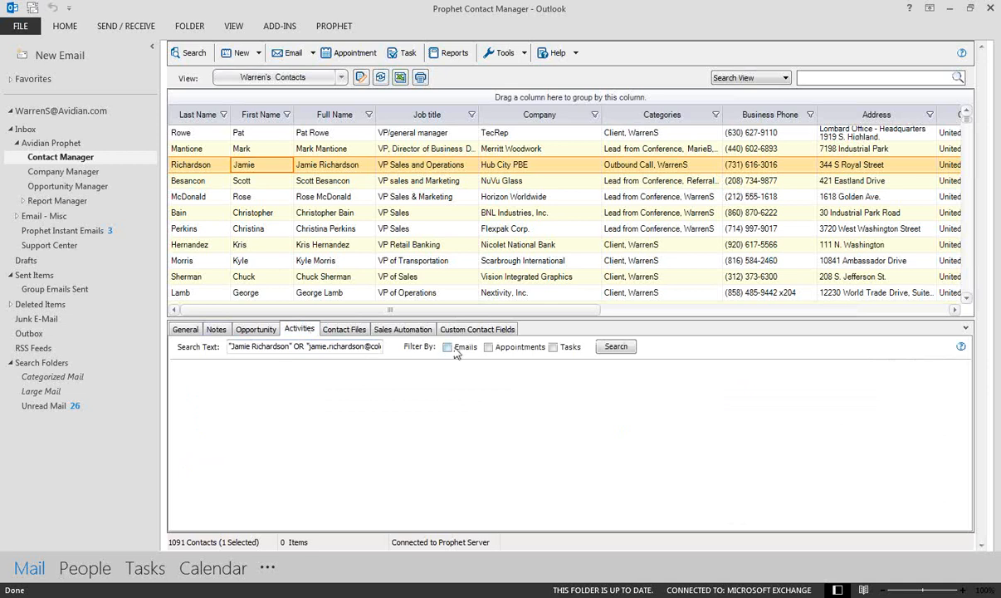
left_click(447, 347)
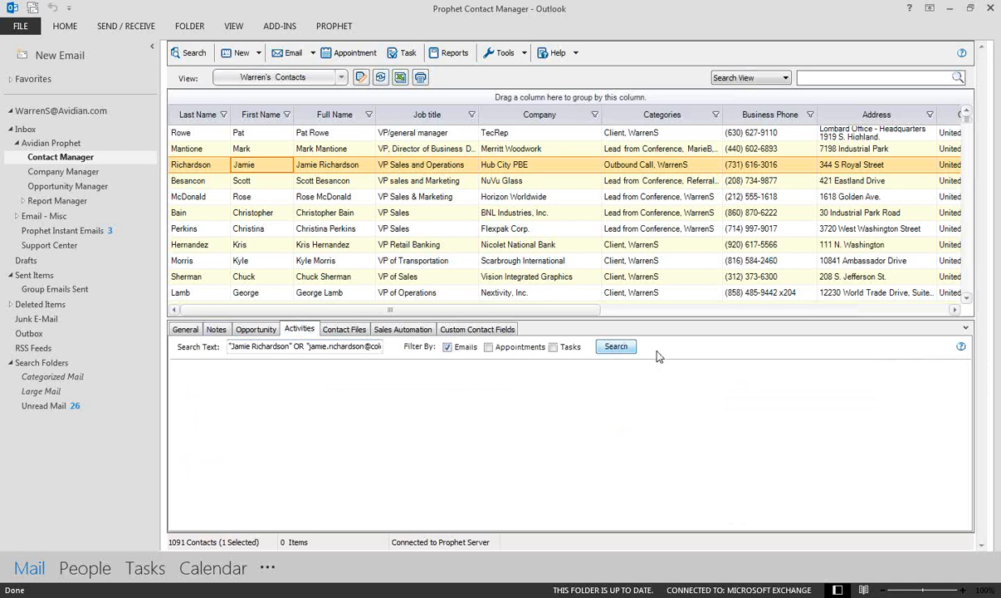
left_click(615, 346)
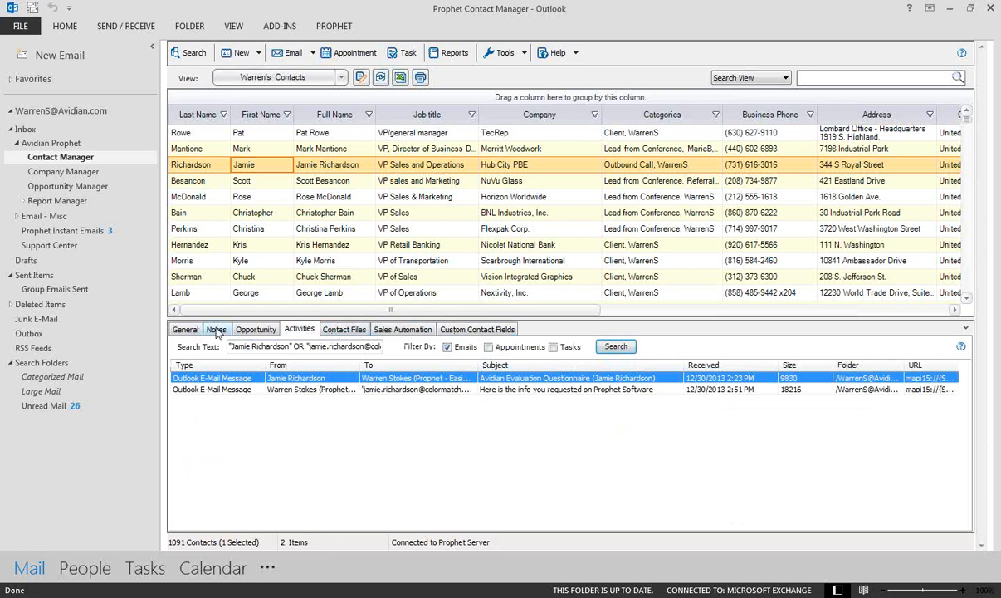
- Add tracked Appointment Scheduled, Left Voice Mail, Phone call and Sent Proposal/Quote notes
left_click(216, 329)
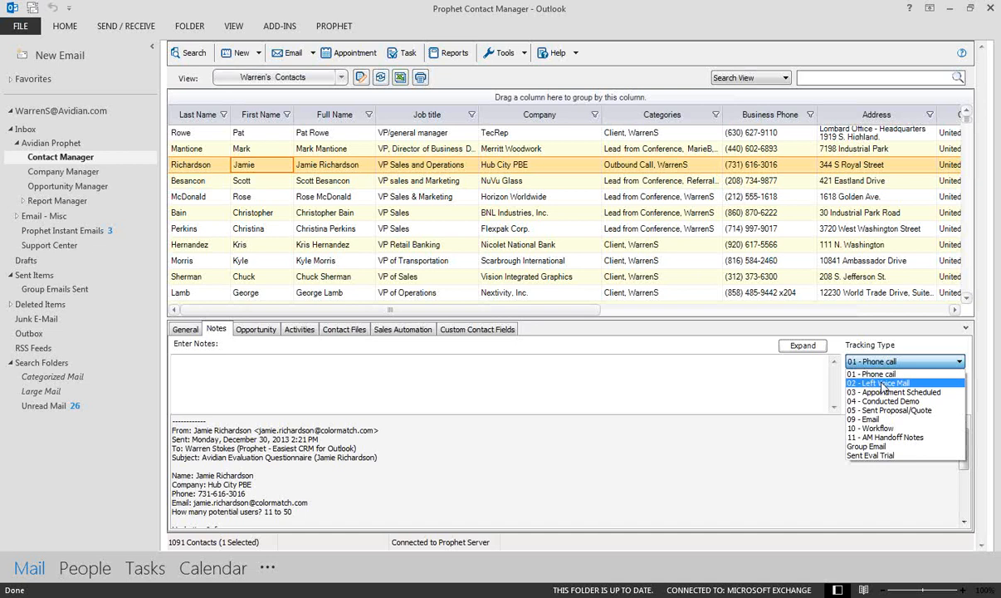
mouse_move(884, 373)
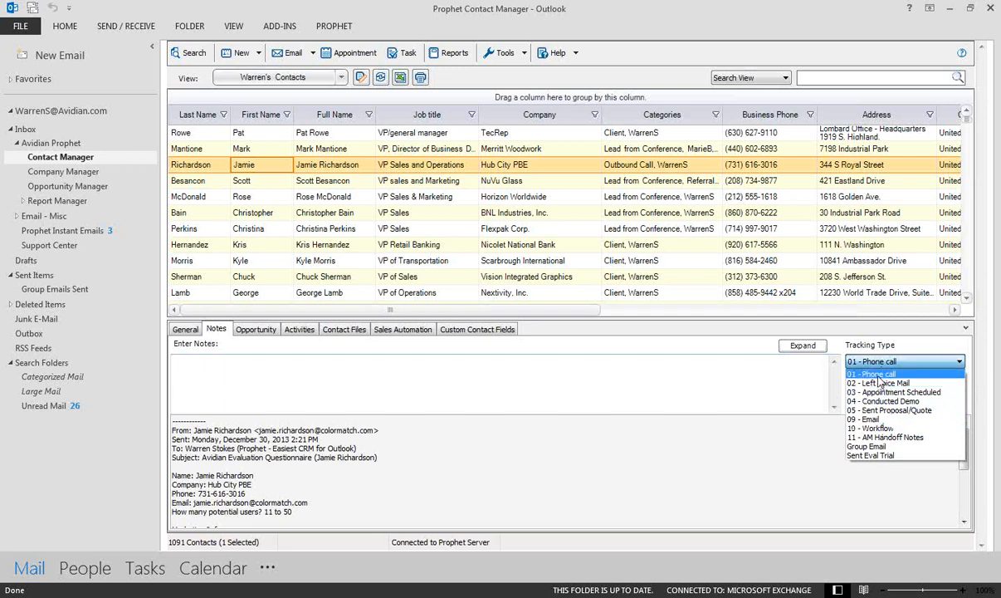
mouse_move(884, 383)
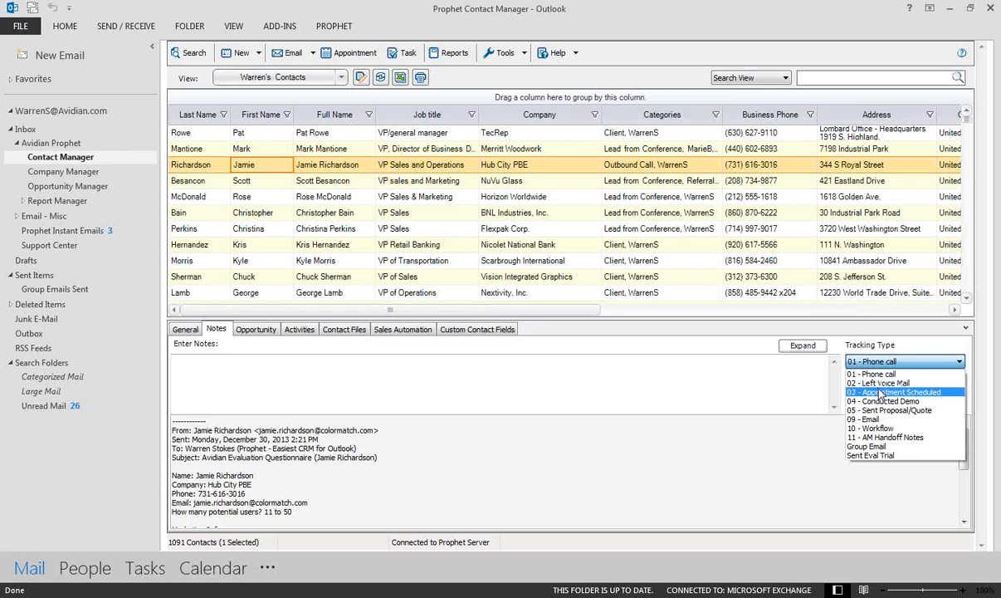
left_click(895, 391)
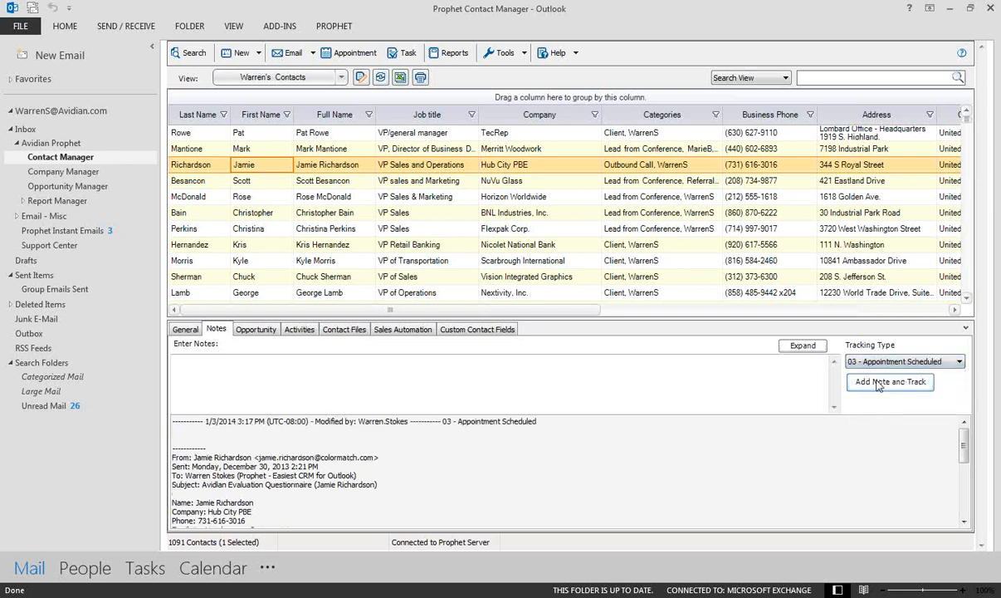
left_click(904, 360)
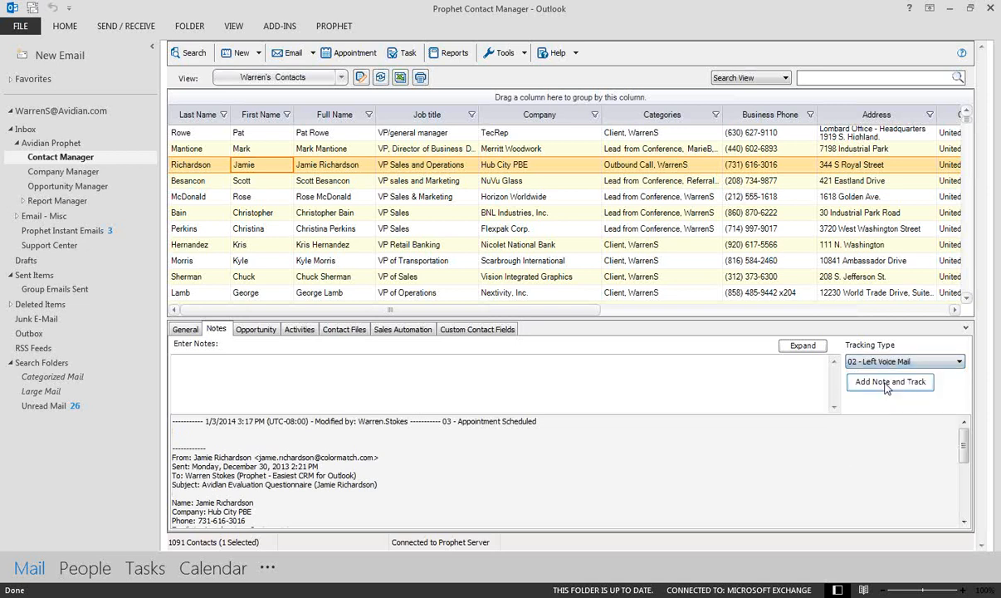
left_click(890, 381)
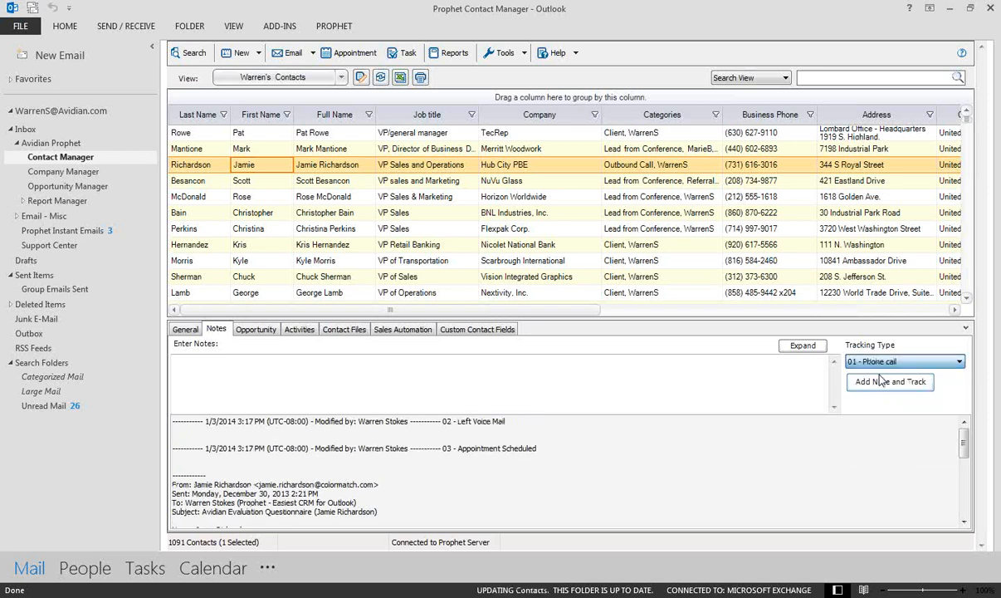
left_click(890, 381)
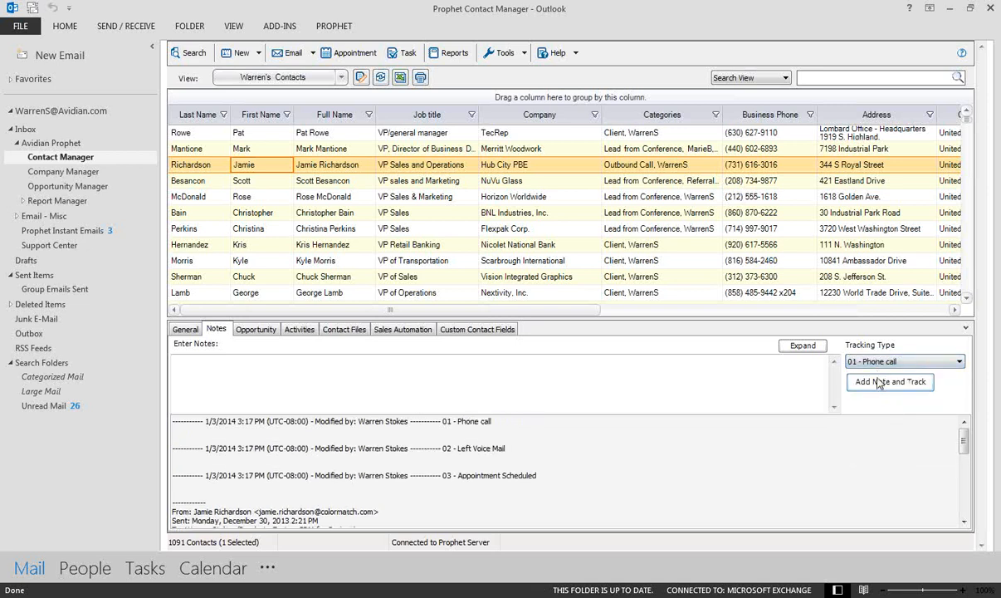
left_click(961, 361)
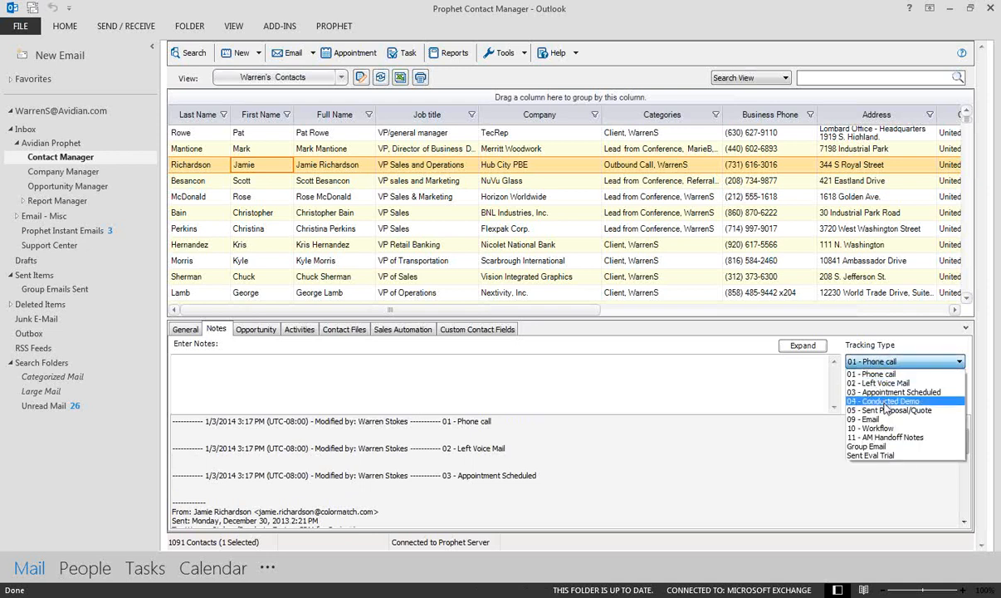
left_click(888, 409)
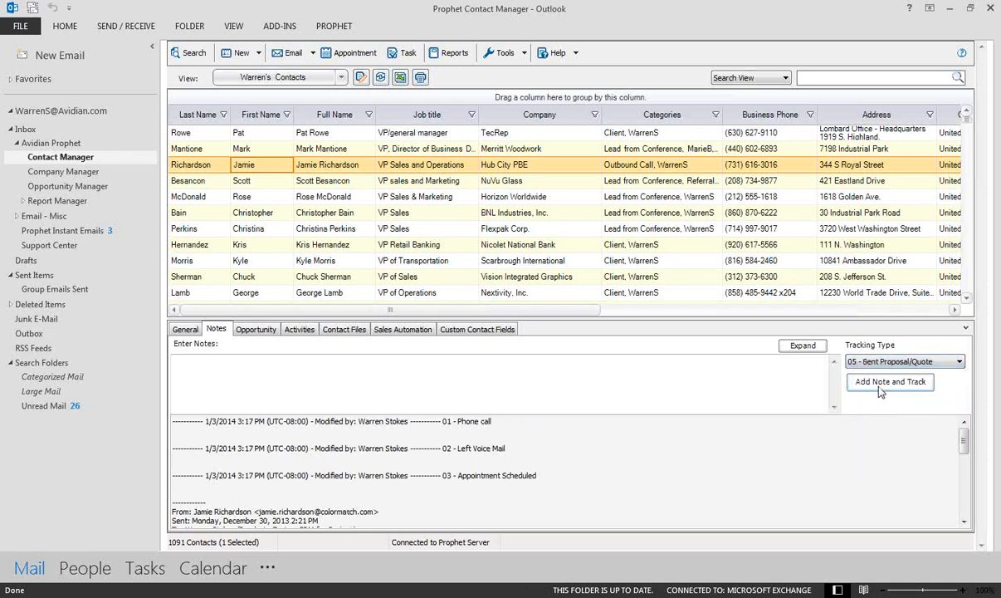
left_click(889, 381)
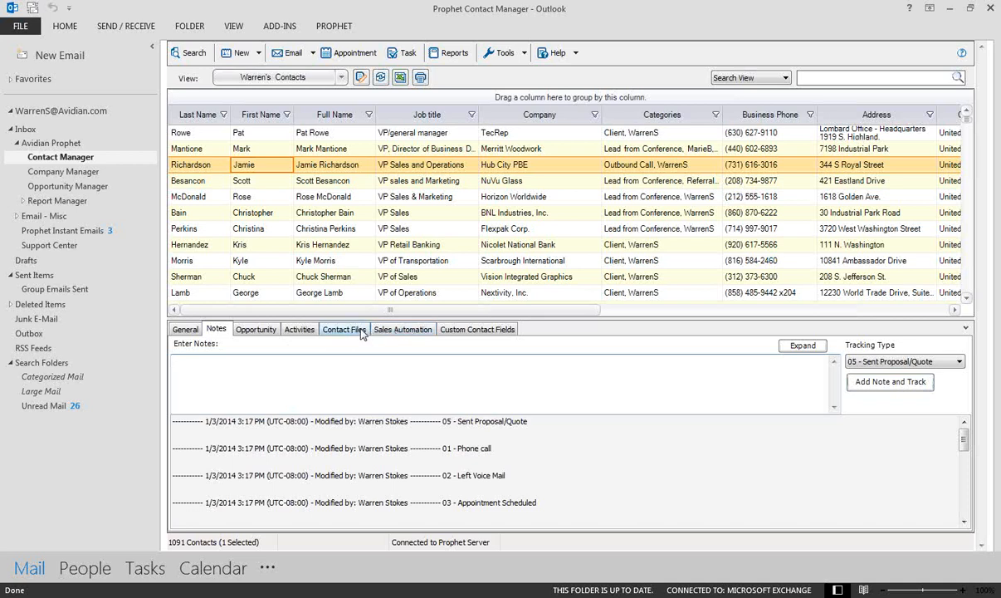
- Attach the INV00004484 invoice PDF from Proposals and Quotes to Contact Files, then open it
left_click(343, 329)
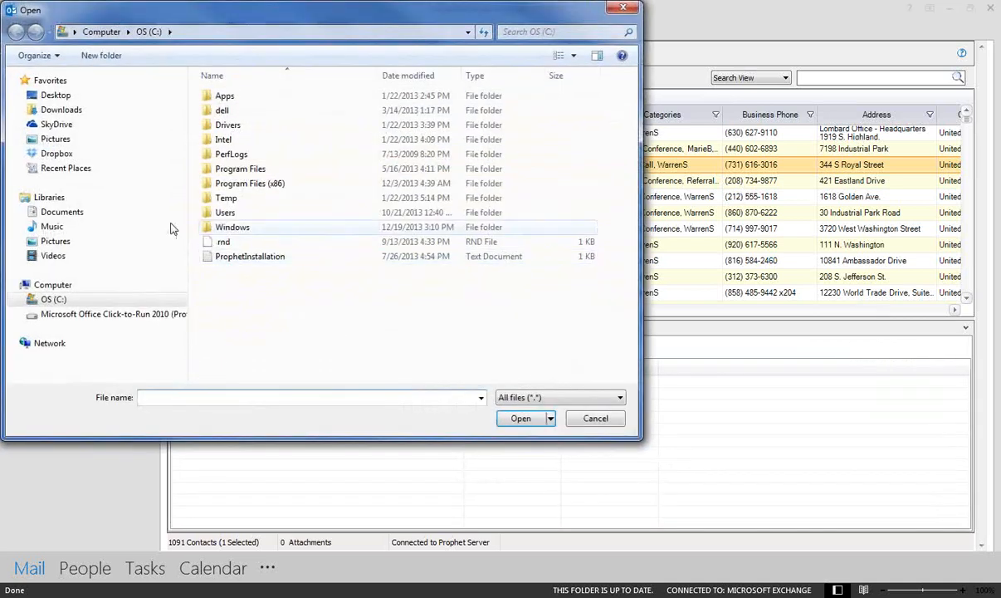
left_click(66, 168)
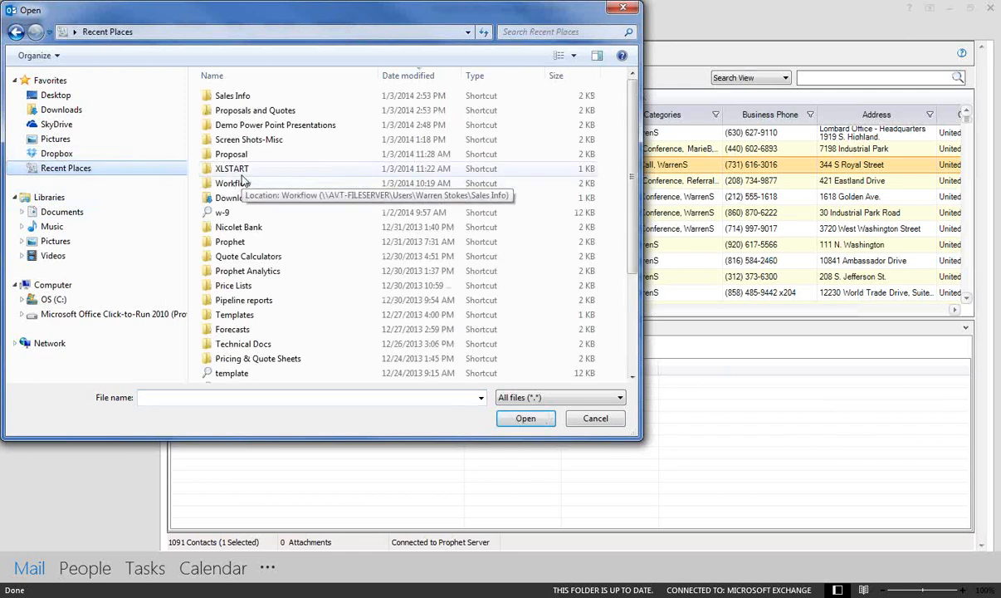
mouse_move(249, 116)
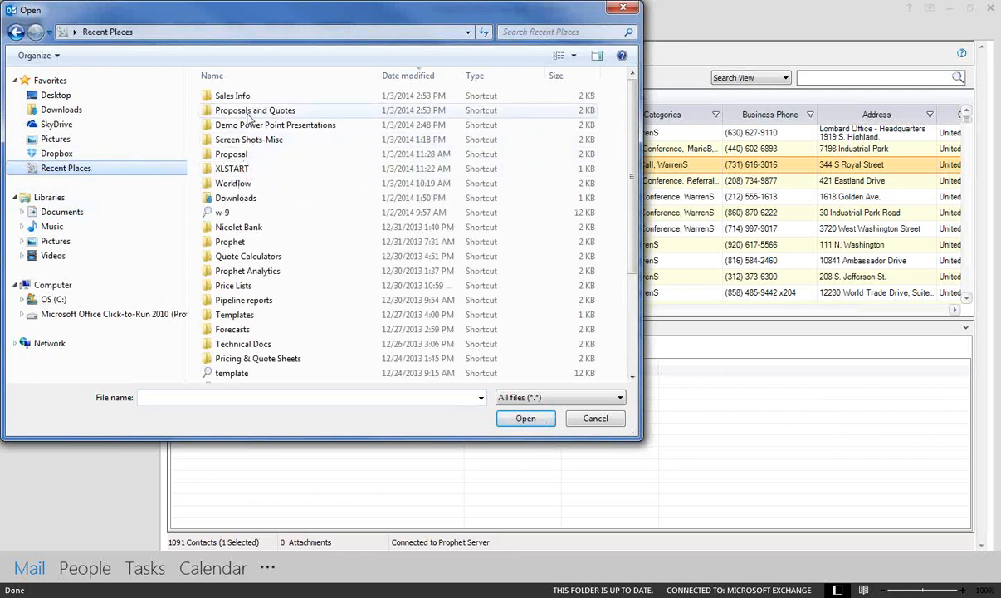
double_click(255, 110)
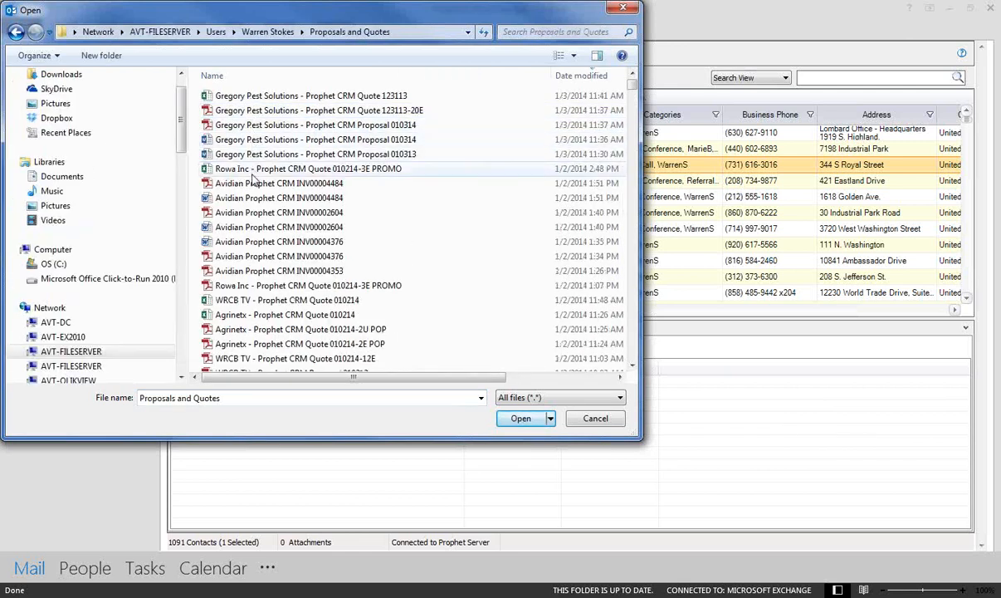
left_click(315, 154)
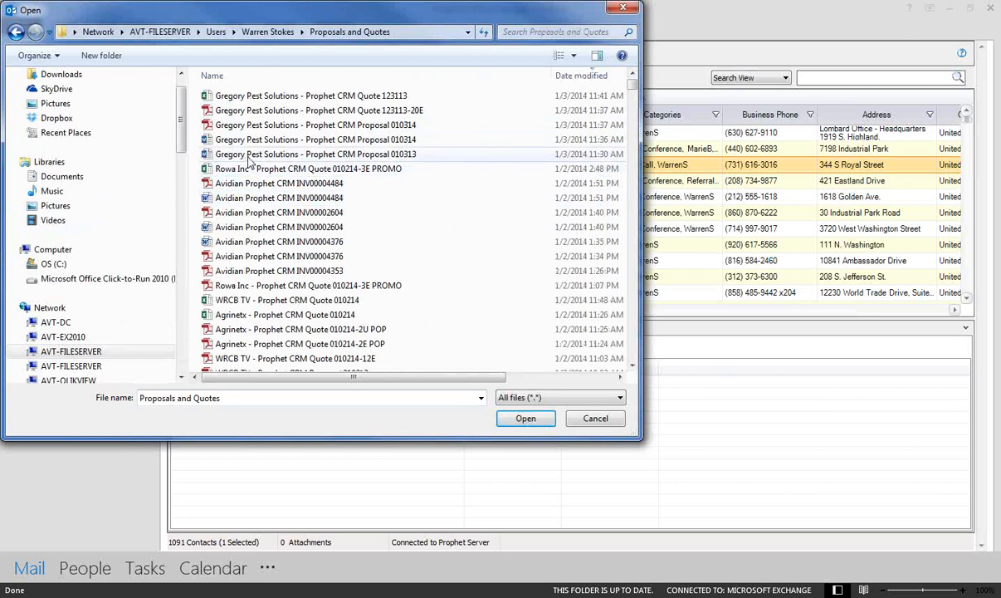
left_click(279, 183)
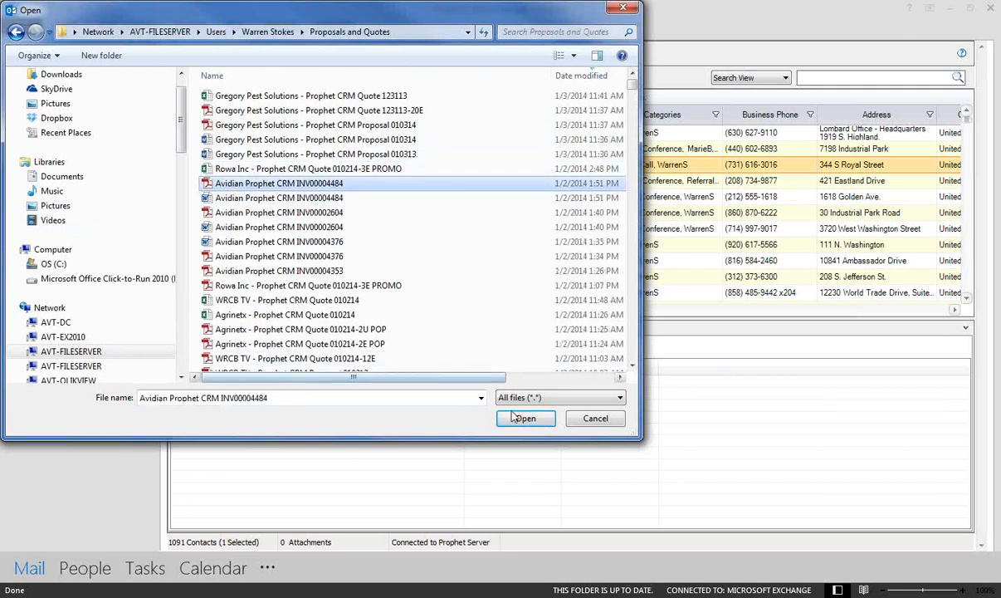
left_click(524, 418)
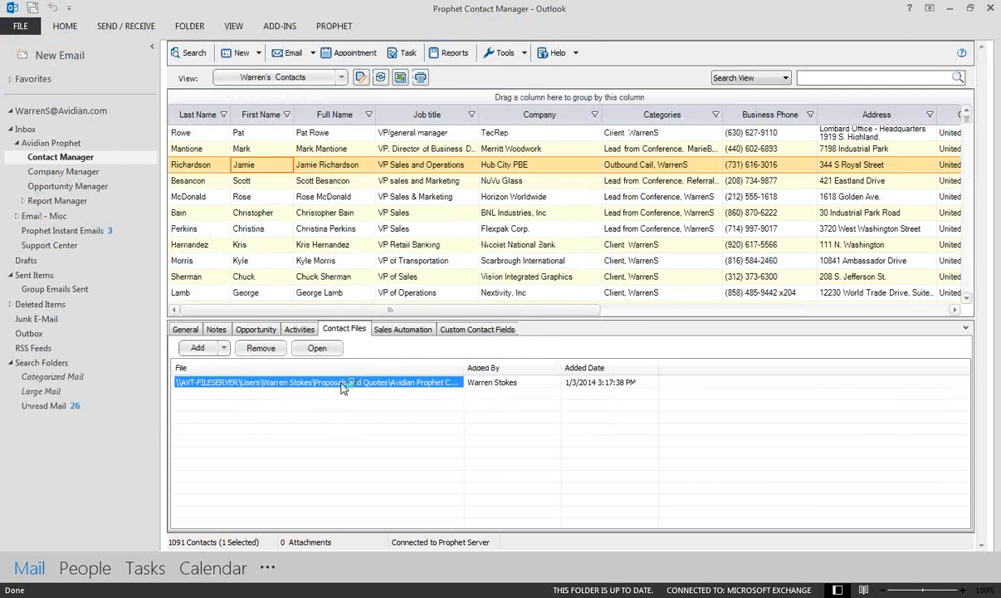
double_click(315, 382)
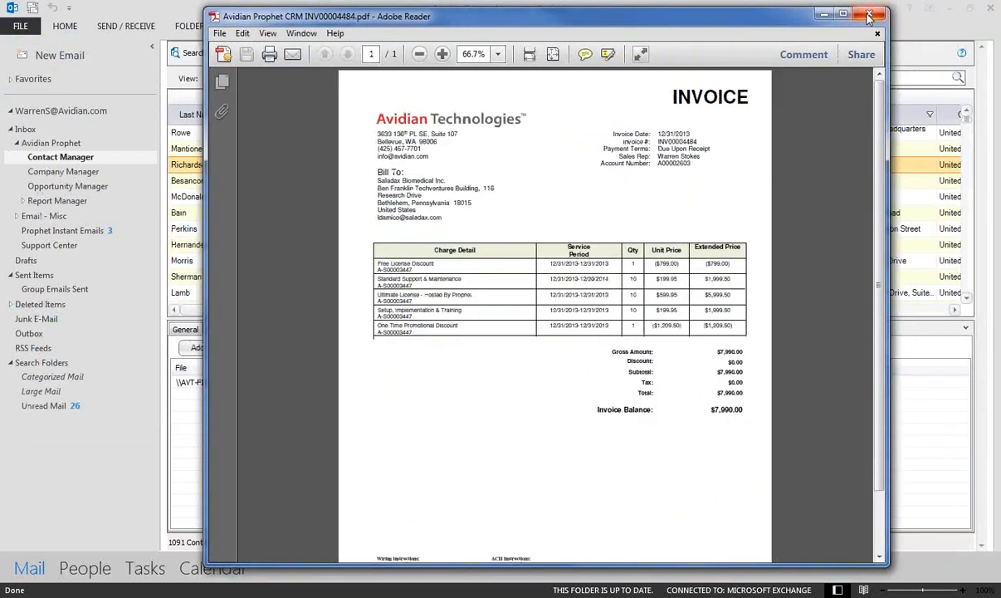
left_click(876, 16)
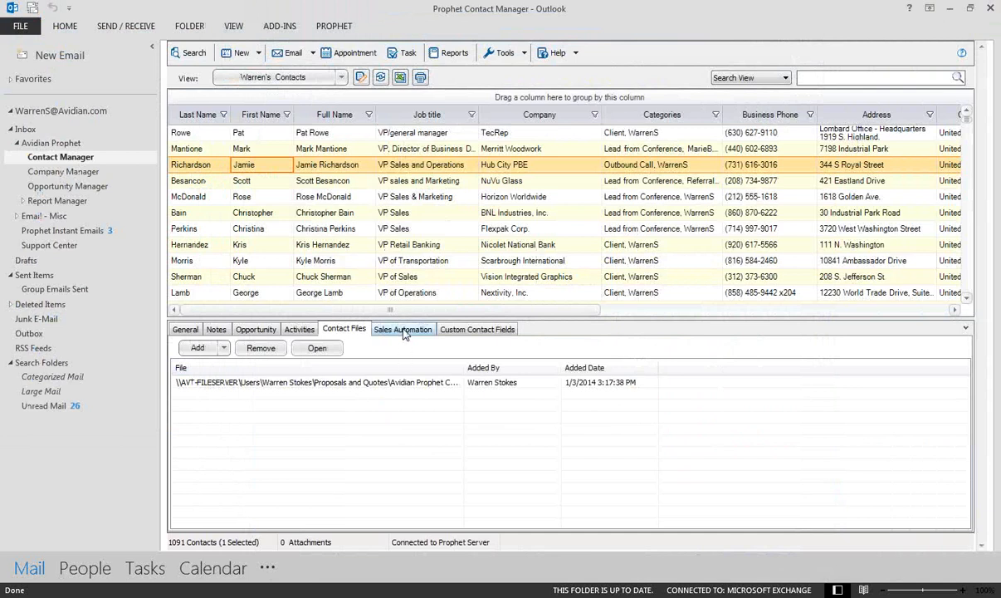
- Select all sales automation actions, set the start date to 1/6/2014, and review the actions
left_click(403, 329)
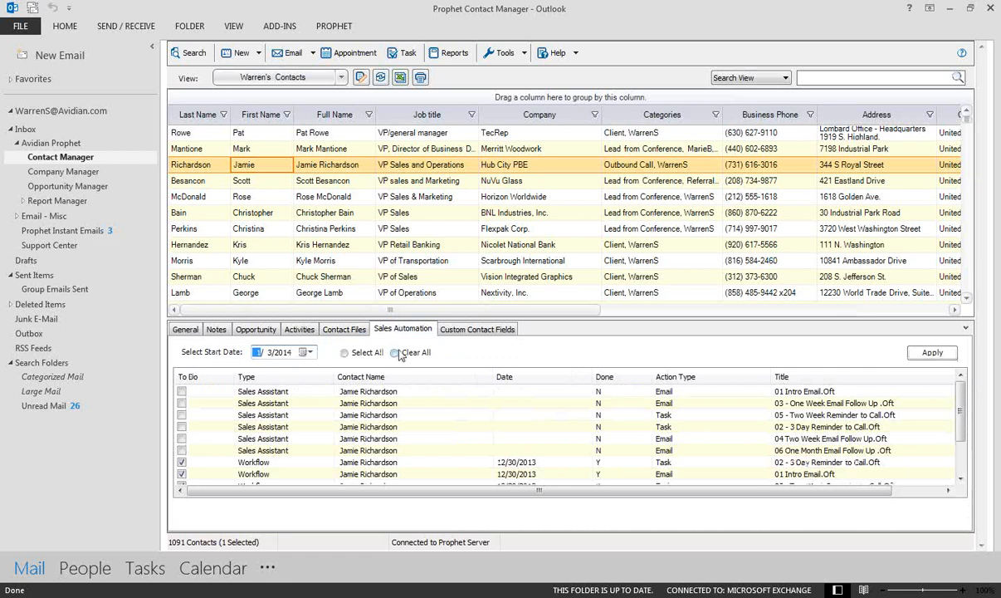
left_click(343, 352)
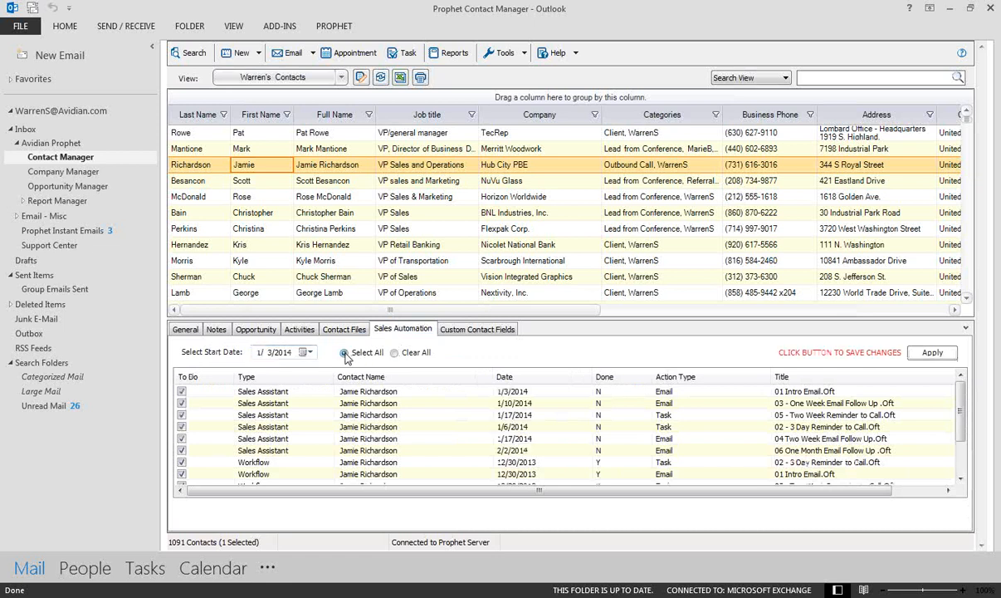
left_click(803, 391)
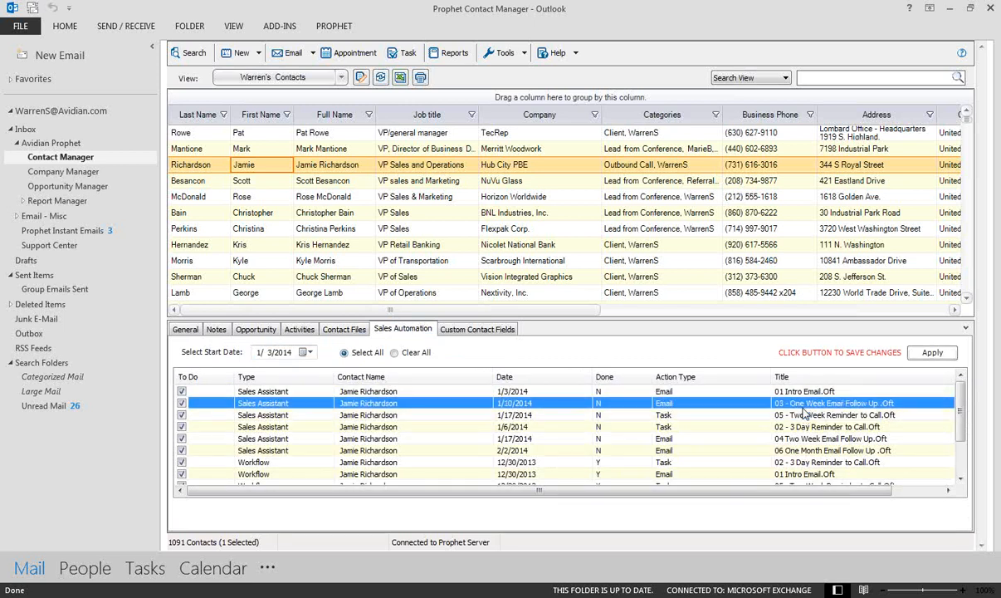
left_click(802, 391)
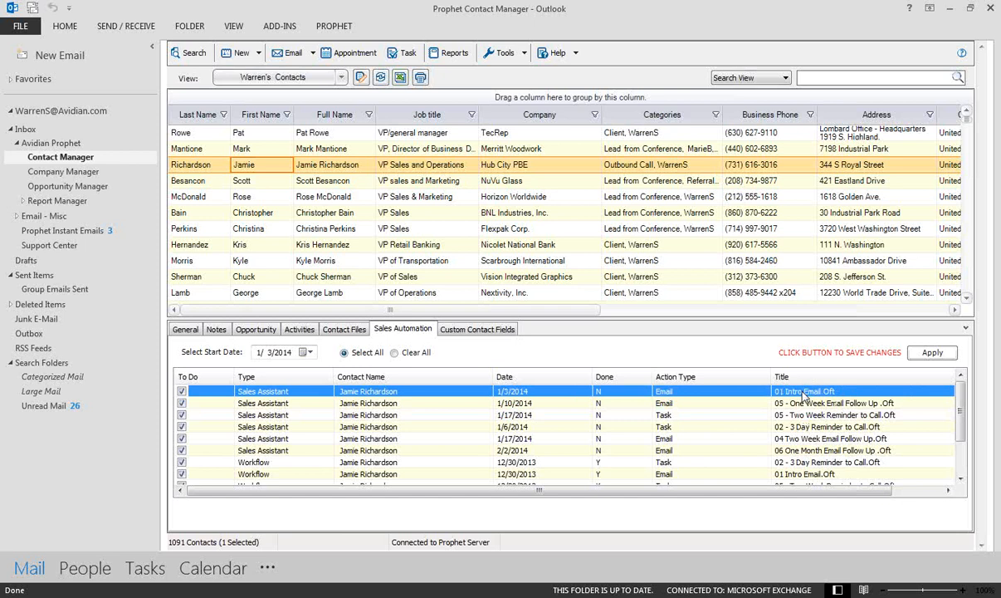
left_click(305, 352)
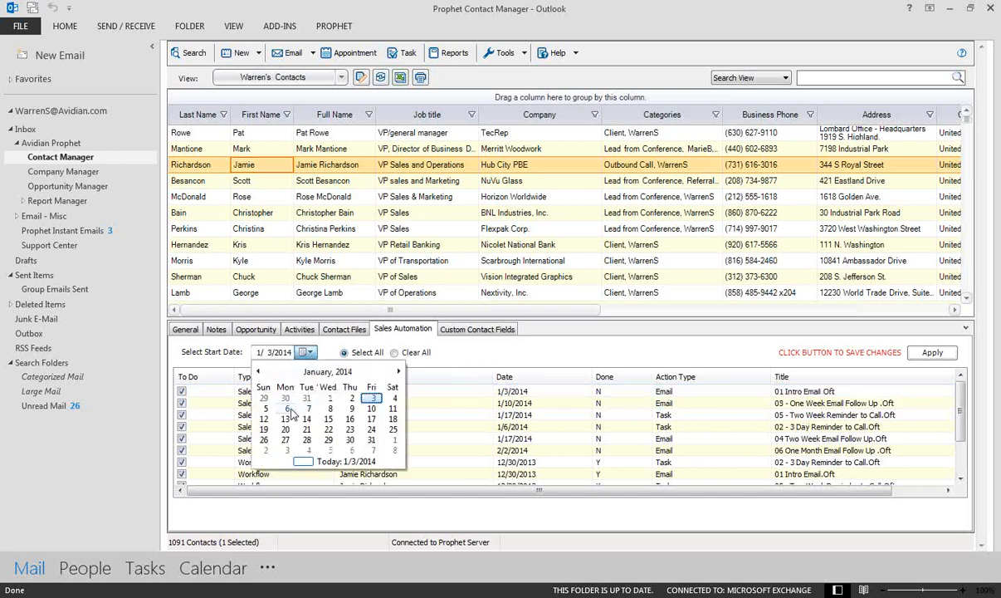
left_click(287, 407)
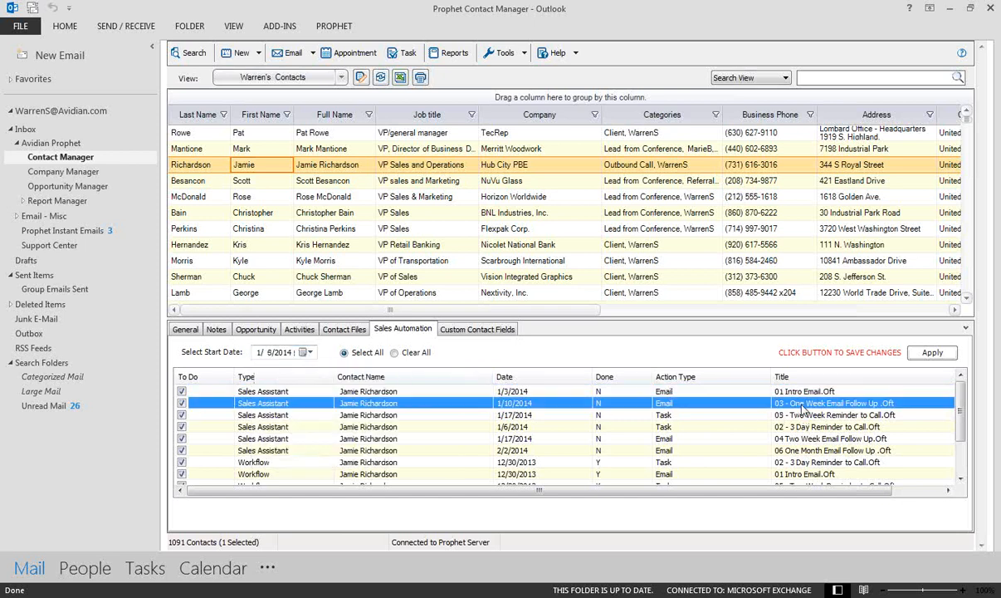
left_click(805, 414)
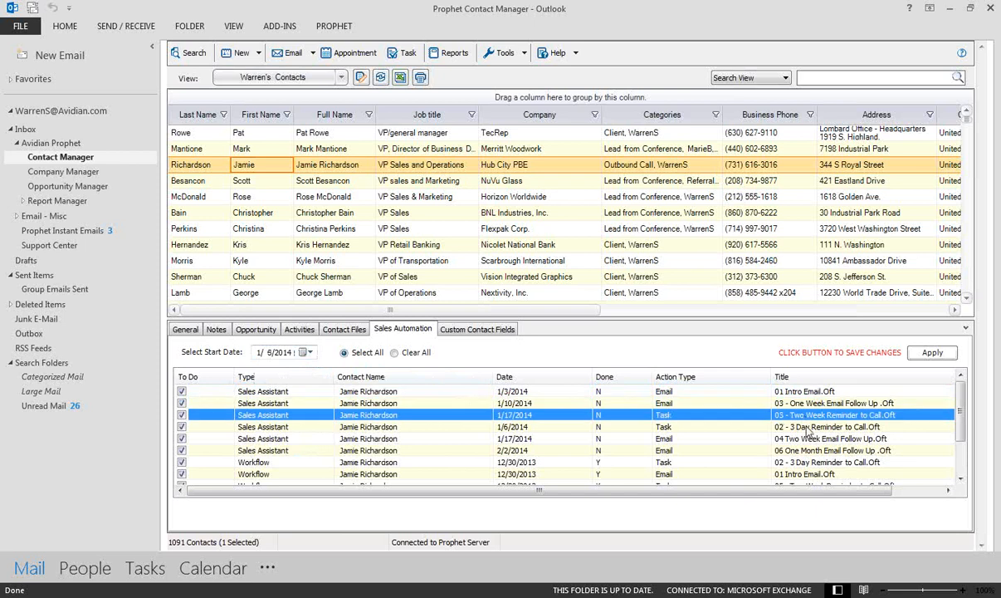
left_click(834, 437)
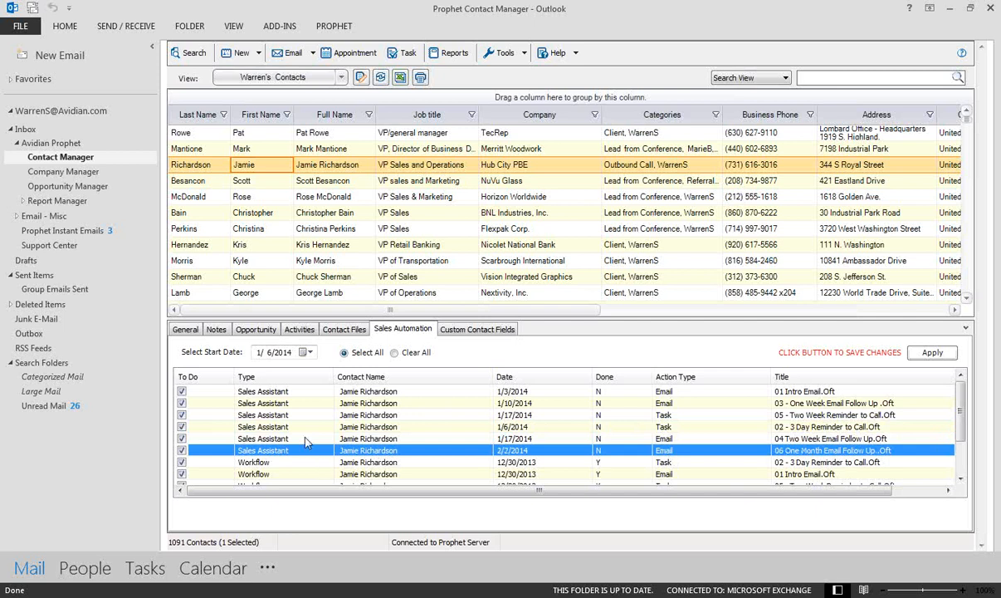
mouse_move(397, 280)
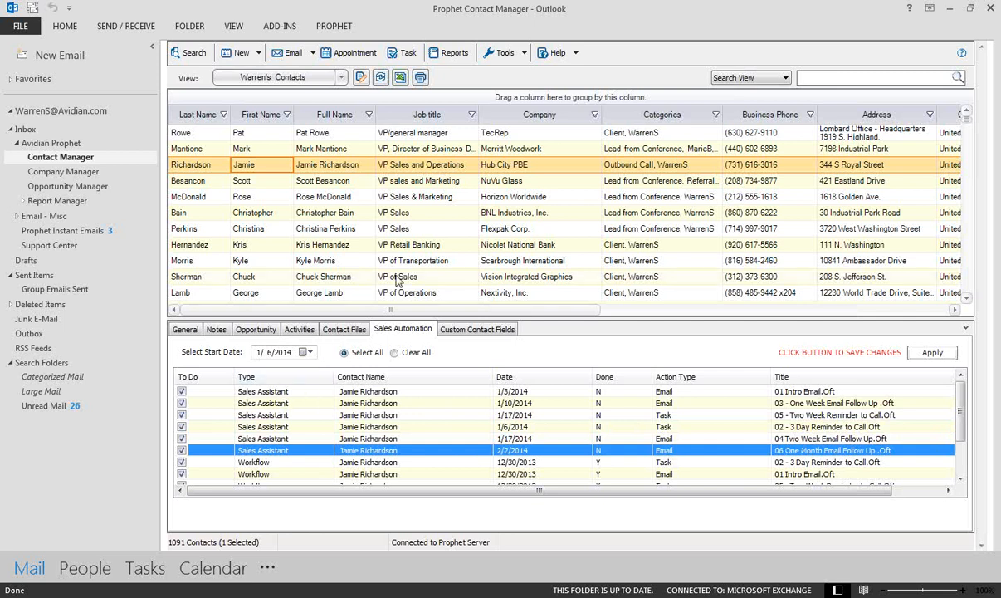
mouse_move(501, 81)
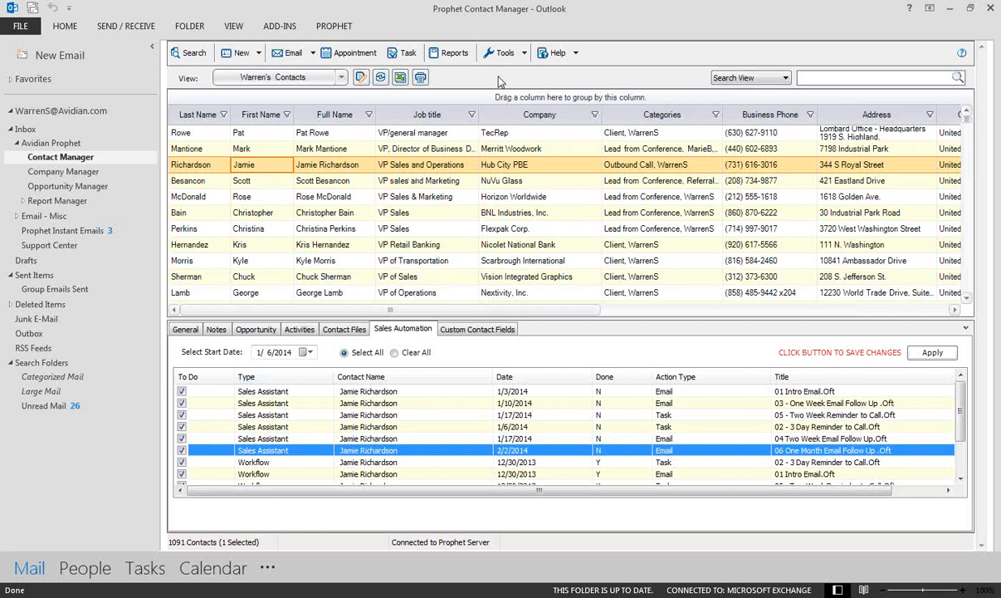
mouse_move(502, 52)
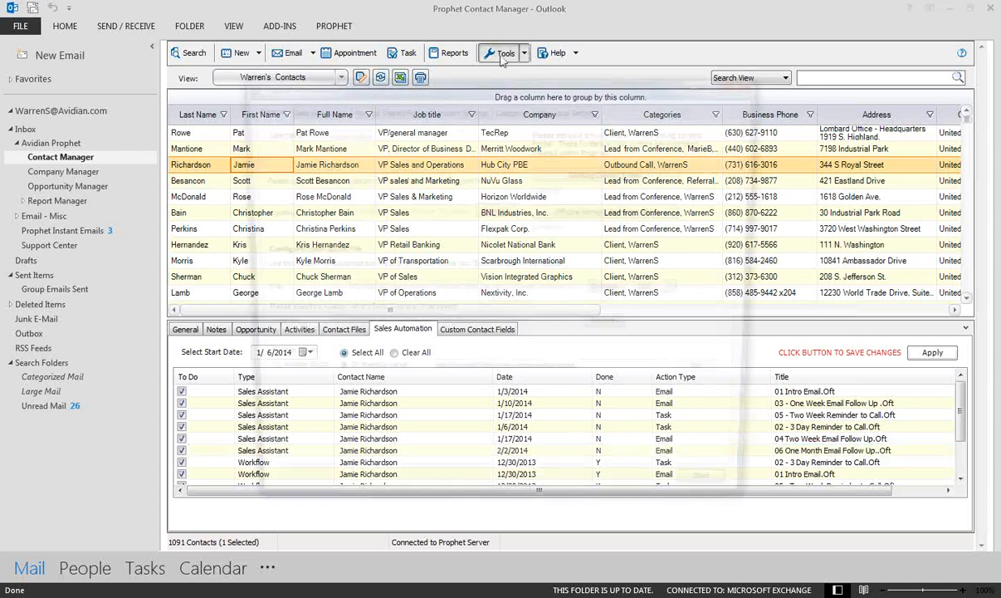
- Open Prophet Administrator's Sales Automation templates and preview a product-info email template without saving
left_click(502, 52)
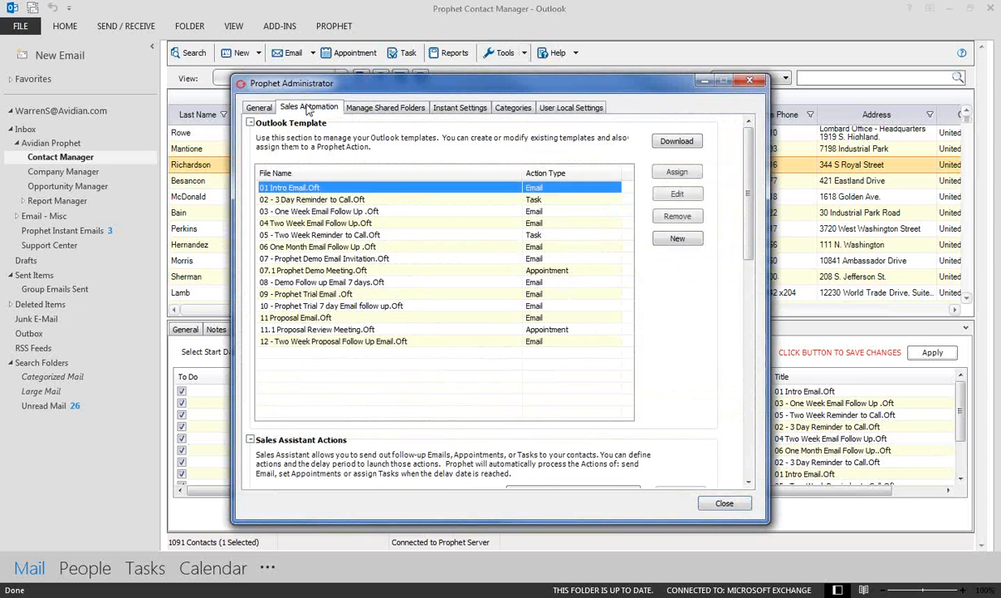
left_click(332, 199)
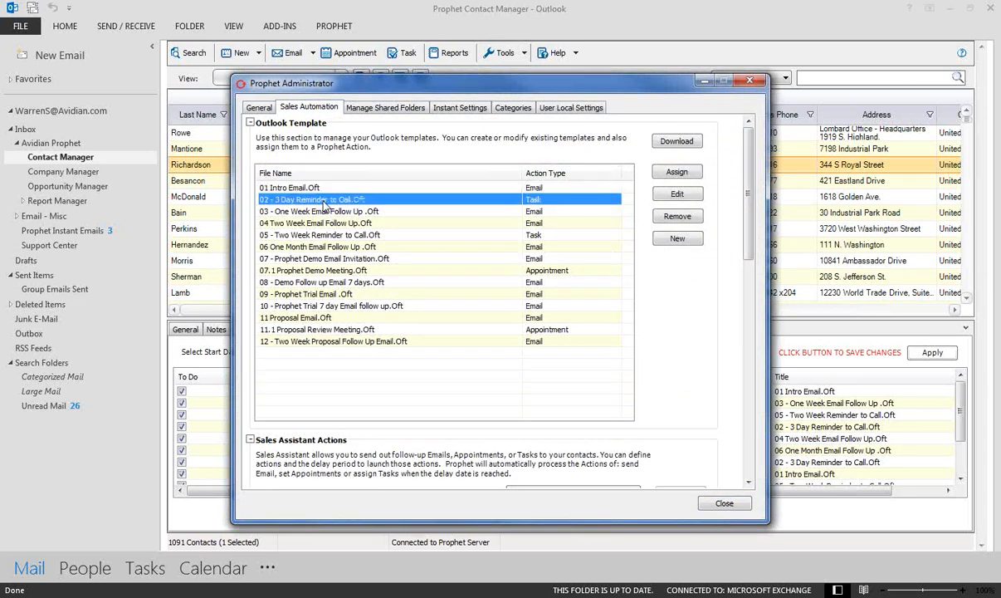
left_click(316, 222)
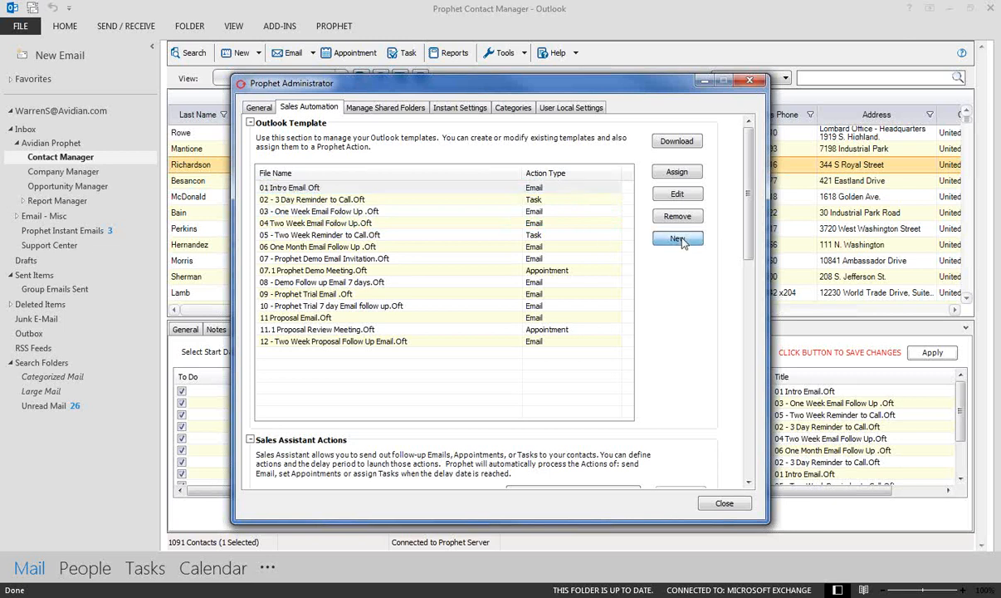
left_click(677, 238)
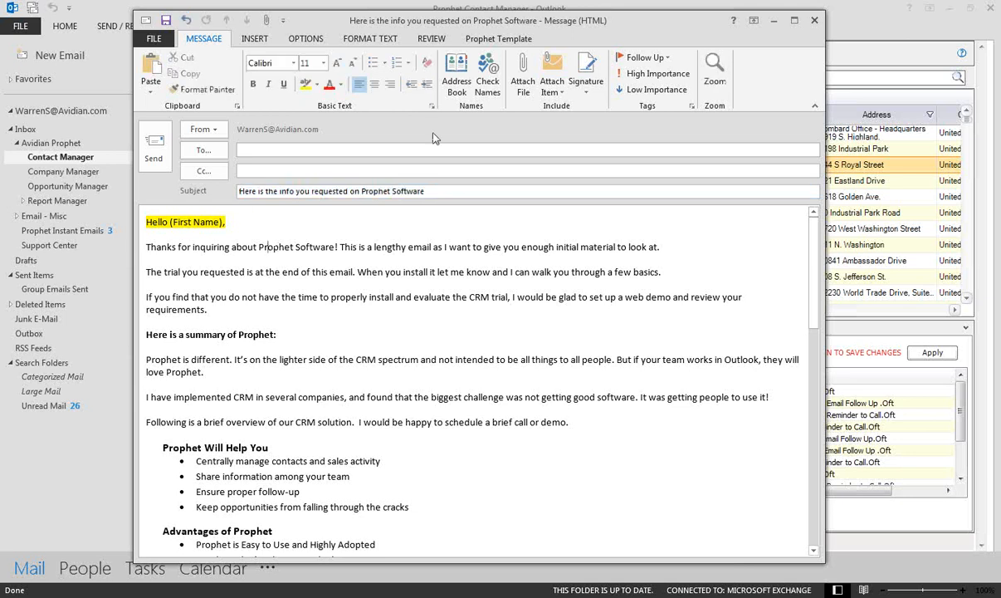
left_click(813, 20)
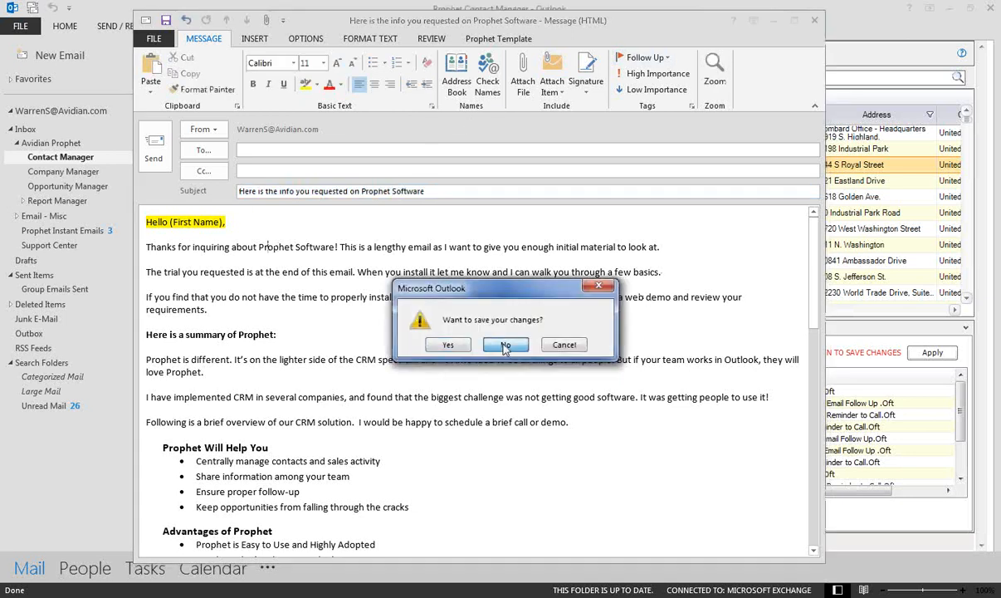
left_click(505, 343)
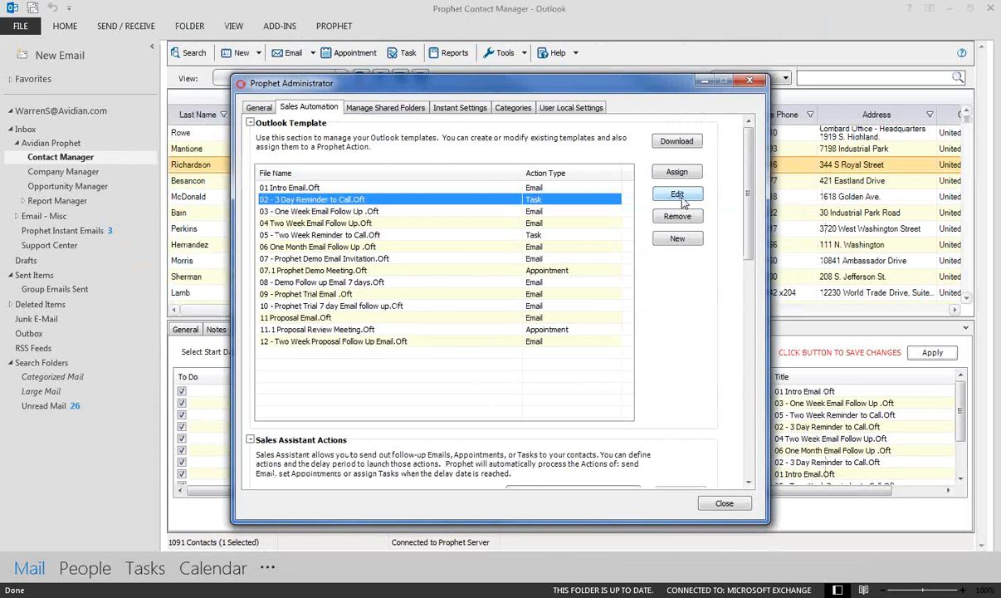
- Preview the 3 Day Reminder task and One Week follow-up email templates, discarding changes to both
left_click(677, 193)
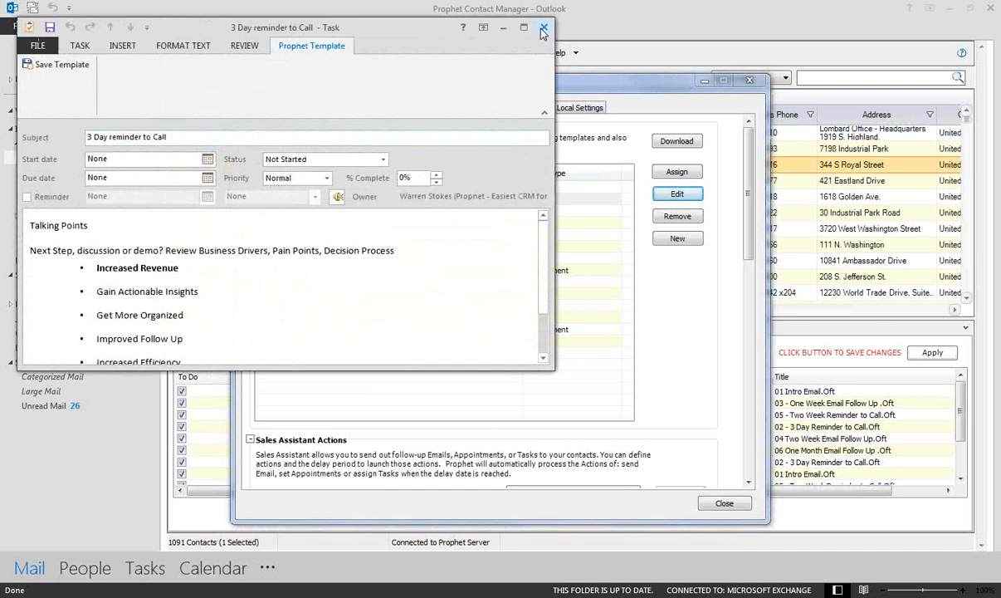
left_click(543, 28)
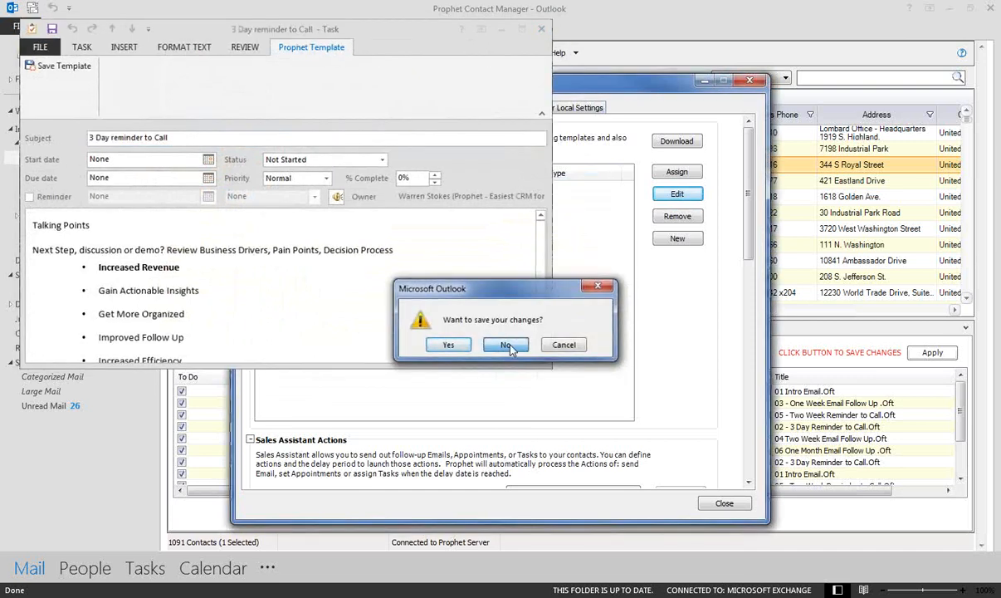
left_click(505, 344)
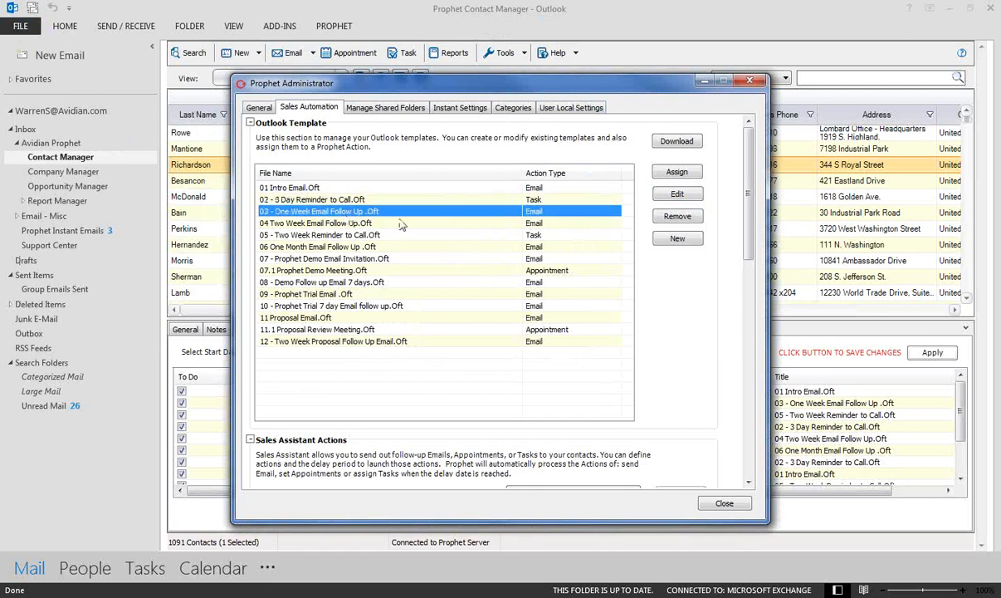
left_click(677, 193)
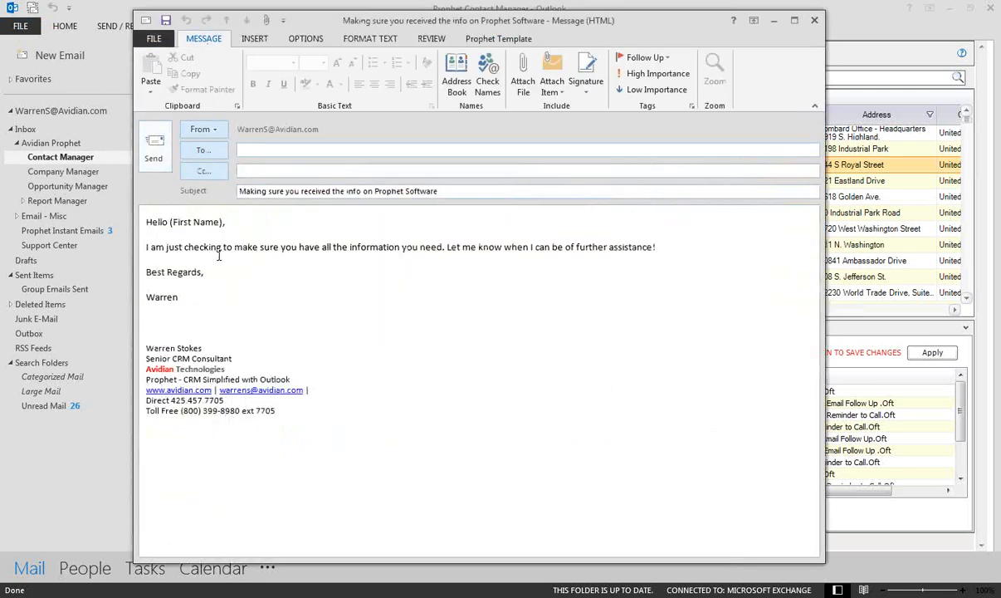
left_click(813, 19)
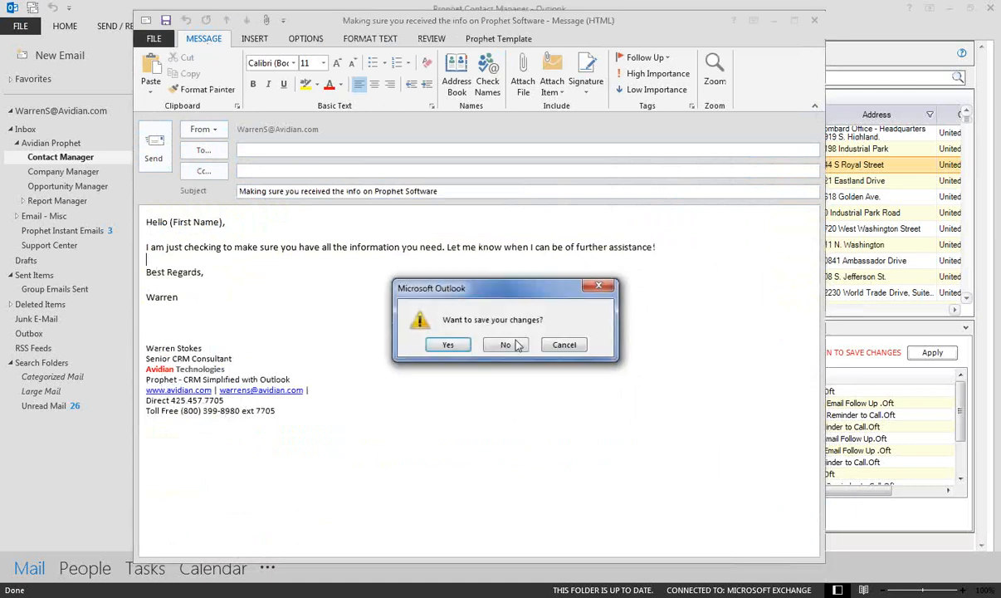
left_click(506, 345)
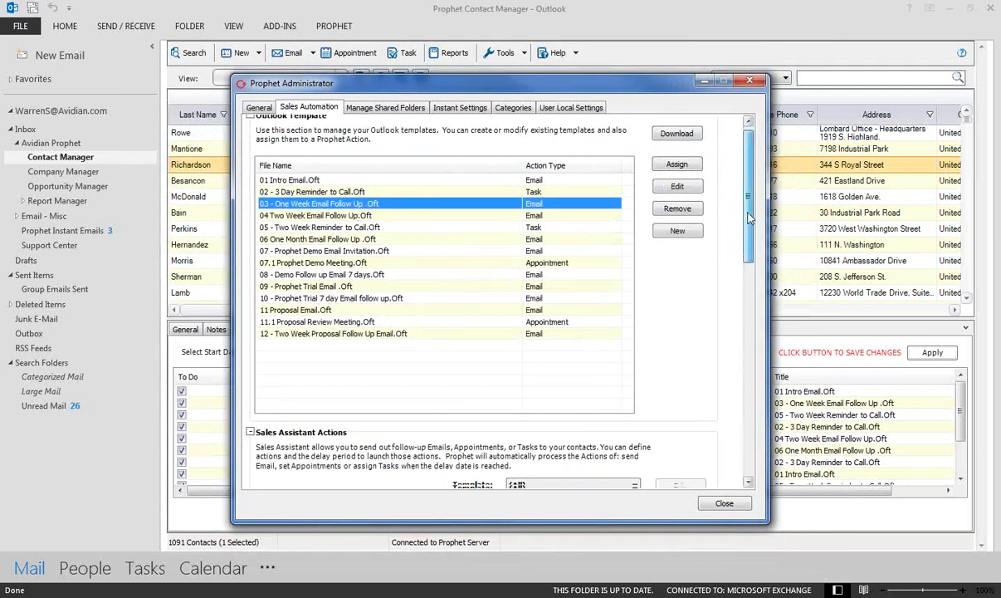
scroll("down", 3)
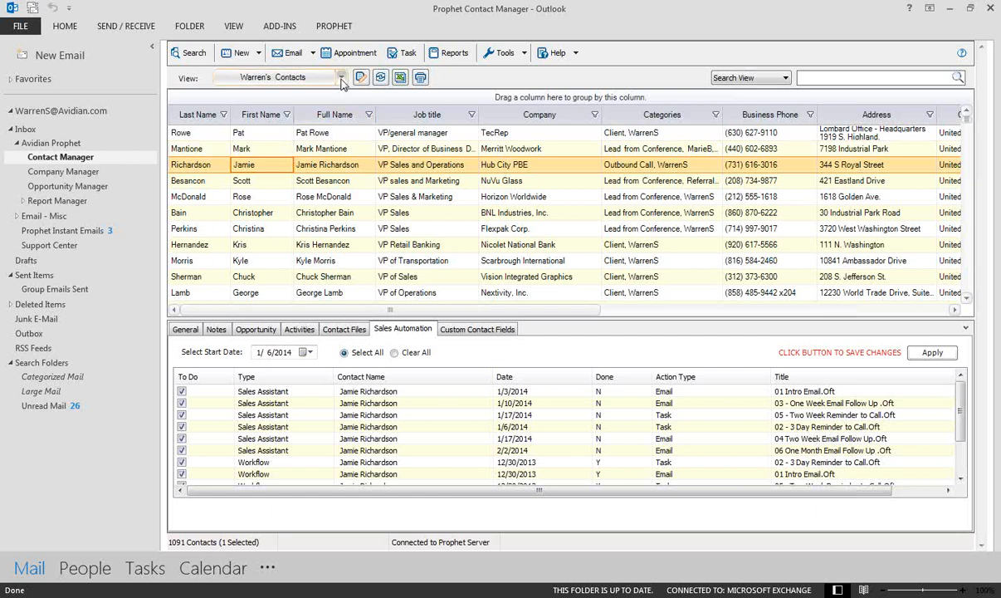
- Switch to the CPA Firms view and start a group email to the eleven selected contacts
left_click(340, 77)
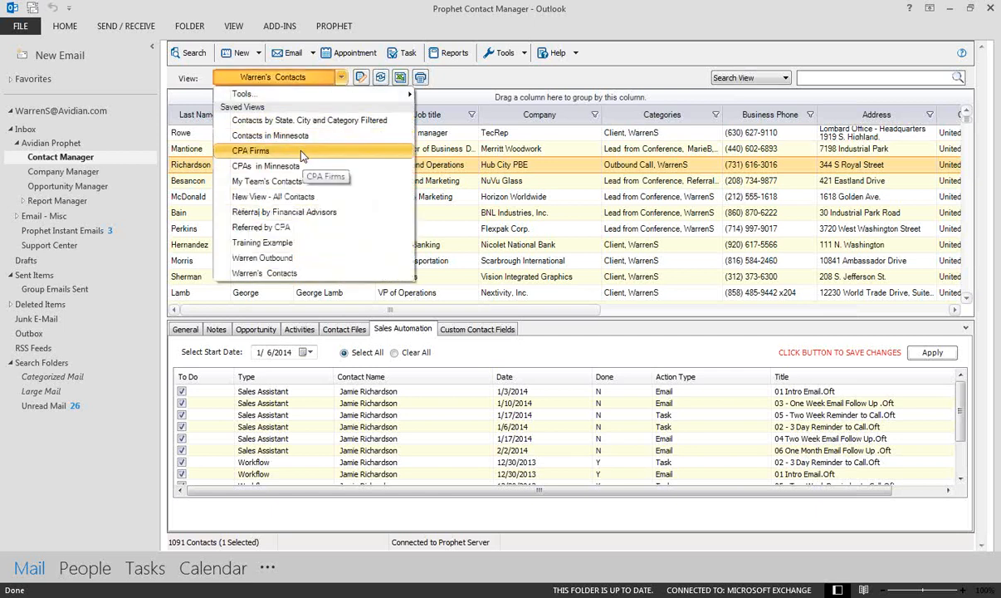
left_click(250, 150)
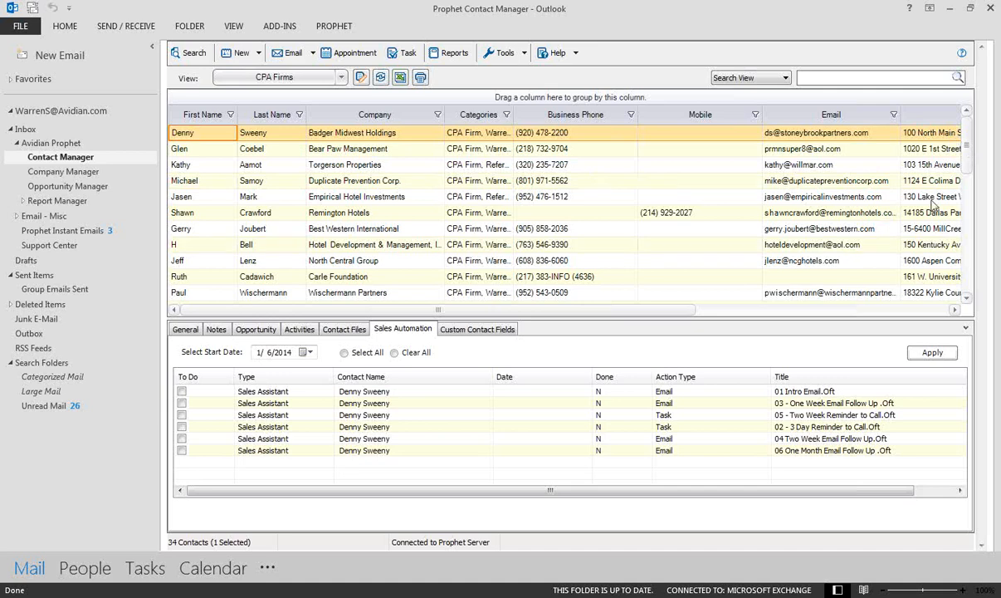
scroll("down", 3)
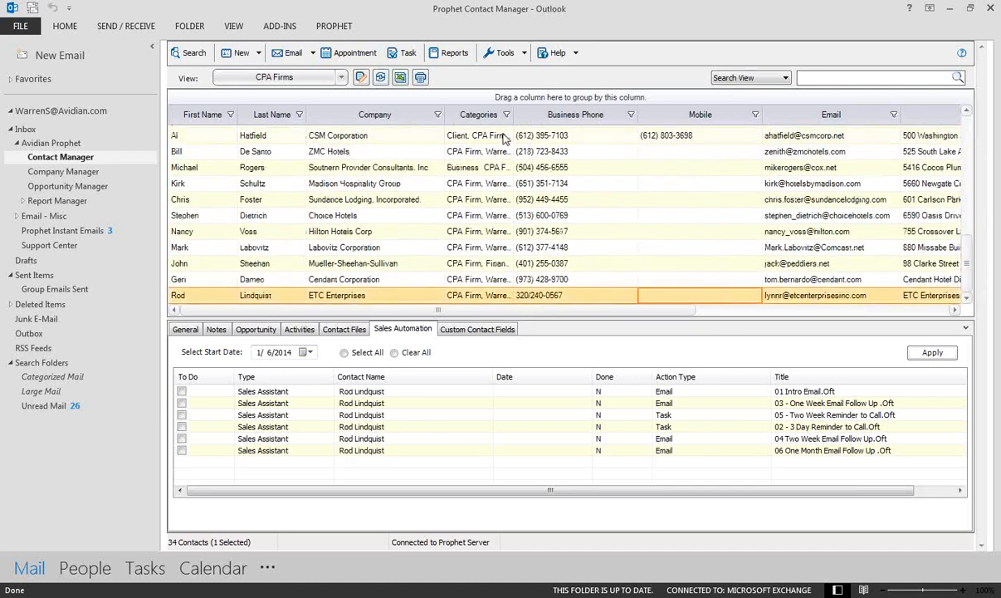
right_click(502, 183)
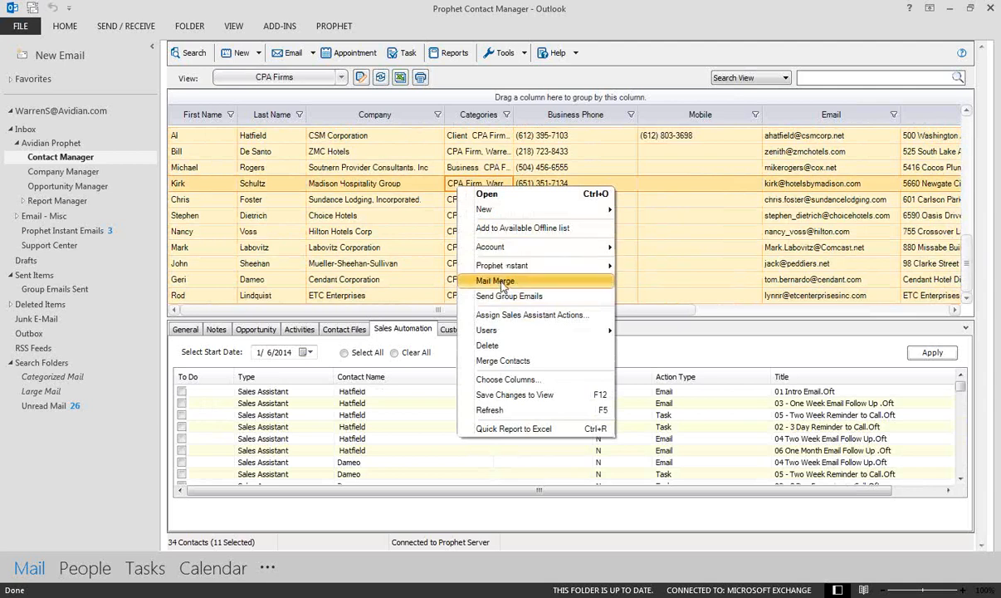
mouse_move(506, 299)
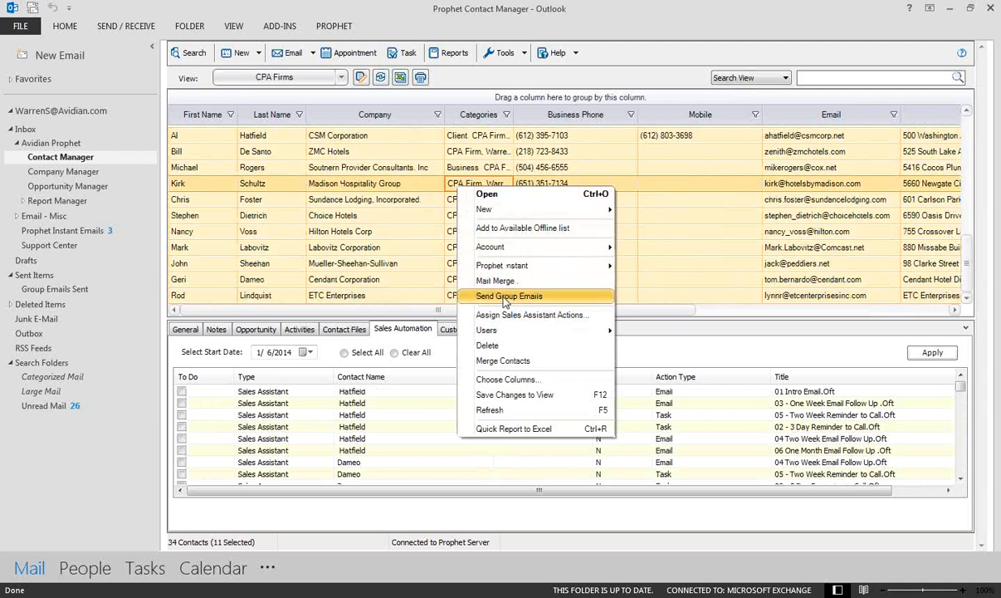
left_click(507, 295)
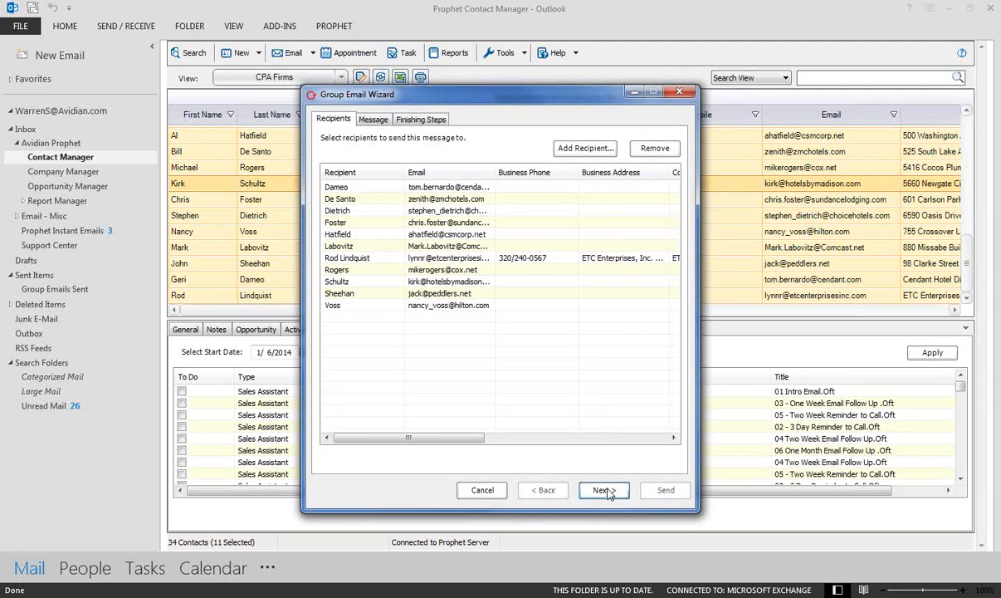
- Add the 'Hello (FirstName),' salutation and create the first draft greeting Geri
left_click(603, 490)
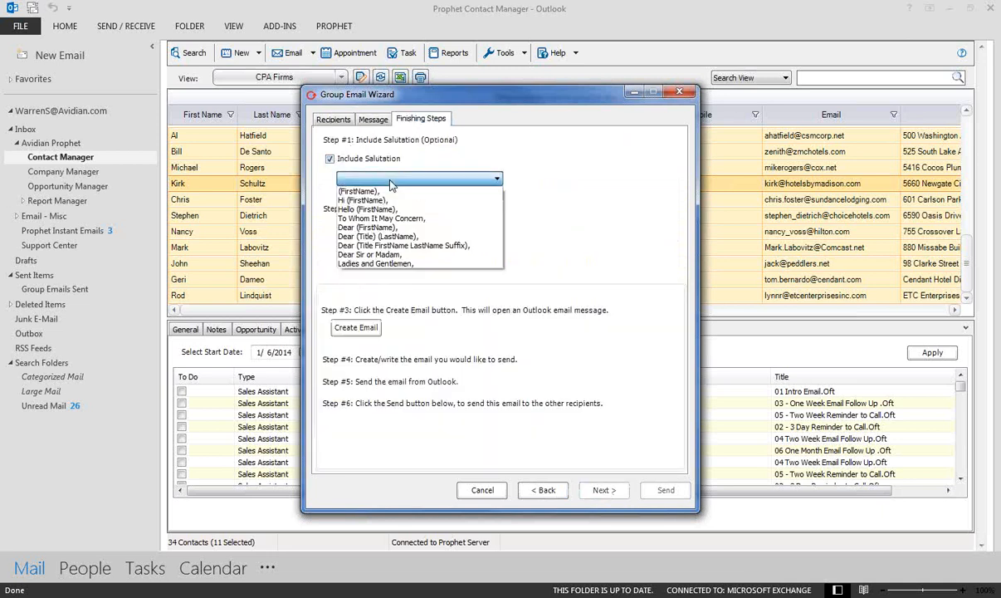
mouse_move(374, 209)
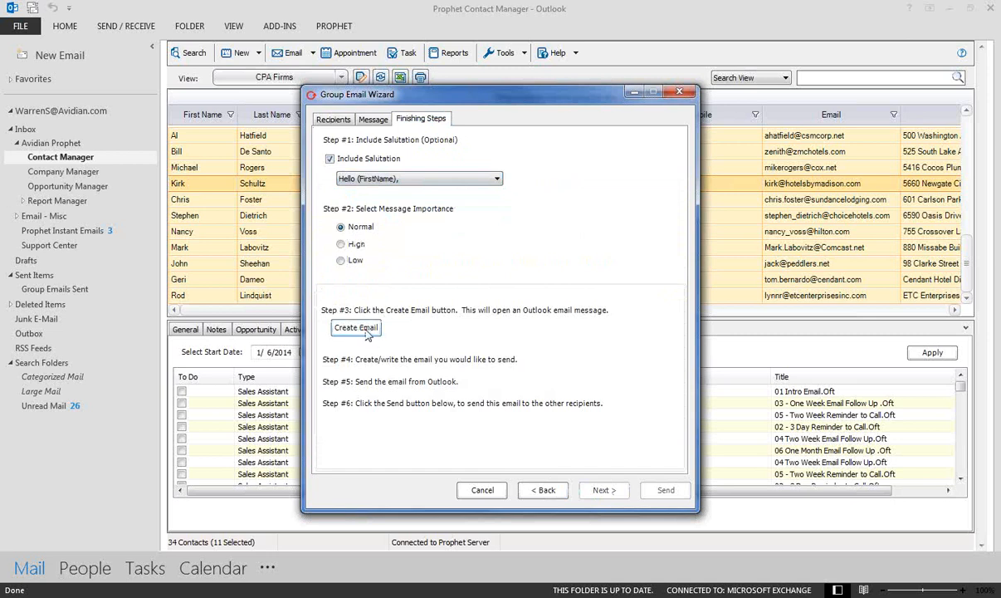
left_click(355, 327)
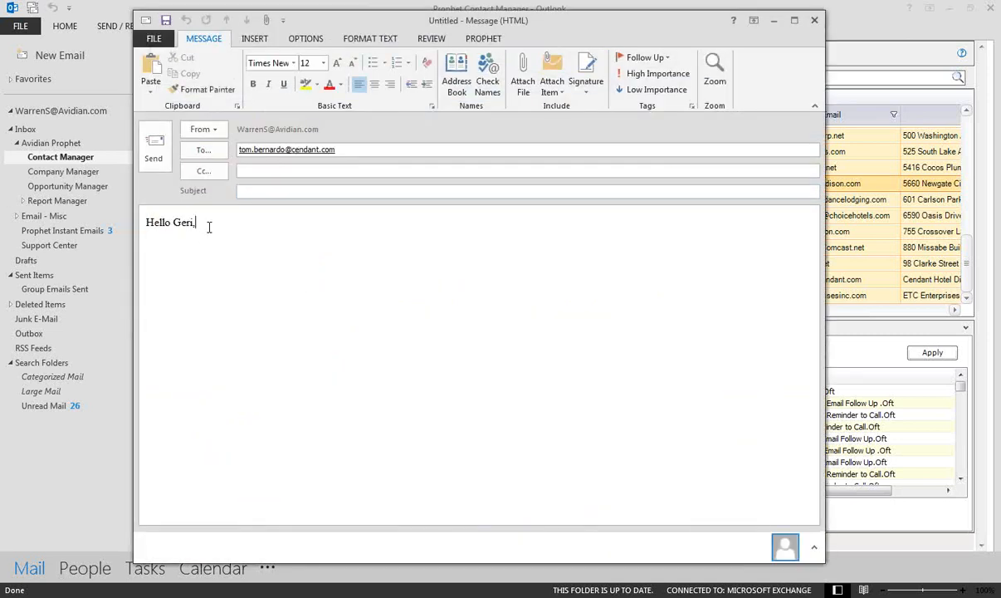
- Insert the 'Thank' Prophet overview AutoText and add subject 'Thanks for your interest in our products and services.'
type("THA")
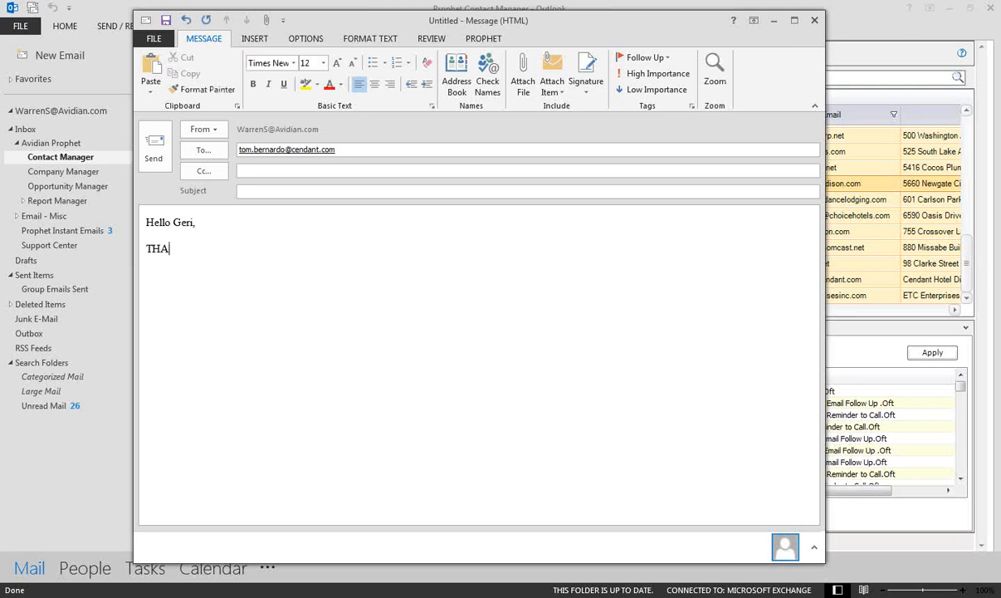
key("BackSpace")
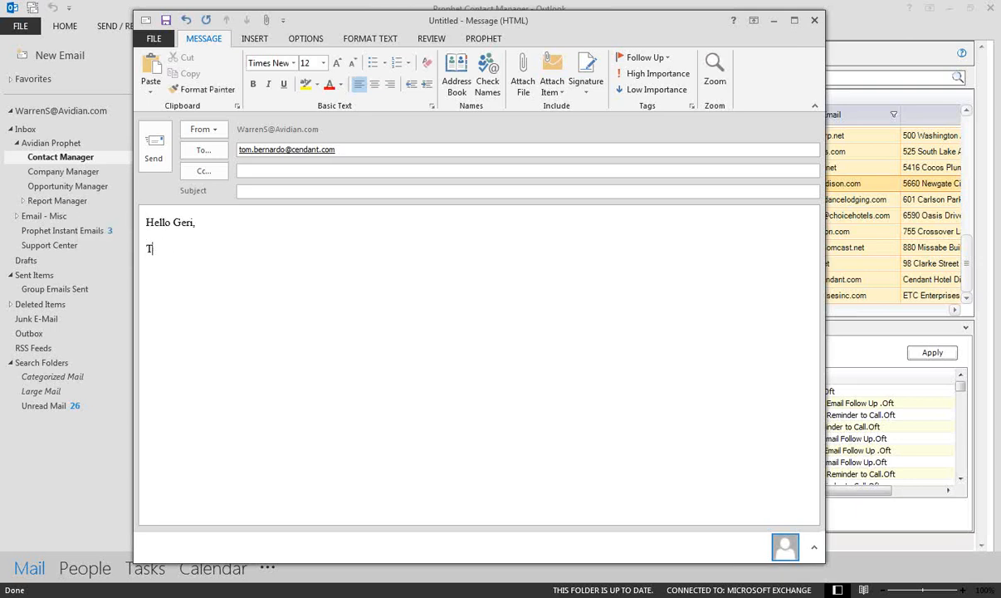
type("han")
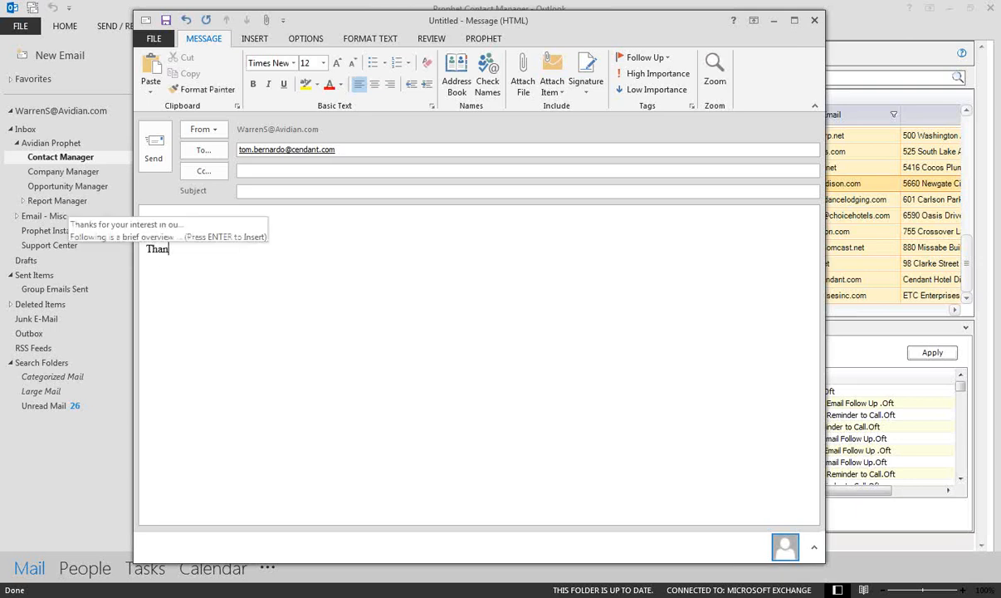
type("k")
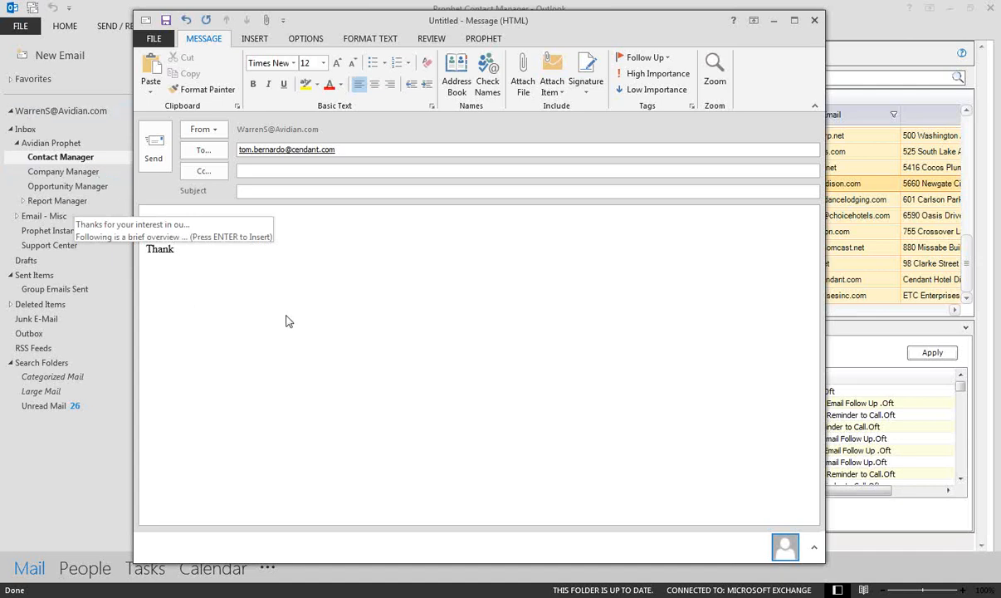
key("enter")
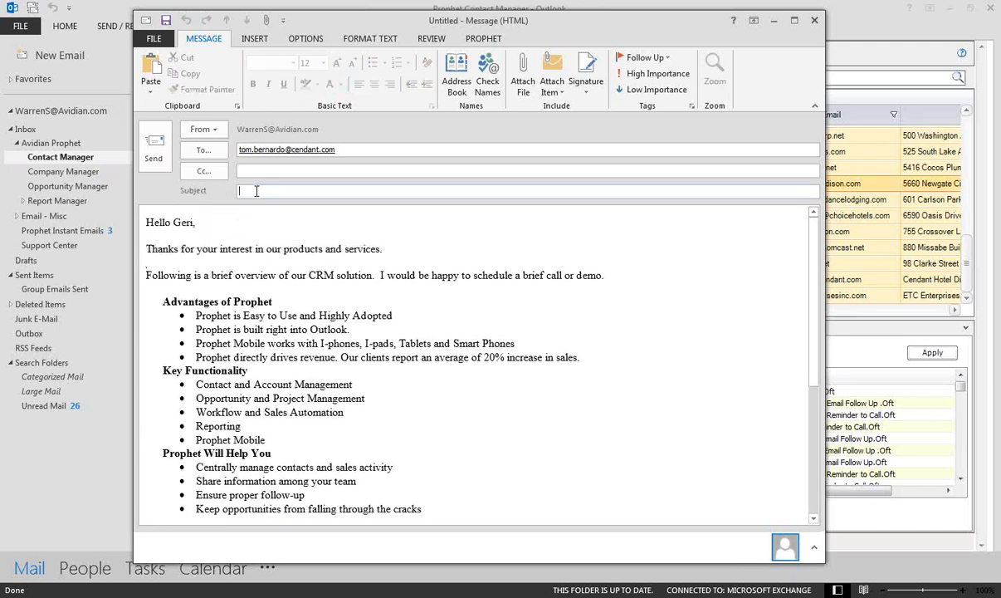
type("Thanks for your interest in our products and services.")
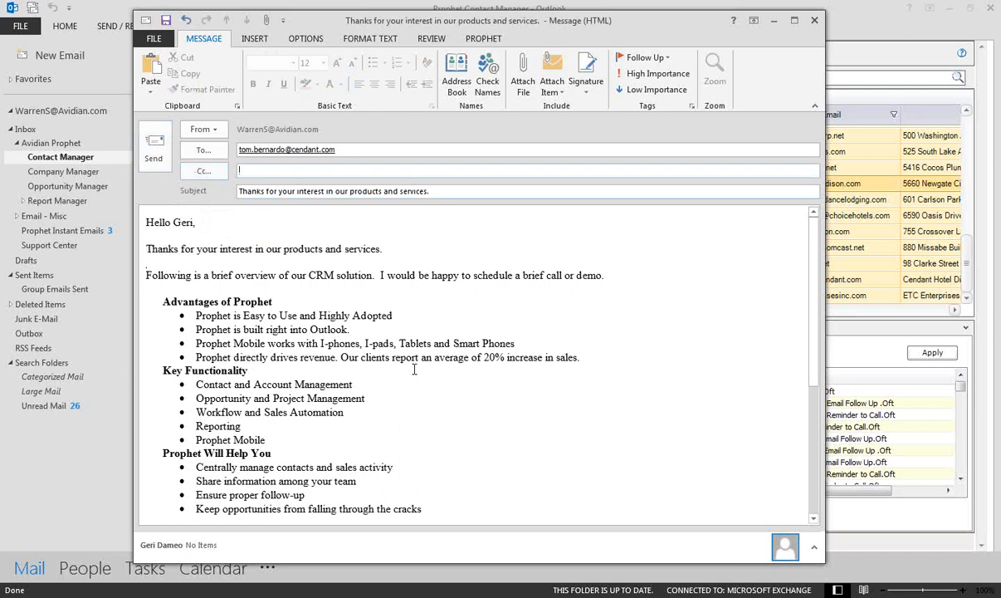
scroll("down", 3)
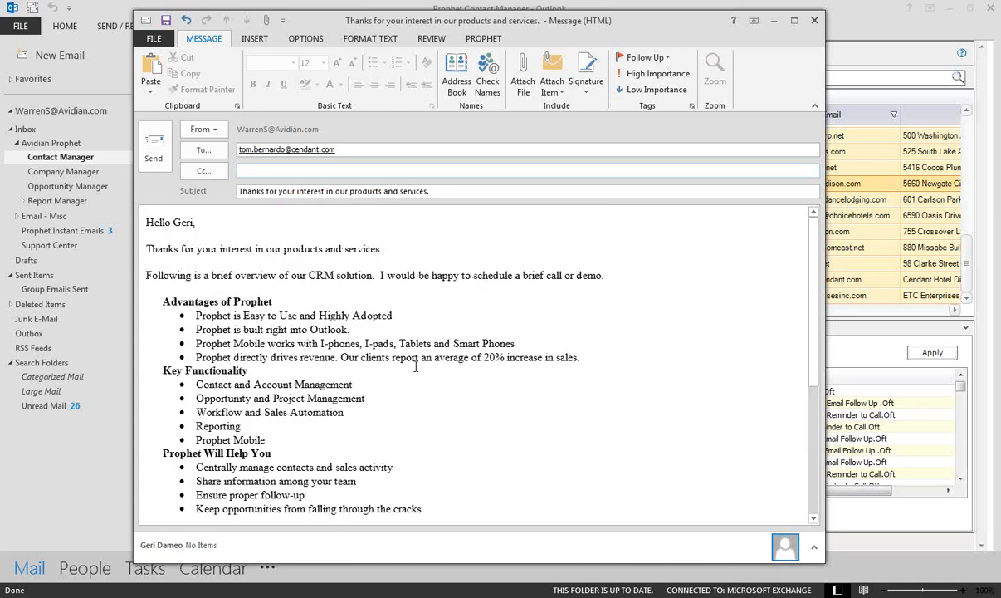
left_click(813, 20)
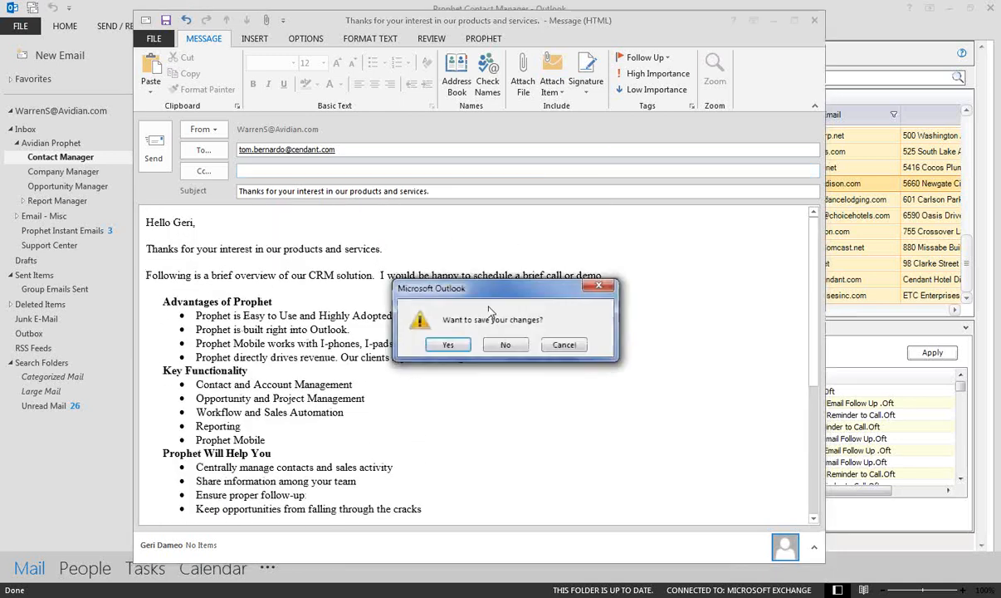
- Answer the save-changes prompt to close Geri's group email draft
left_click(505, 345)
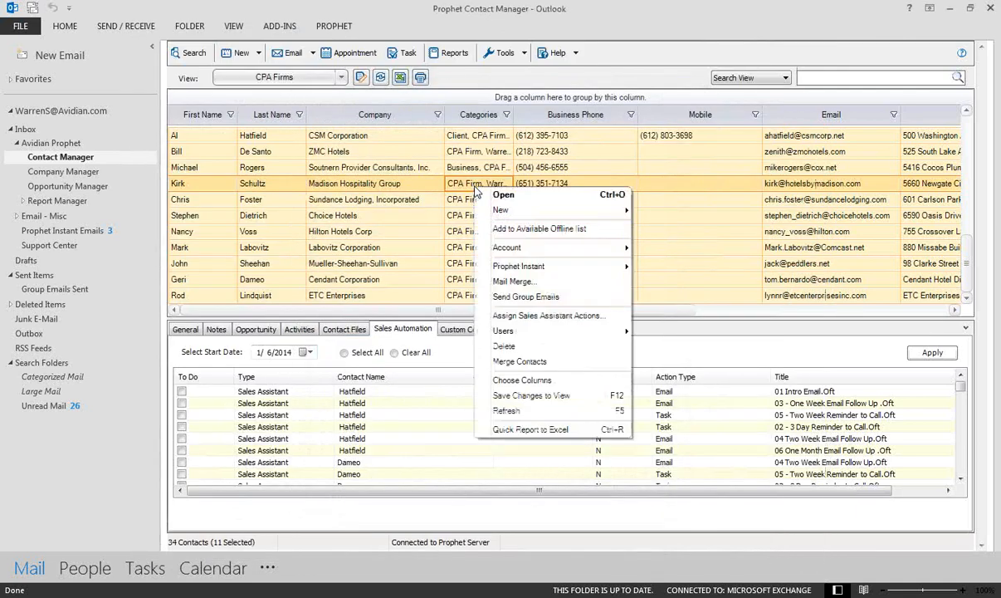
mouse_move(513, 281)
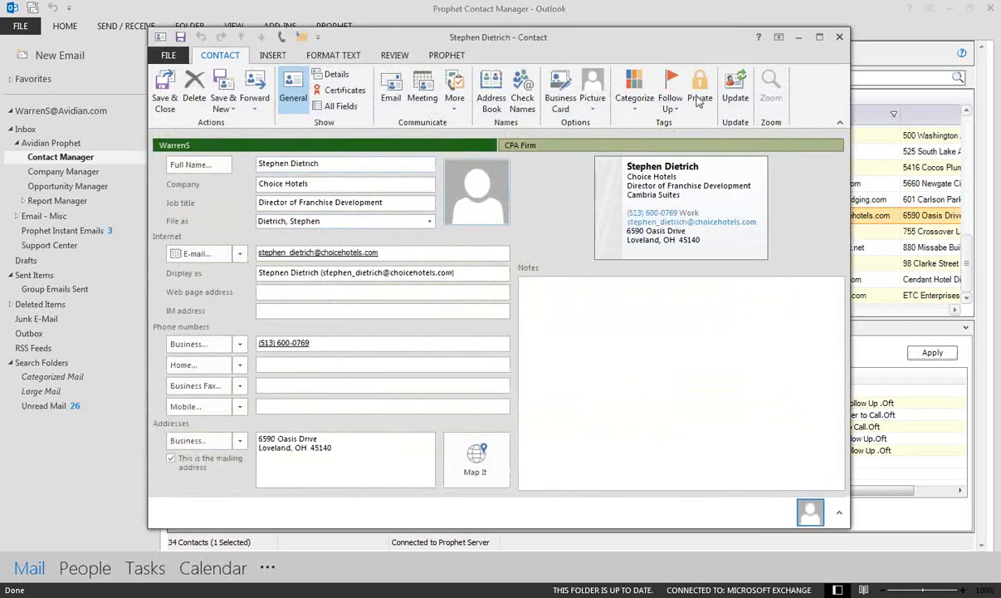
mouse_move(700, 89)
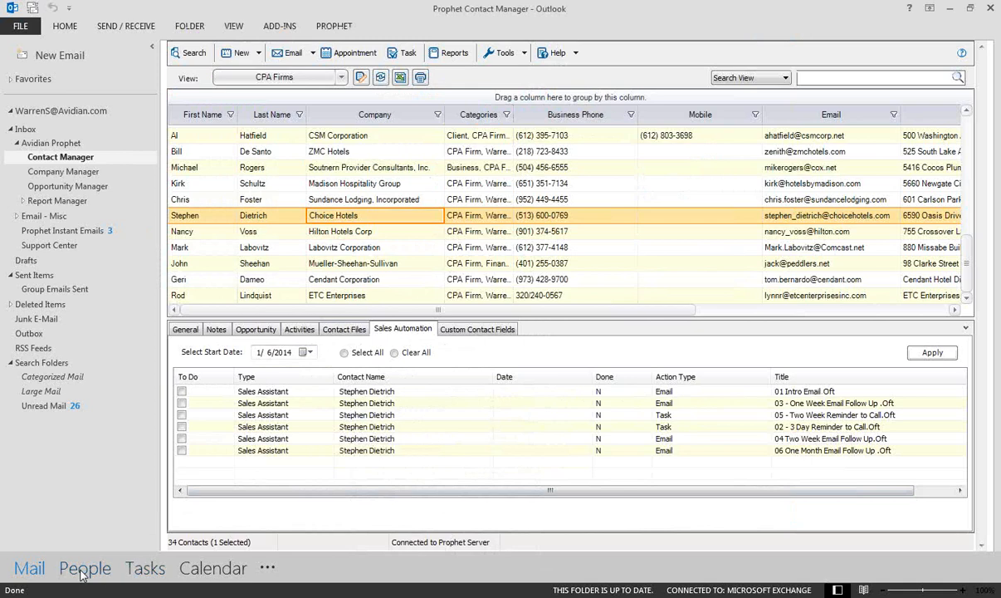
- In People, sort contacts by the Private column descending, then return to Mail
left_click(84, 568)
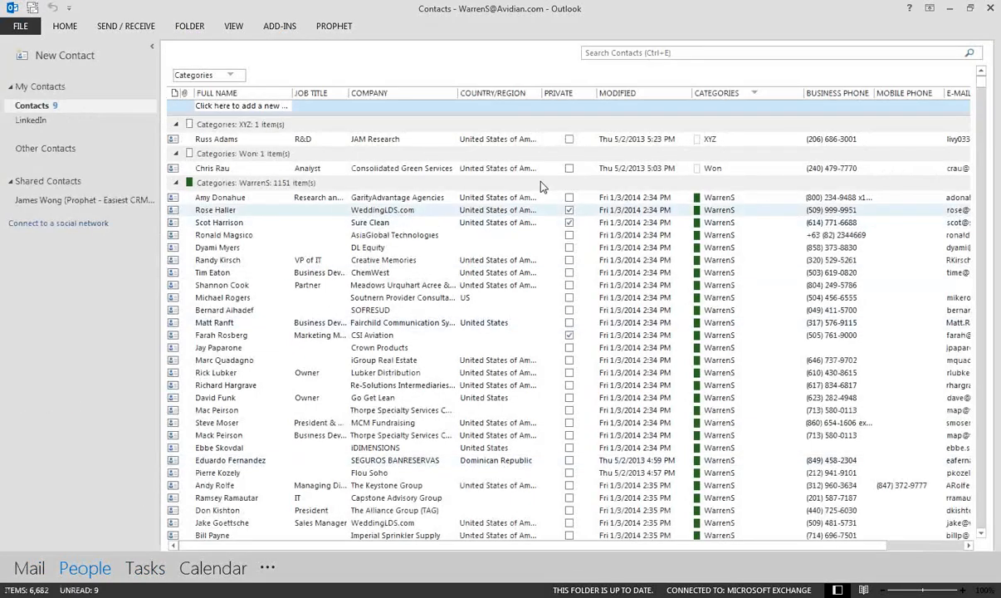
left_click(558, 92)
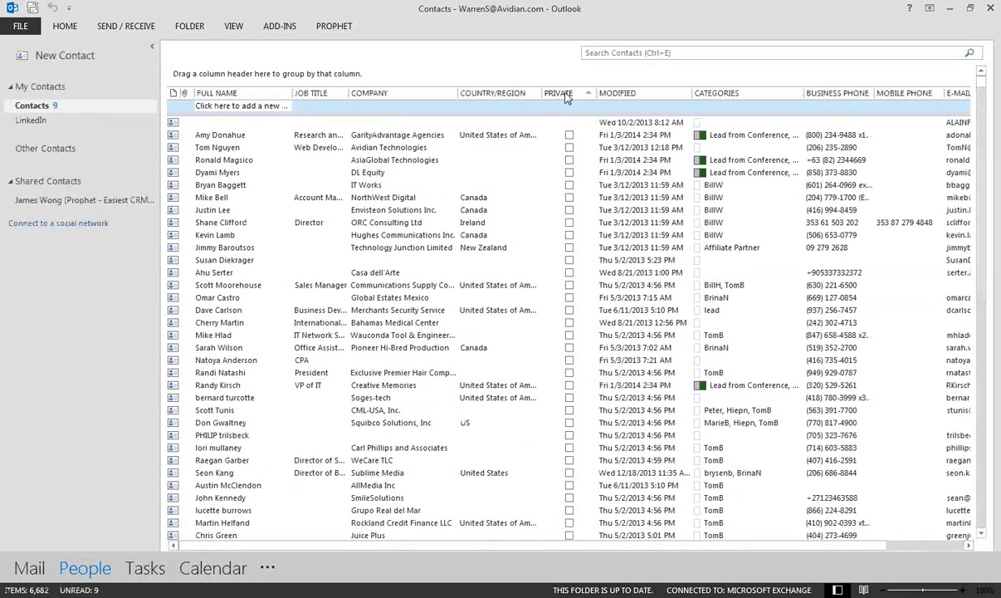
left_click(558, 92)
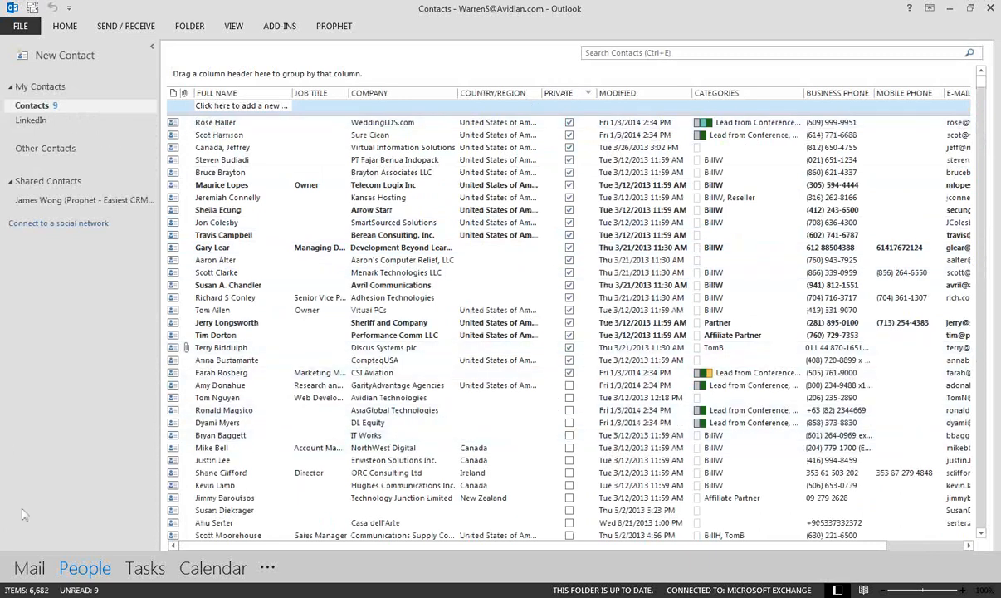
left_click(29, 567)
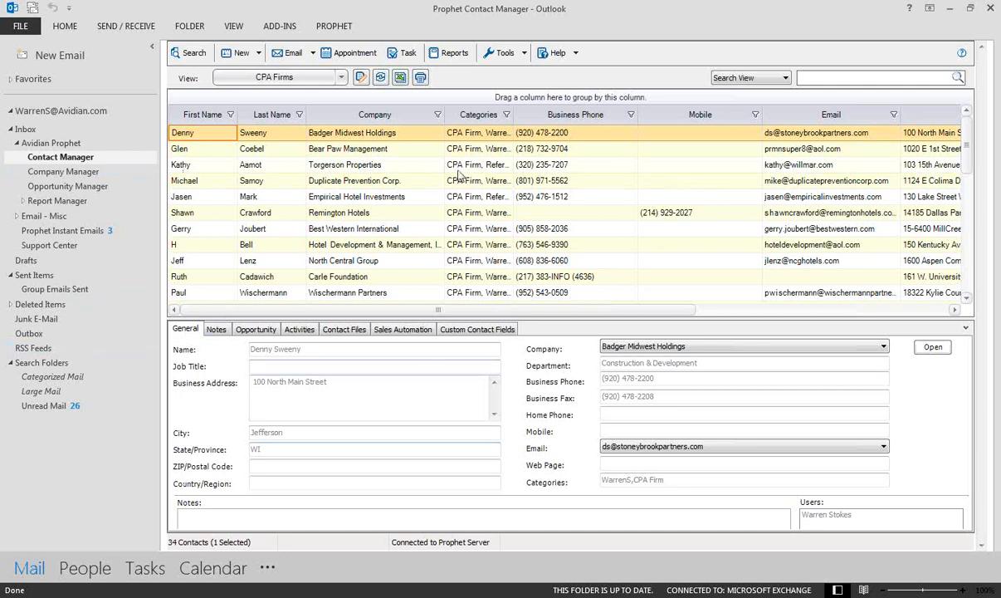
mouse_move(456, 176)
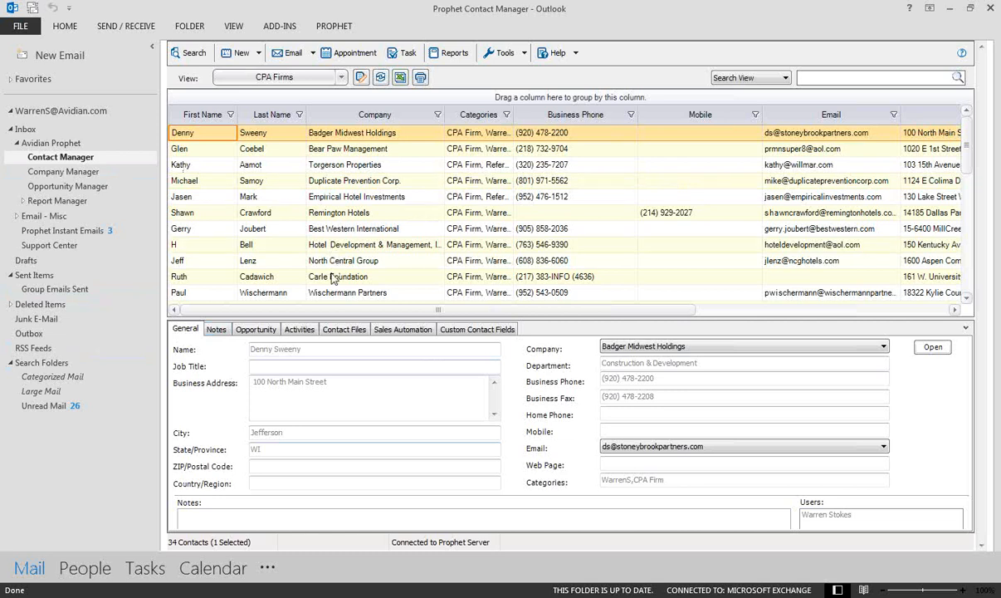
mouse_move(326, 296)
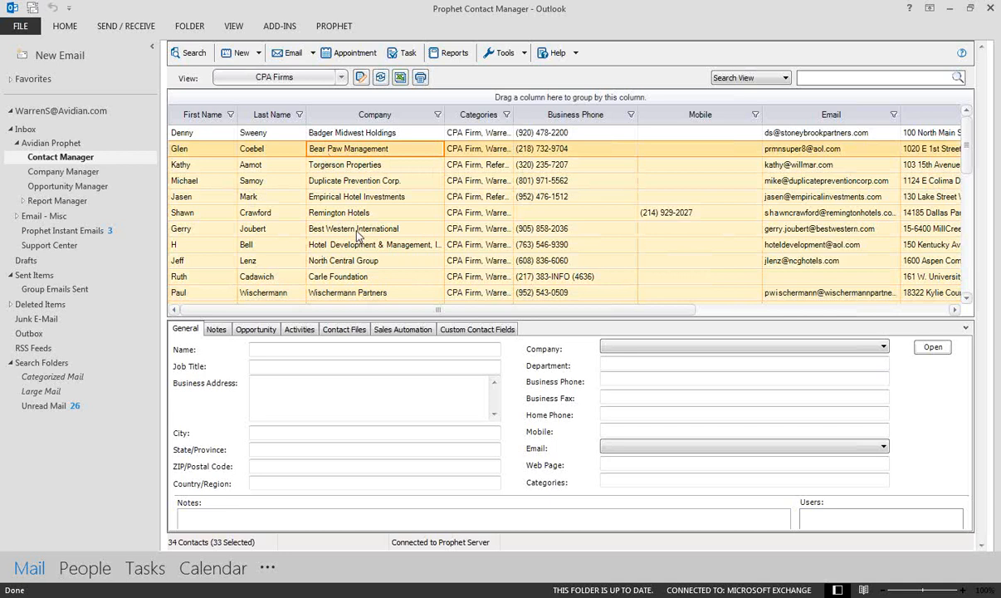
left_click(355, 228)
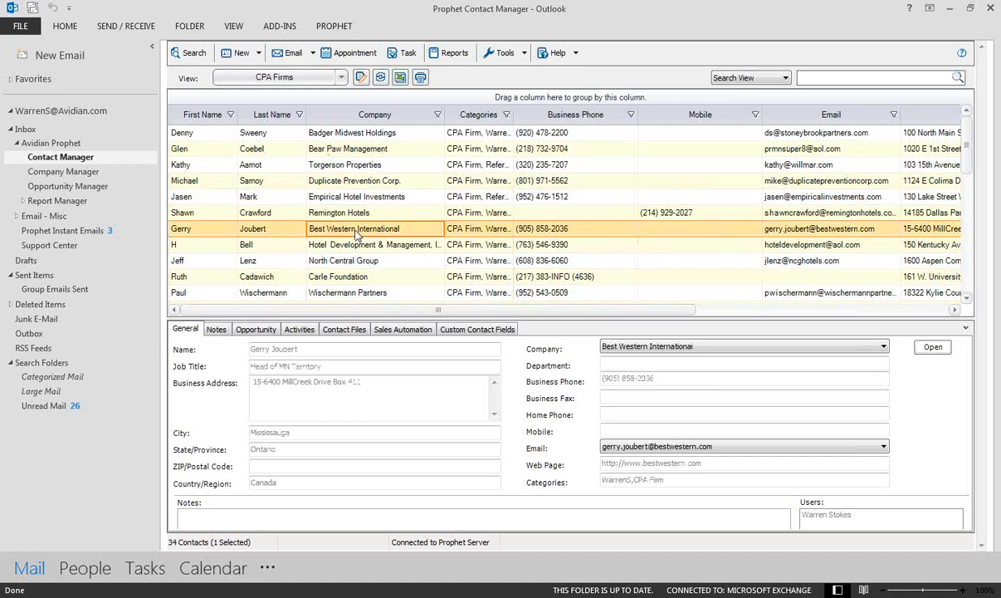
left_click(84, 567)
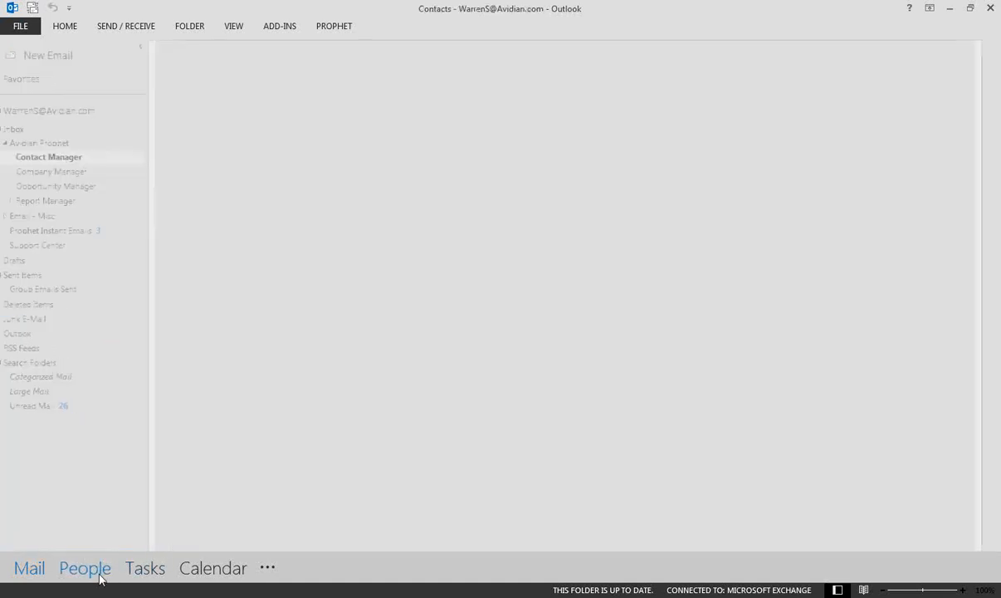
left_click(84, 568)
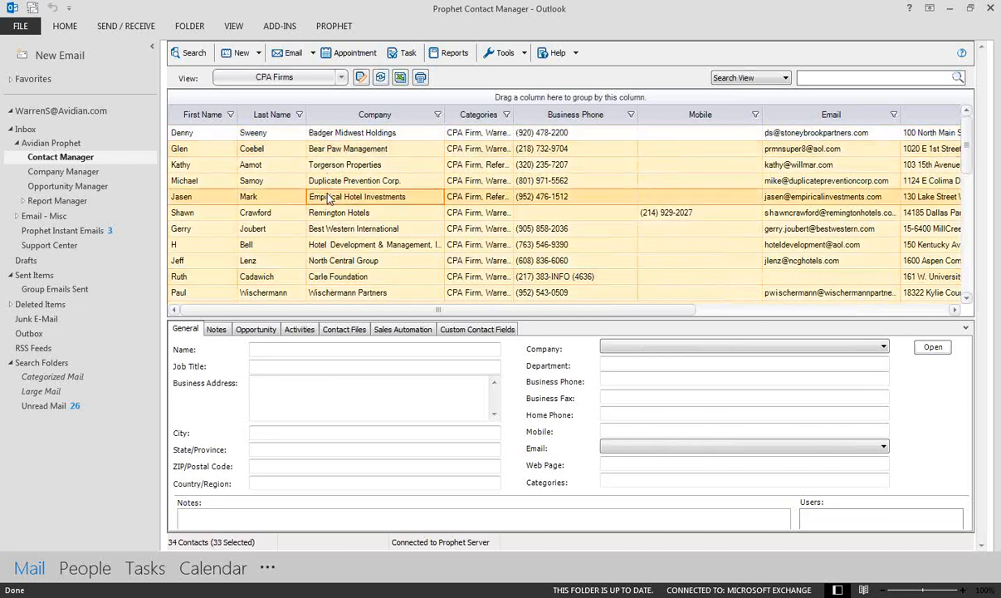
- Open the selected contacts' actions menu, then view Bear Paw Management and Remington Hotels contacts
right_click(357, 196)
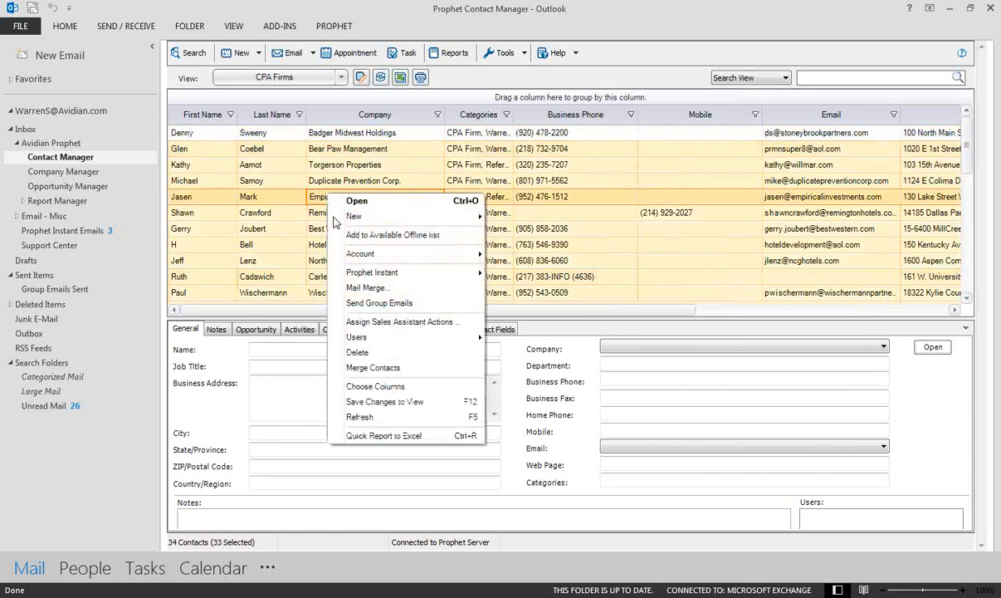
mouse_move(356, 336)
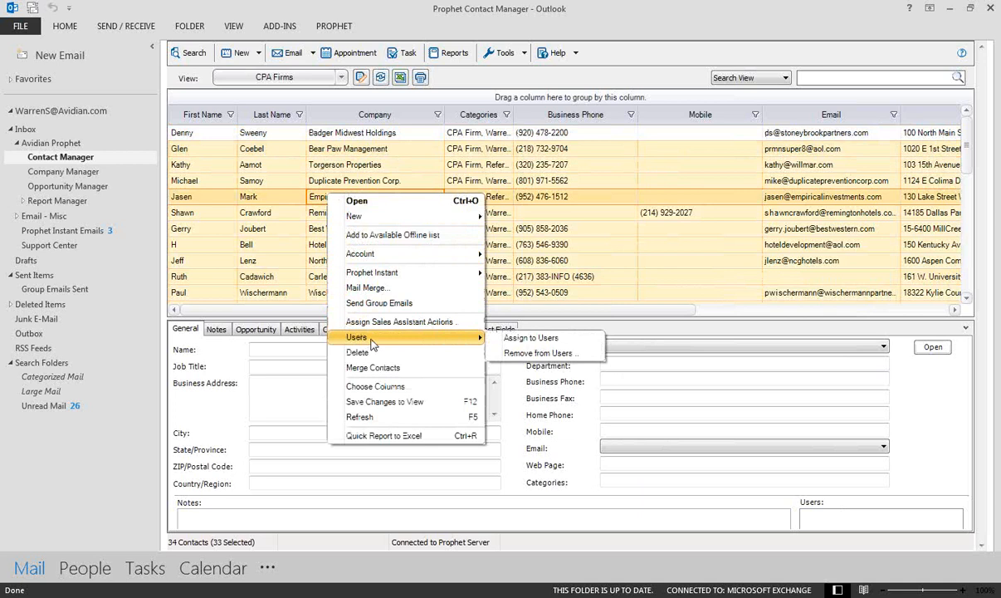
mouse_move(531, 337)
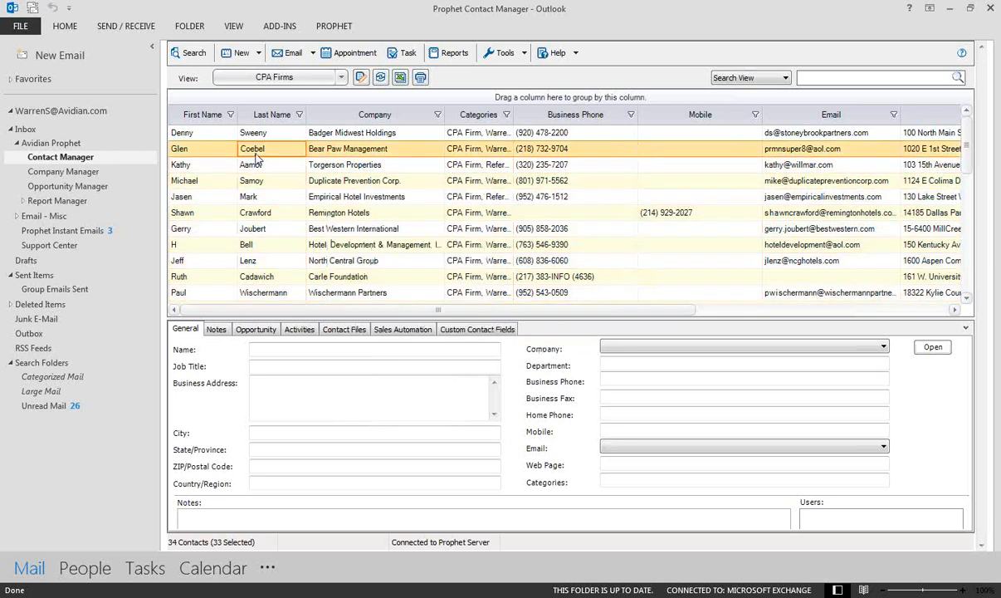
left_click(253, 148)
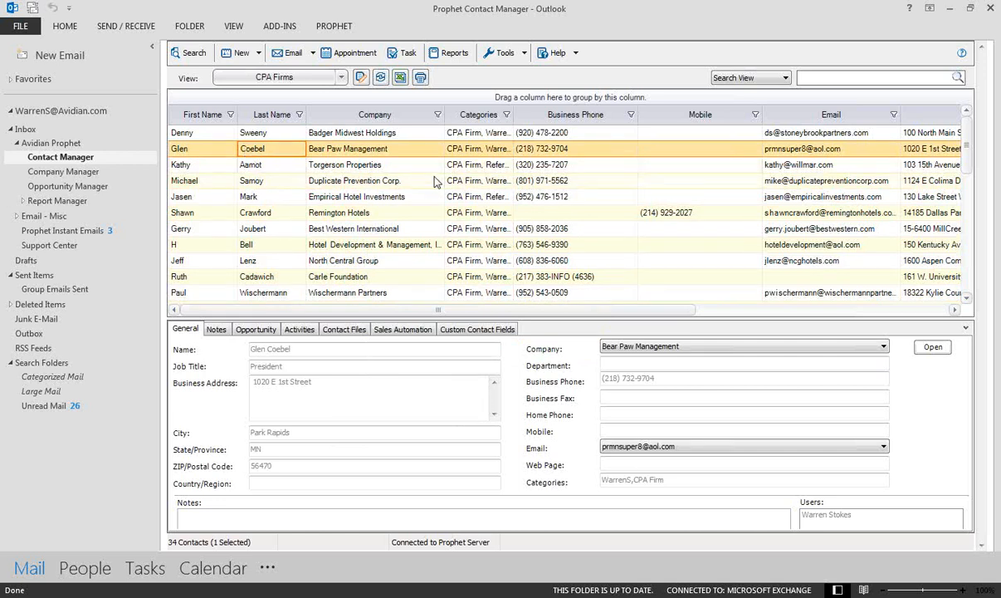
mouse_move(390, 168)
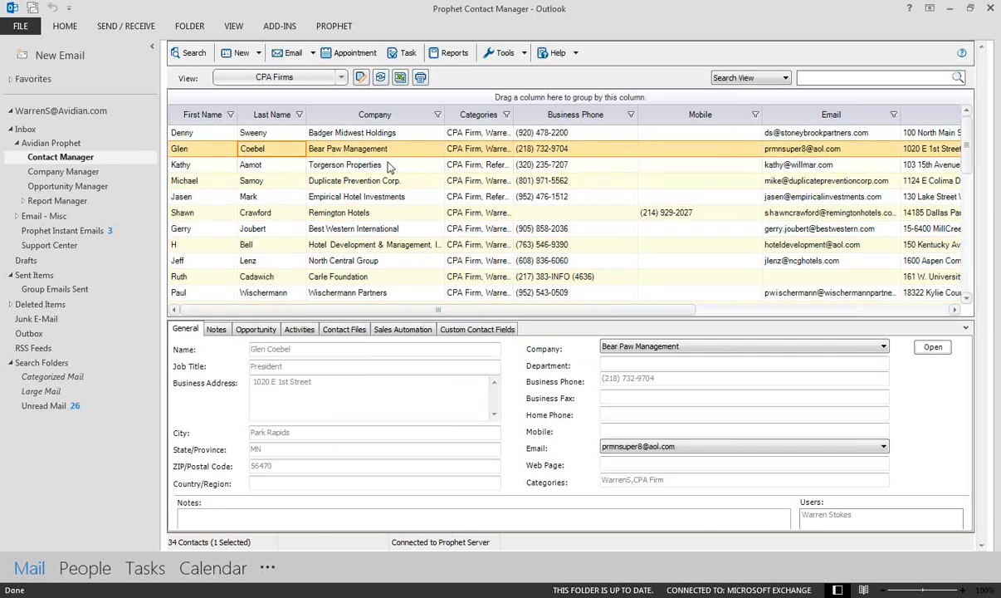
mouse_move(292, 205)
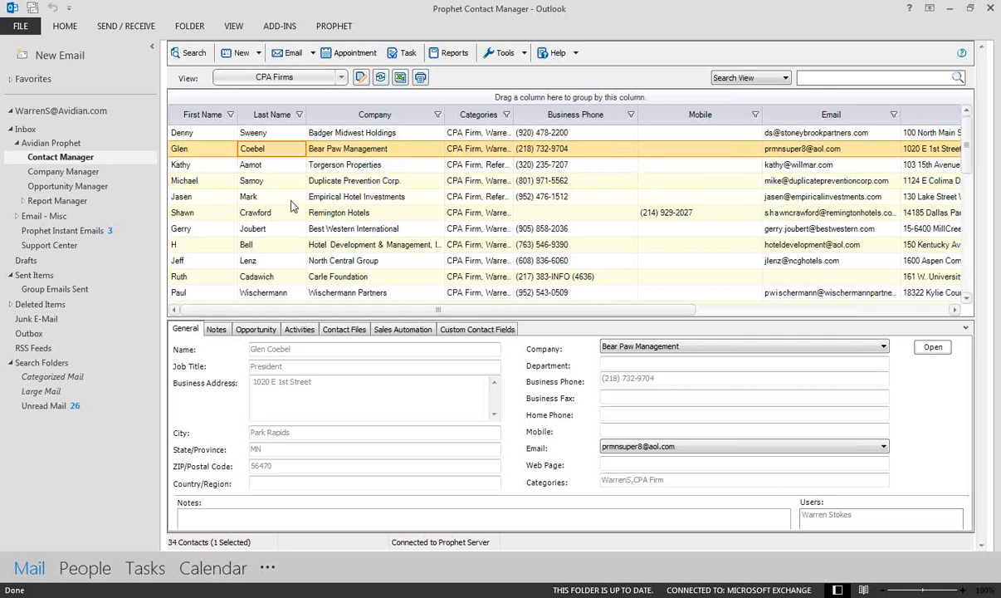
left_click(403, 328)
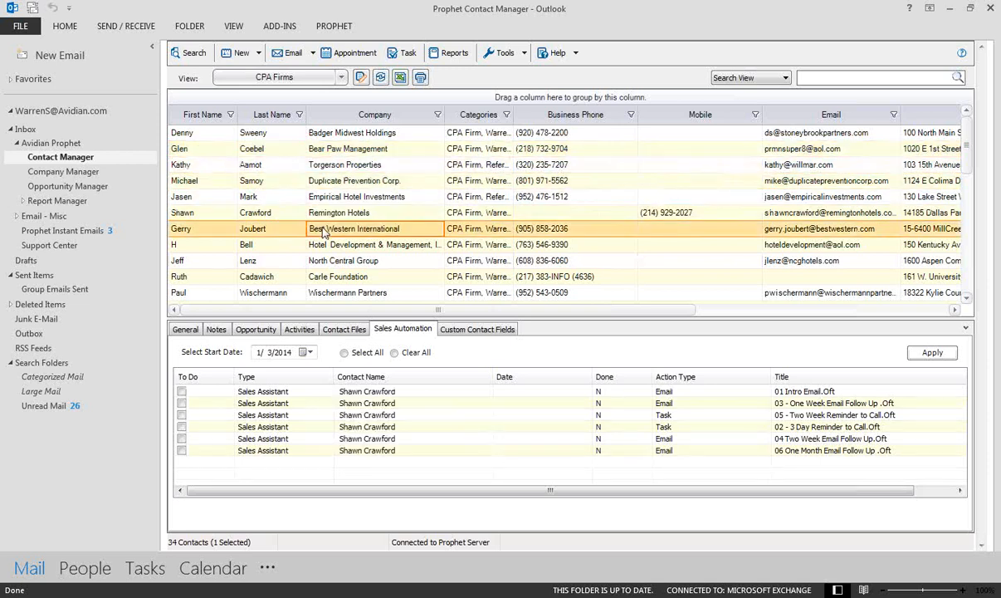
left_click(343, 260)
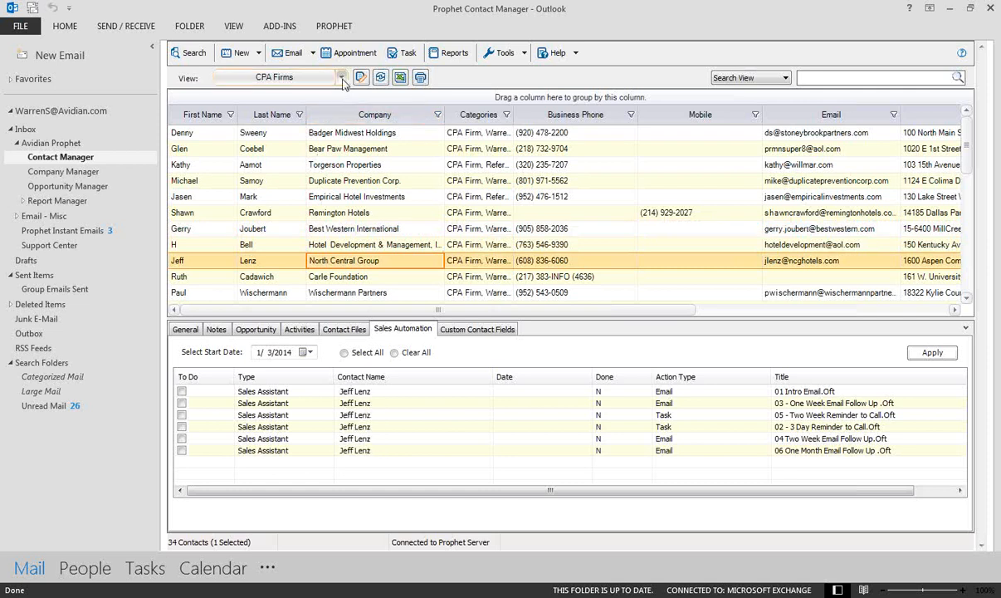
left_click(341, 78)
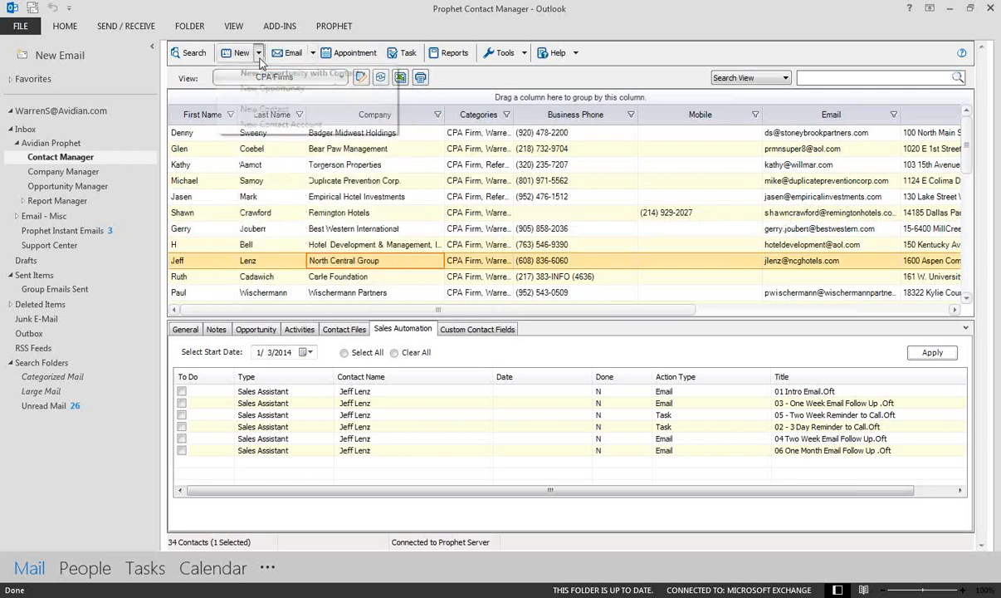
left_click(239, 52)
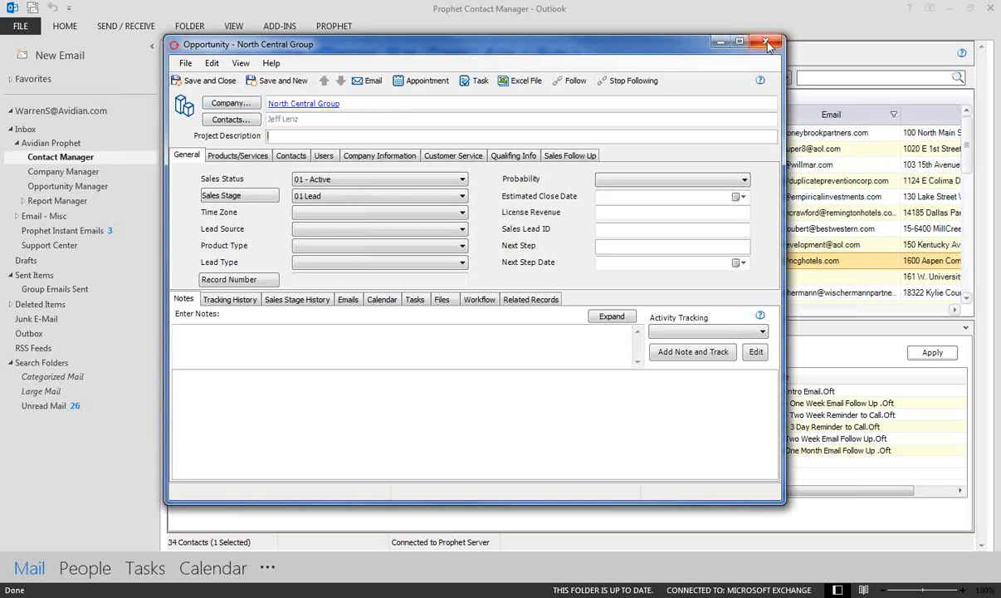
left_click(766, 42)
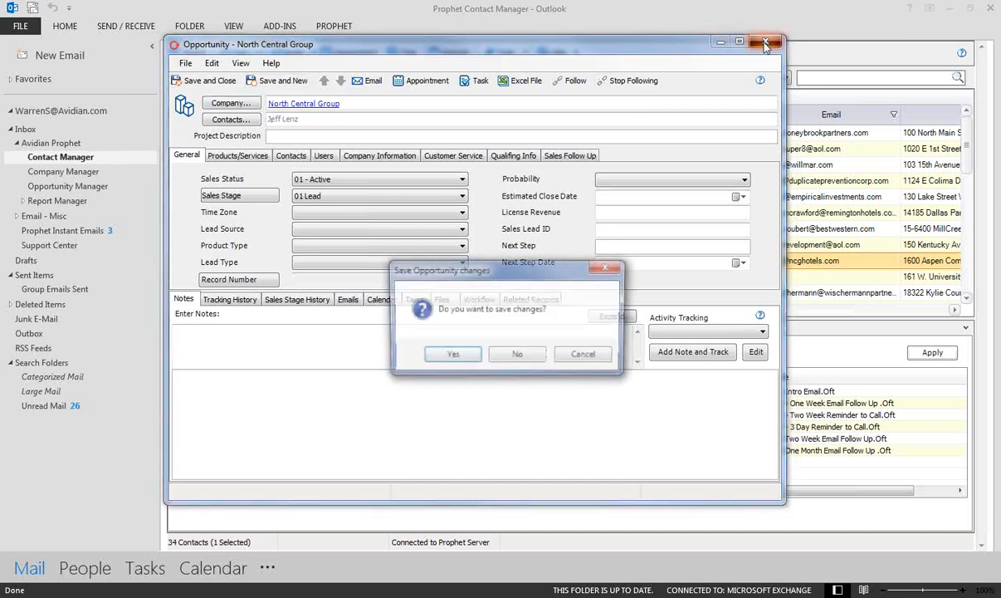
left_click(517, 353)
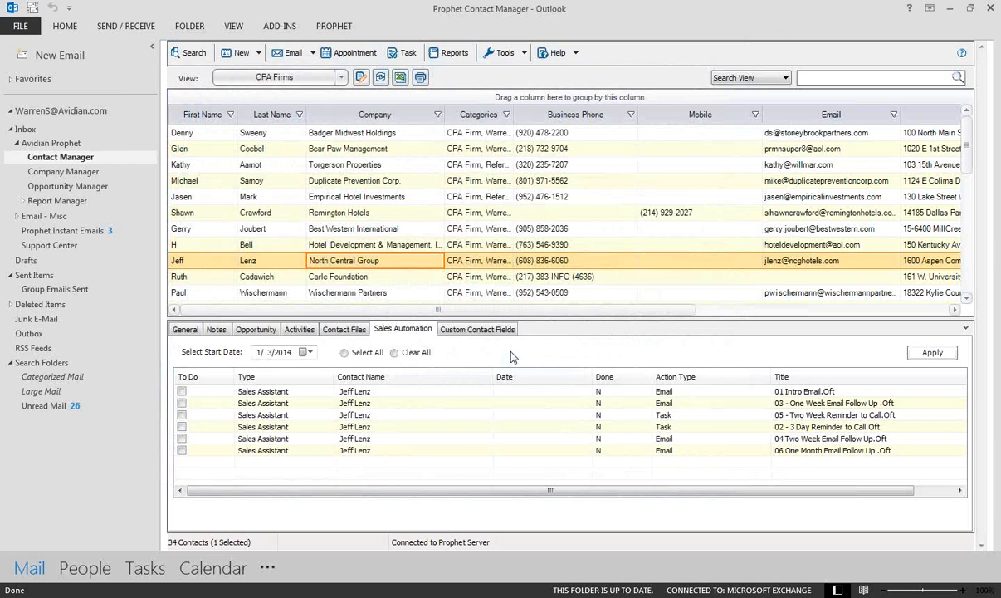
mouse_move(490, 303)
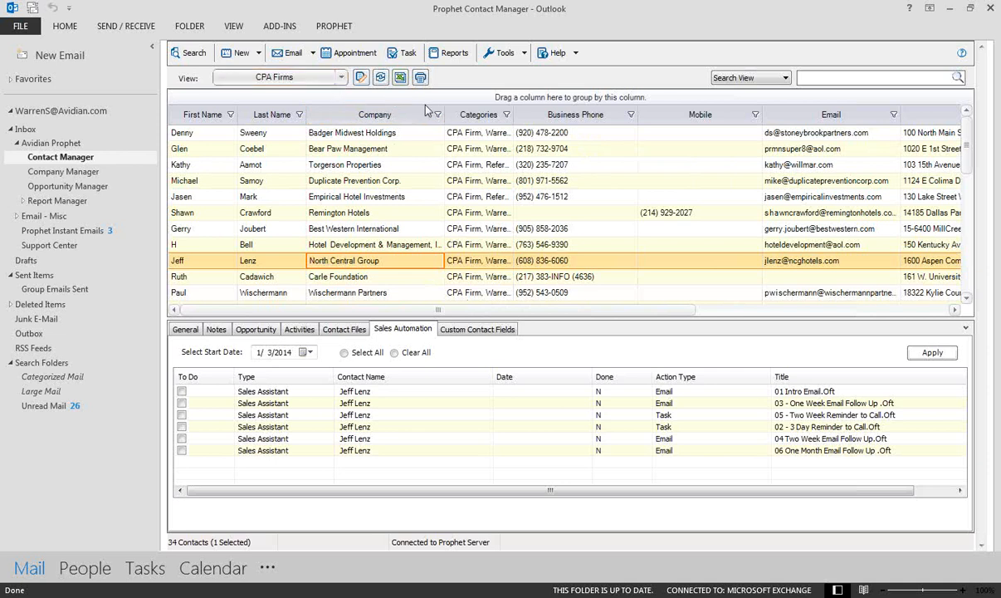
- Stop briefly on the Referral by Financial Advisors view, then show CPAs in Minnesota (18 contacts)
left_click(476, 329)
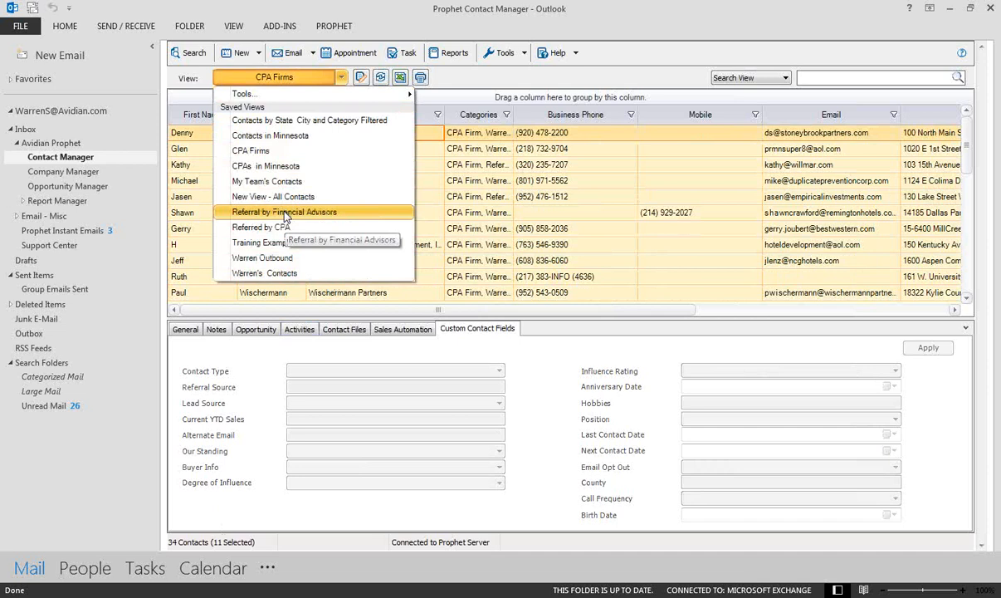
left_click(283, 212)
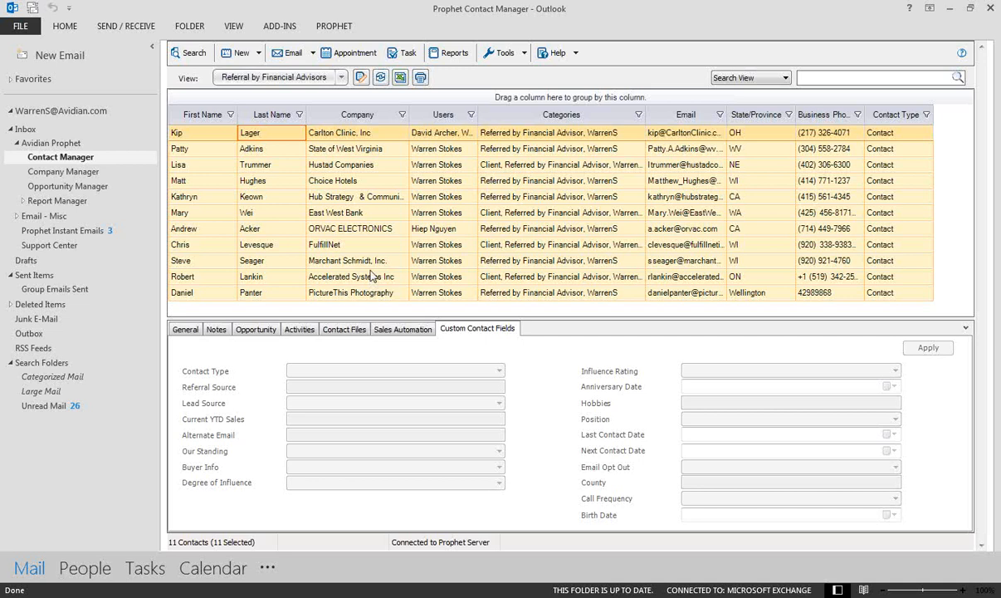
mouse_move(445, 198)
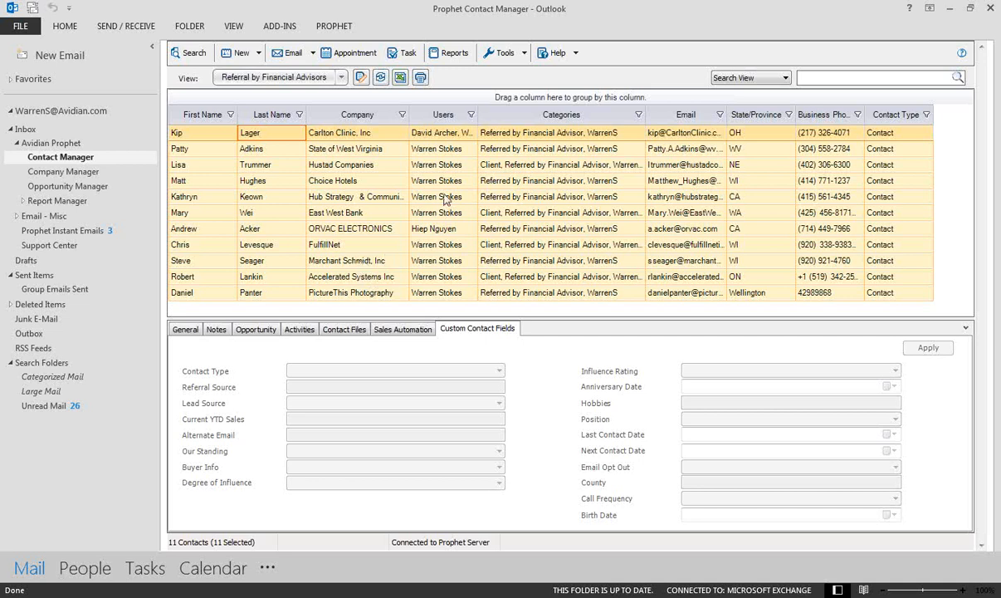
left_click(340, 77)
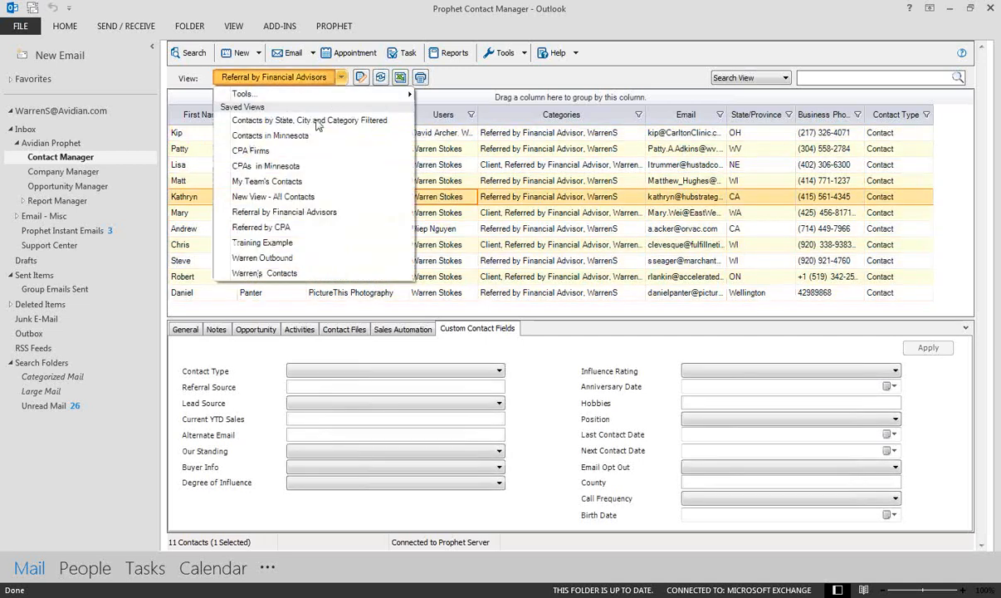
left_click(266, 165)
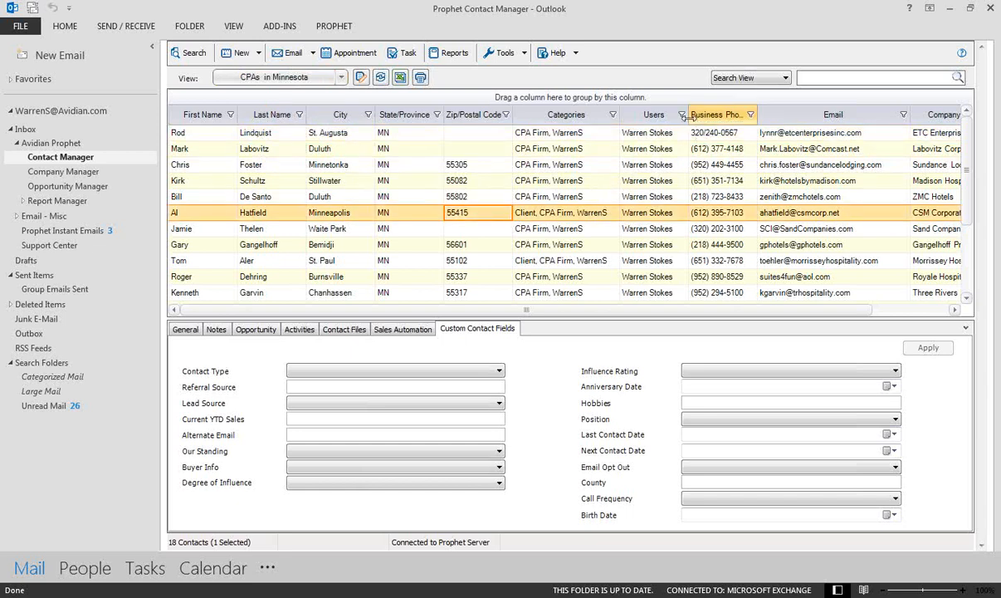
- Check the Users column filter without changing it, then show the contact Notes area
left_click(750, 113)
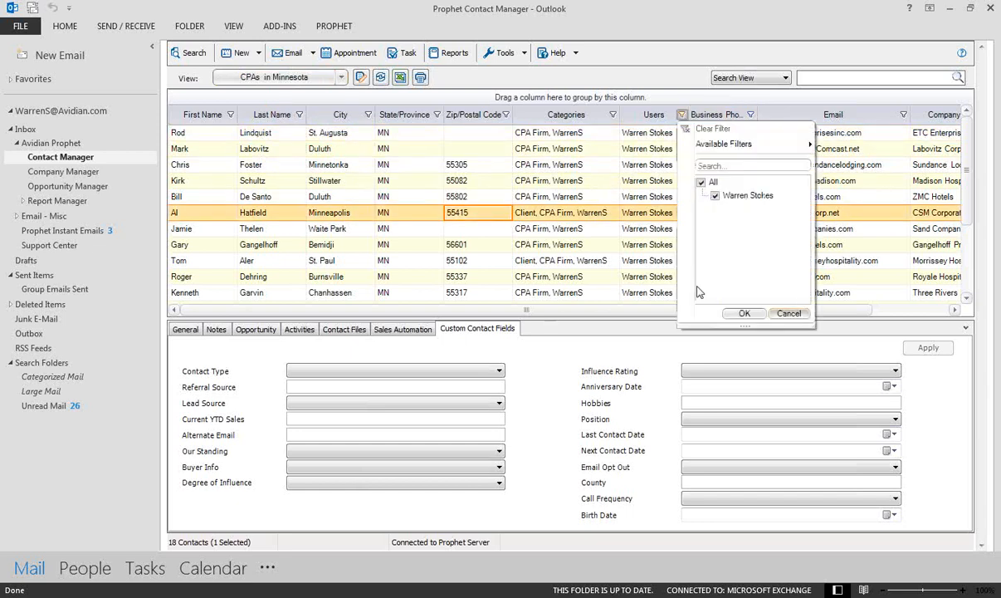
left_click(744, 313)
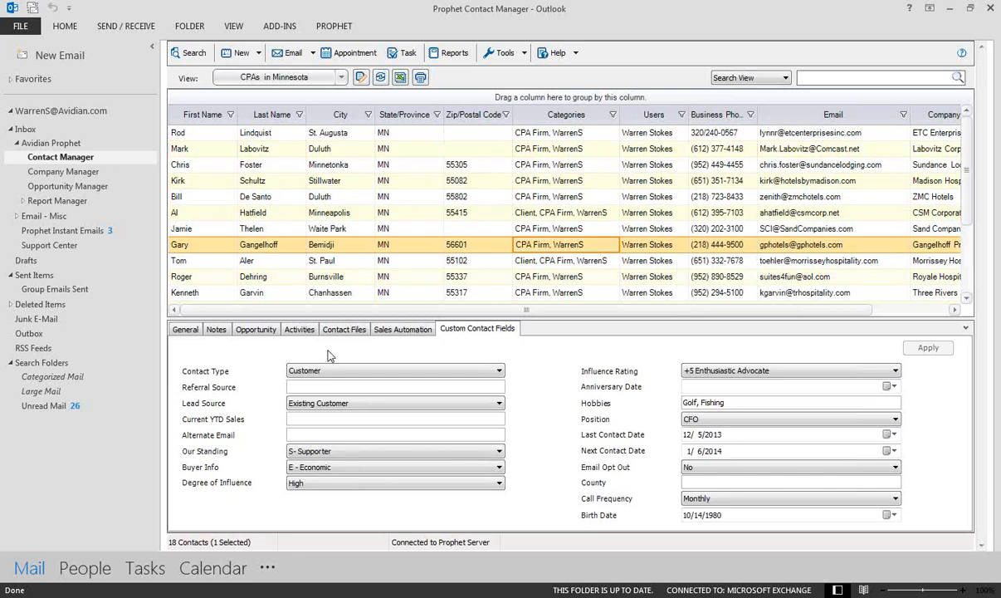
mouse_move(837, 555)
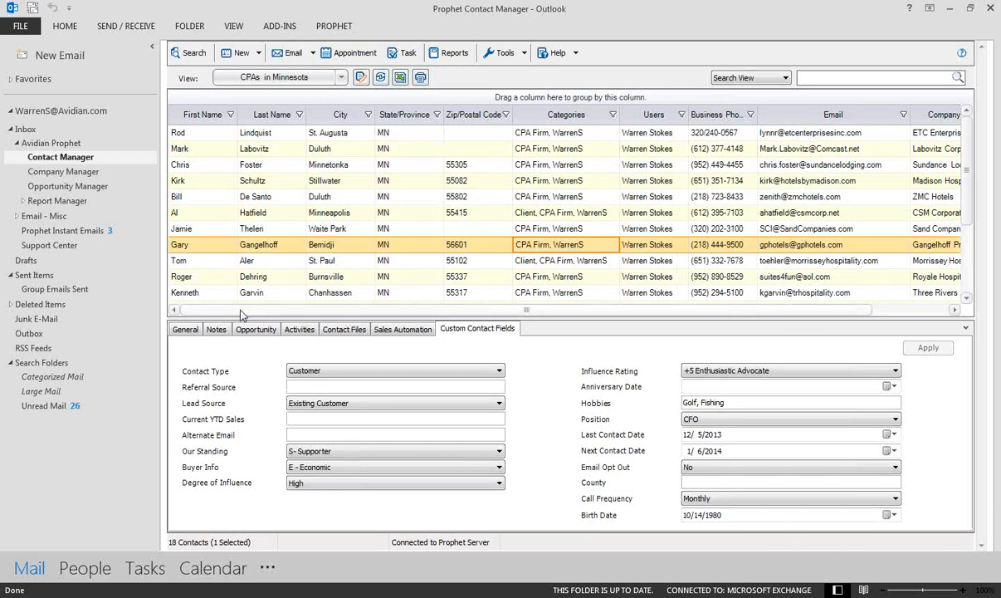
left_click(185, 329)
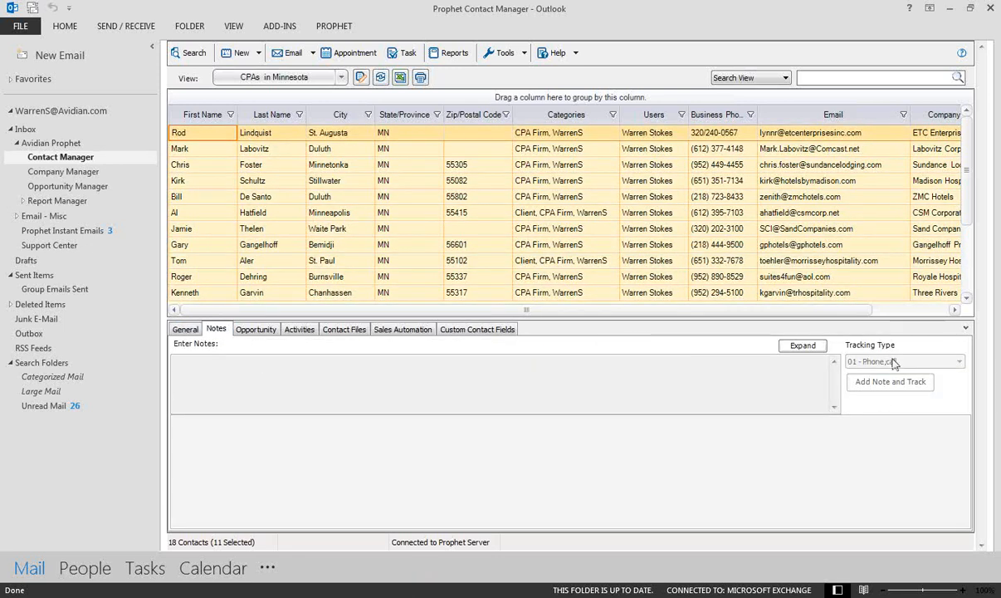
left_click(299, 329)
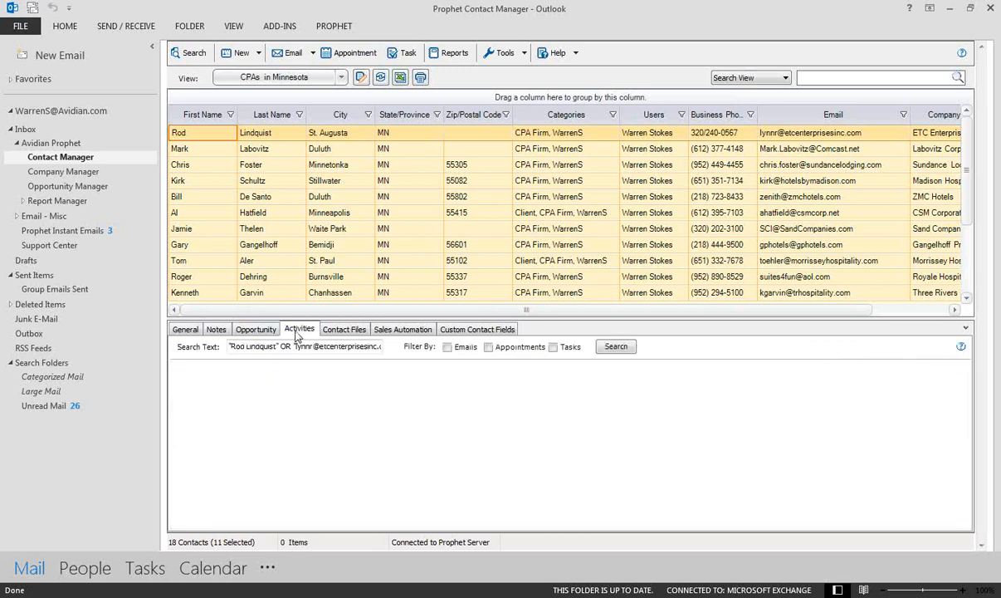
left_click(344, 329)
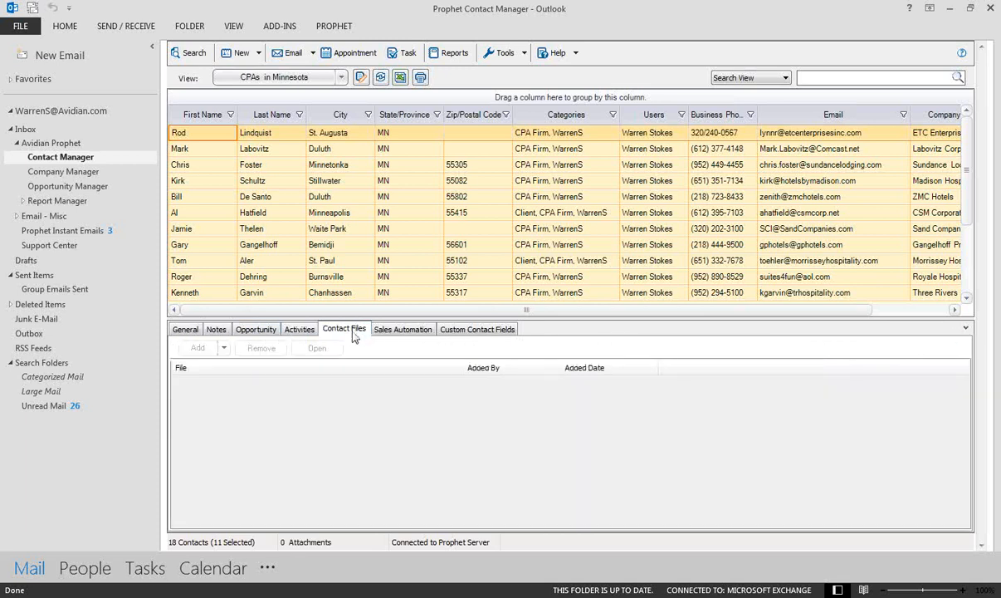
left_click(256, 196)
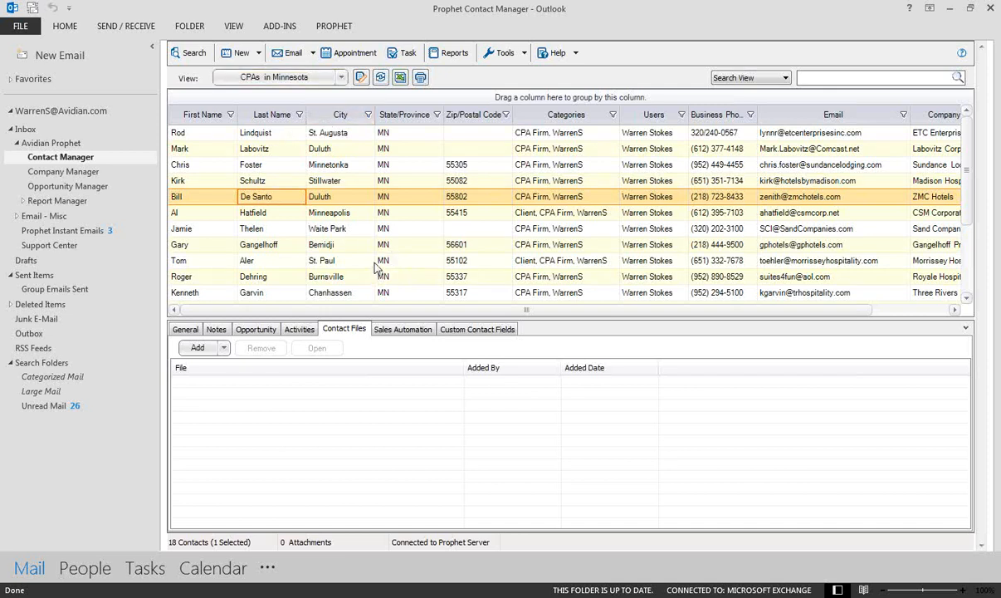
mouse_move(358, 294)
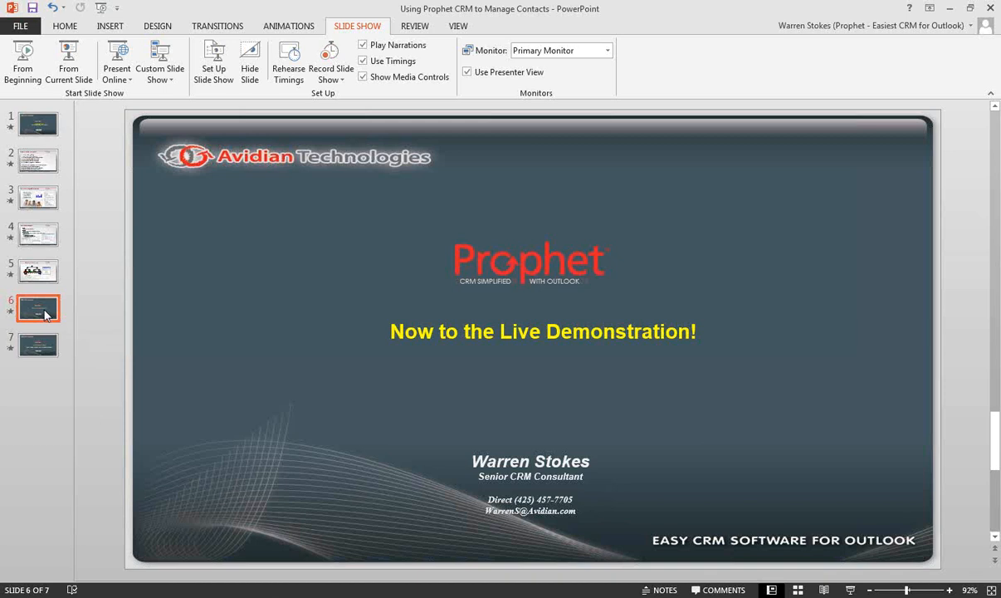
- Go to slide 7, the 'Thanks for Joining us Today!' closing slide
left_click(38, 344)
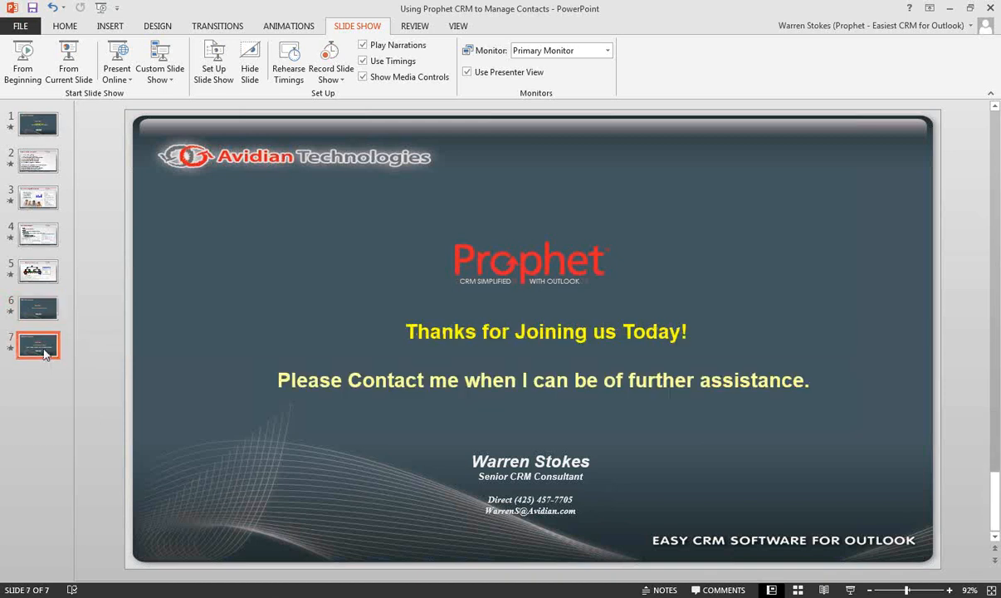